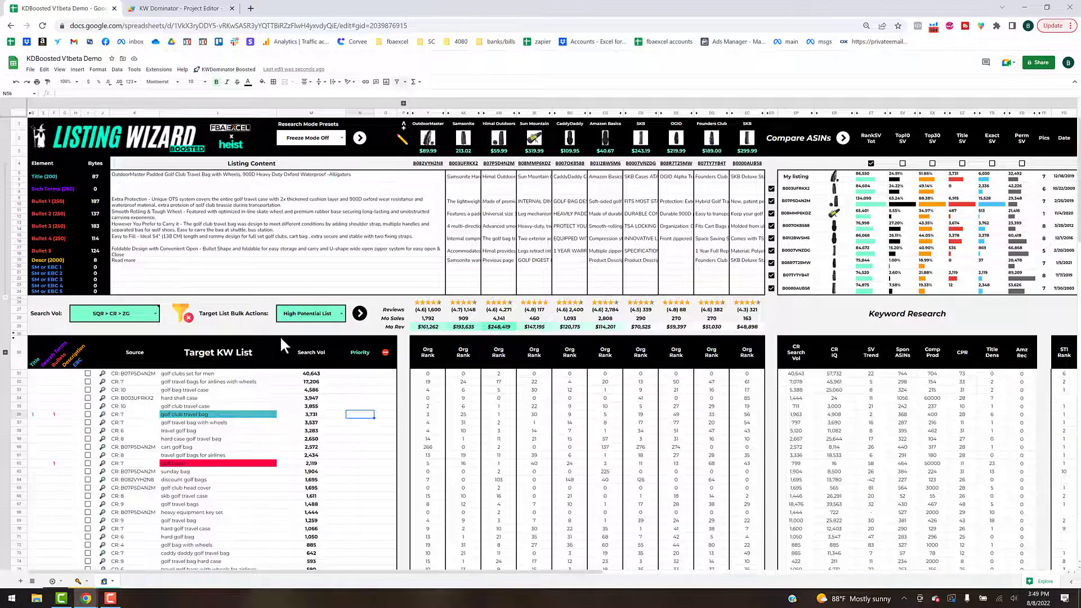
mouse_move(434, 151)
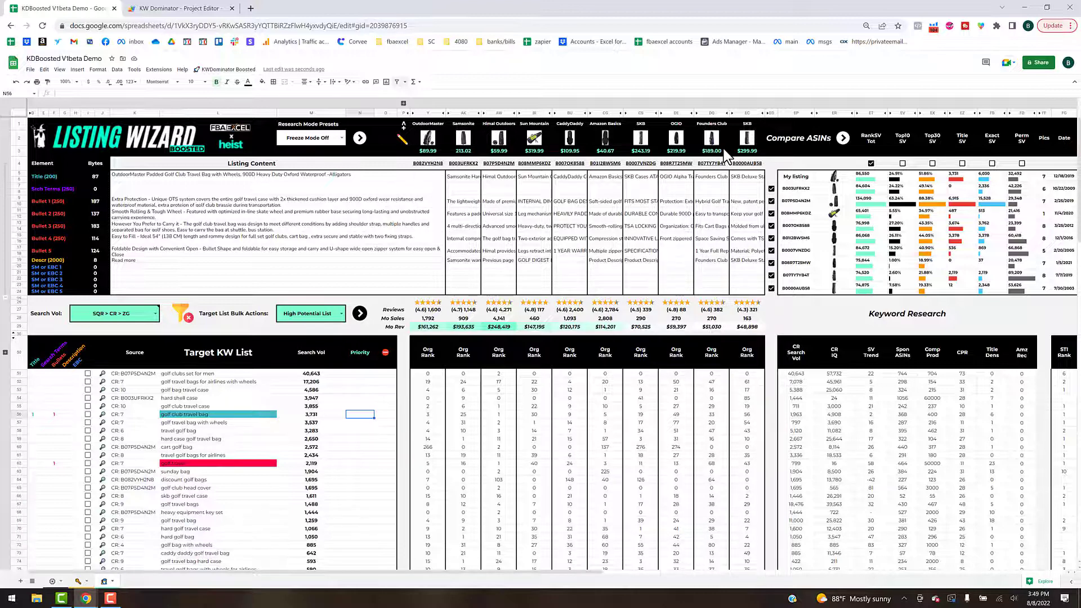
mouse_move(794, 178)
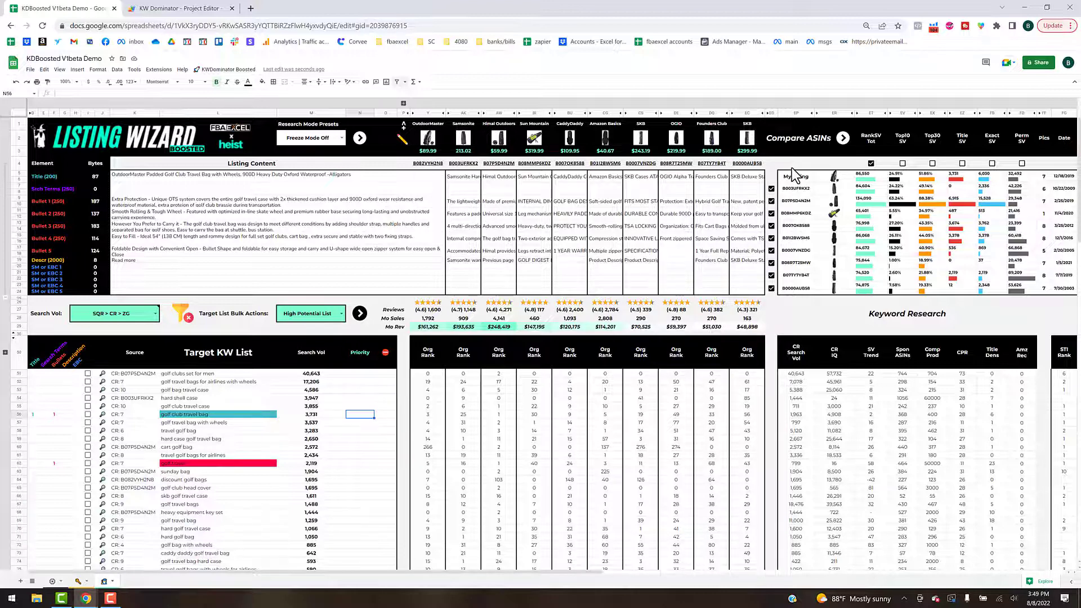
mouse_move(820, 262)
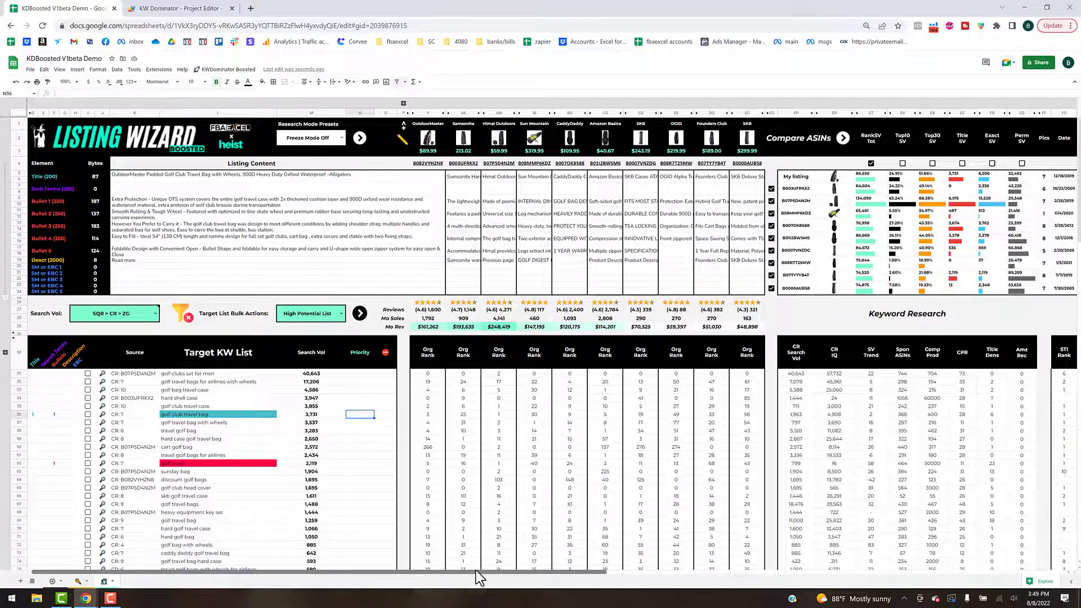
- Review the metric headings, then switch on the Top10 SV and Top30 SV comparison metrics
scroll("right", 3)
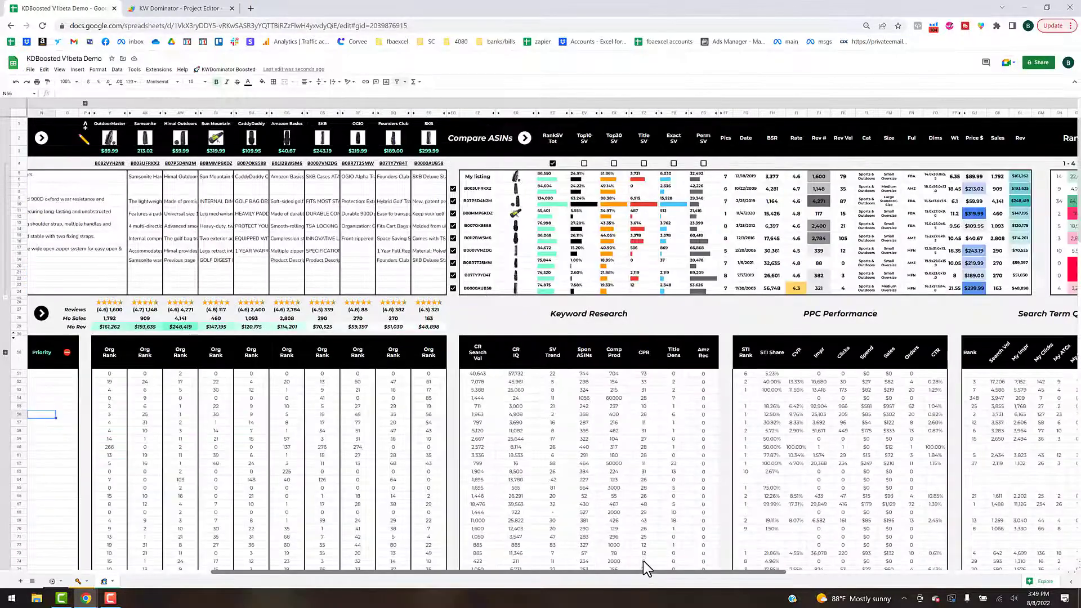
scroll("right", 3)
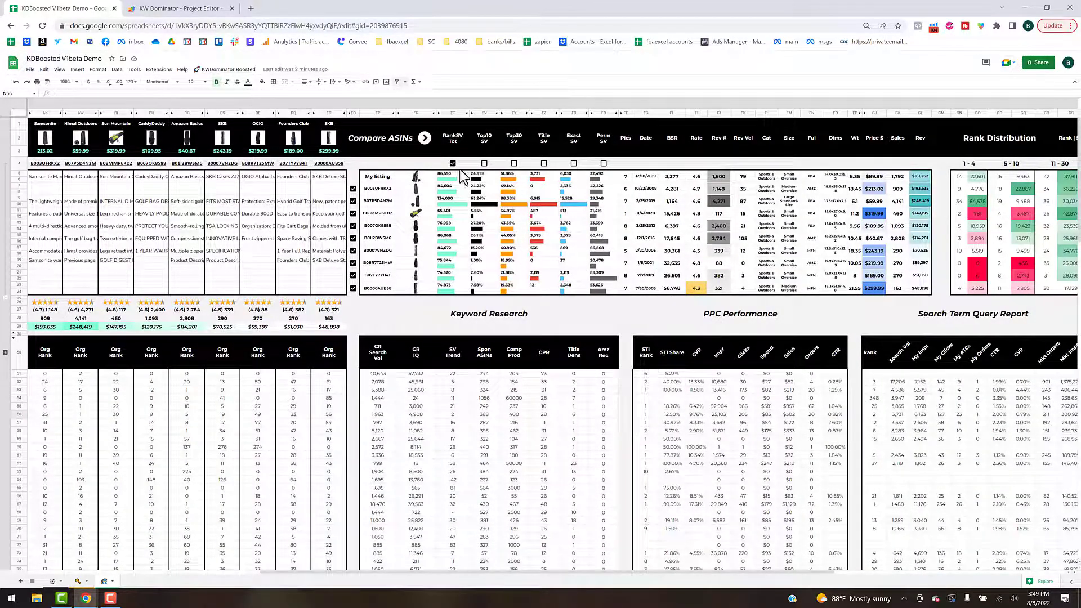
left_click(452, 139)
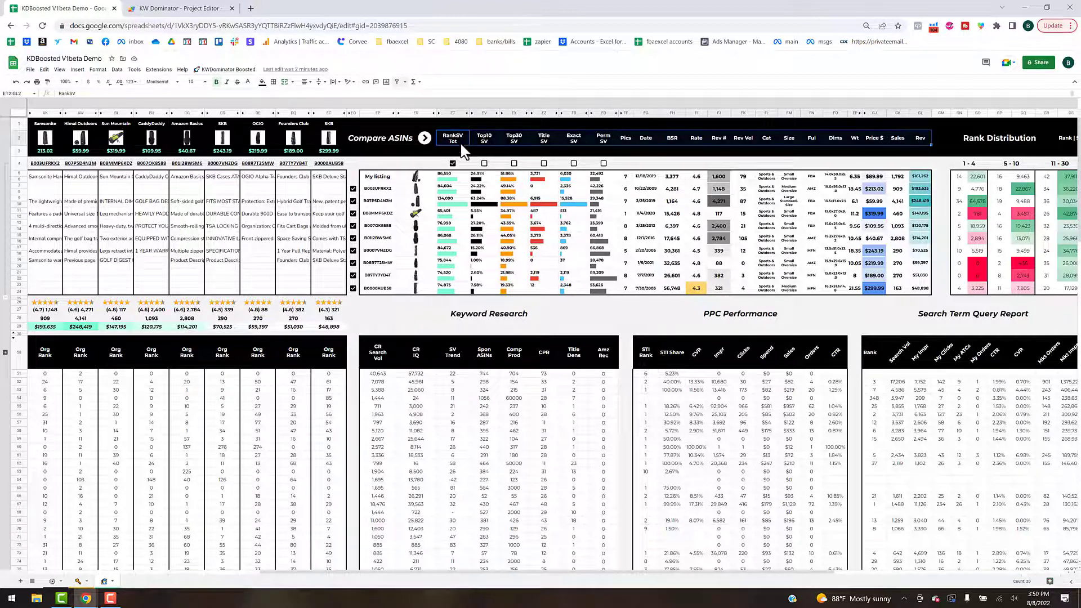
mouse_move(514, 191)
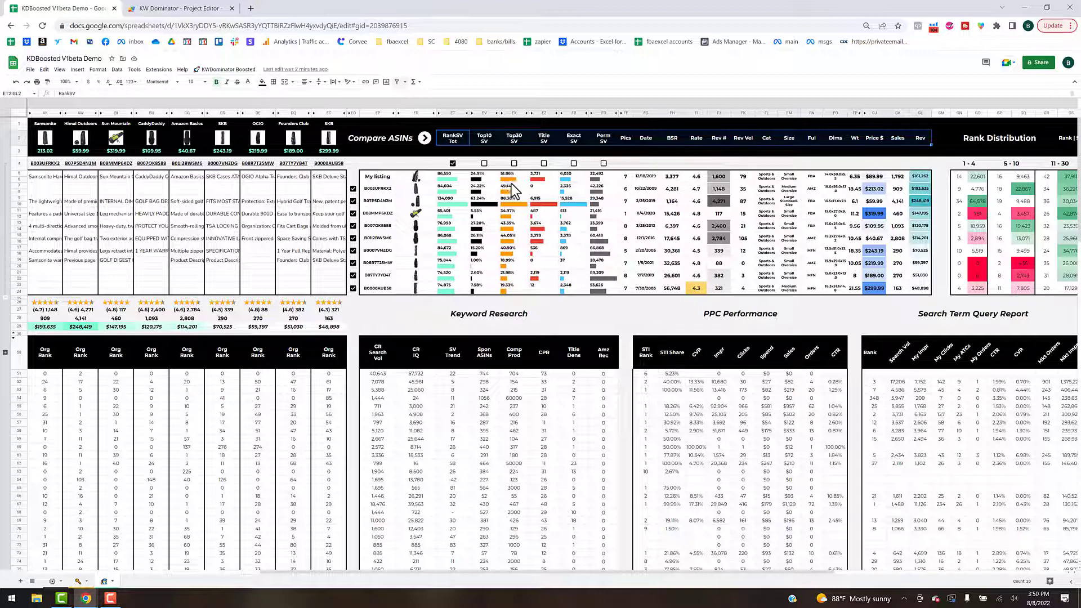
mouse_move(414, 190)
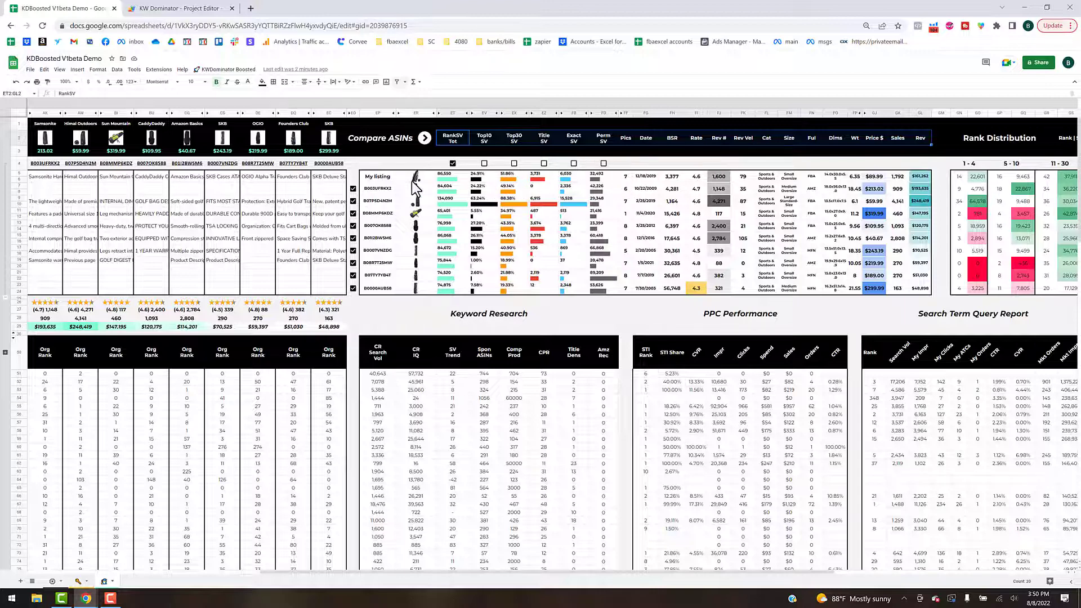
mouse_move(500, 193)
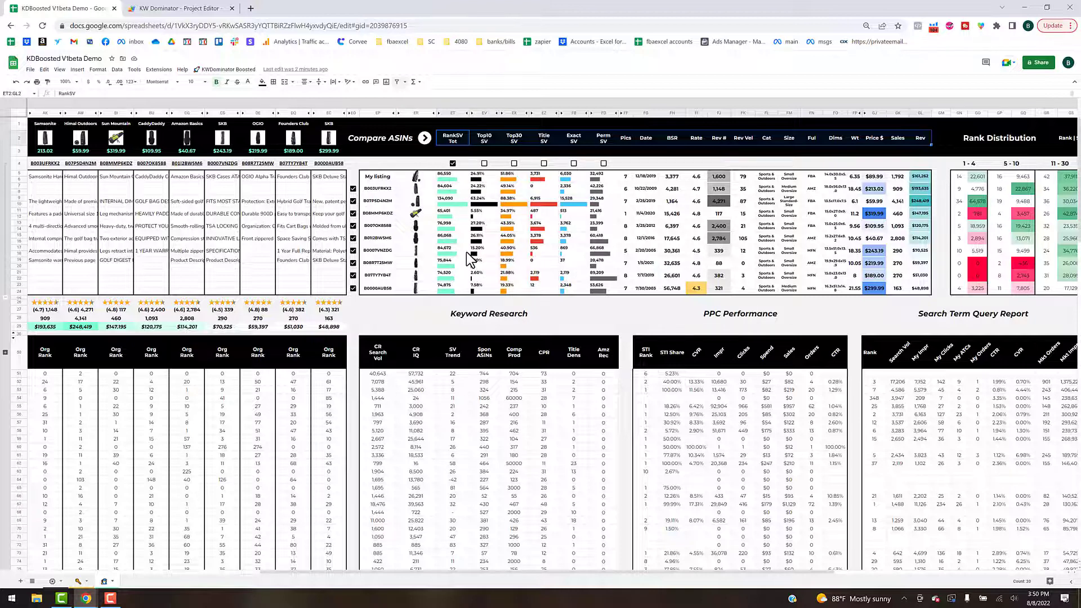
mouse_move(442, 309)
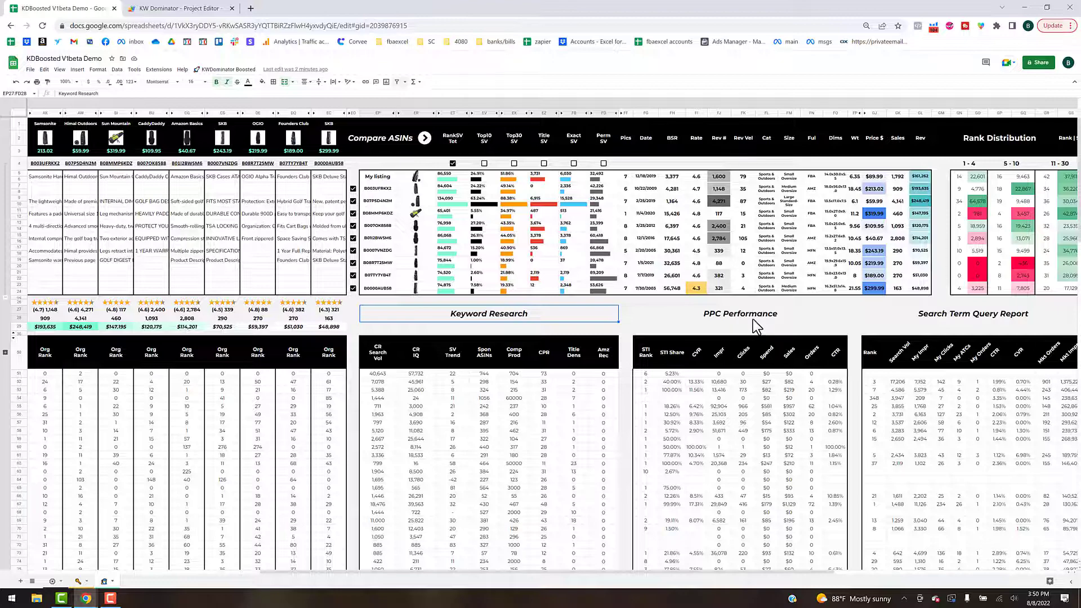
left_click(740, 313)
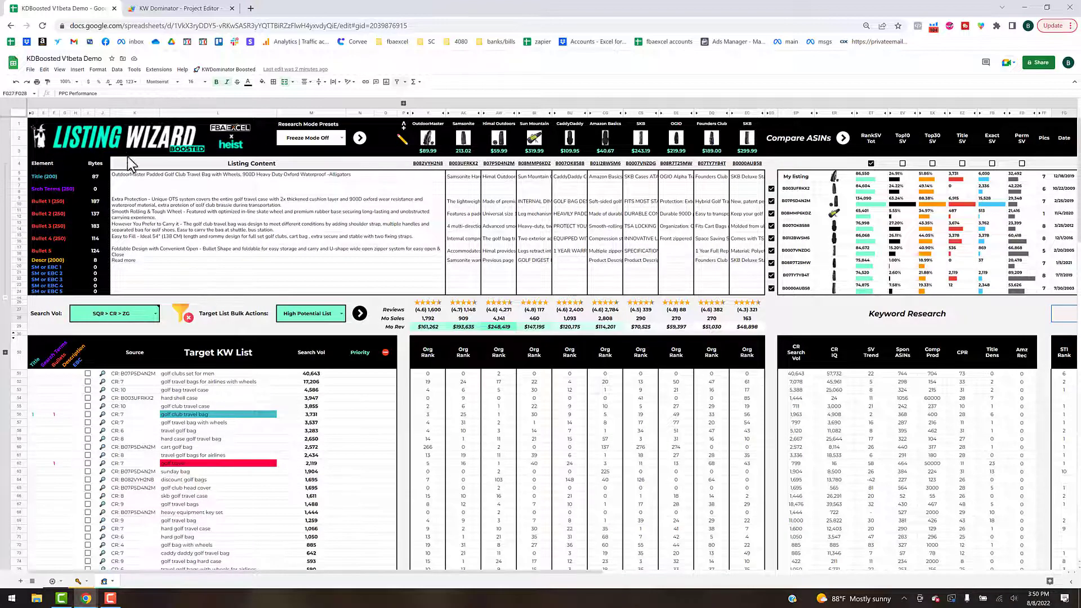
mouse_move(478, 242)
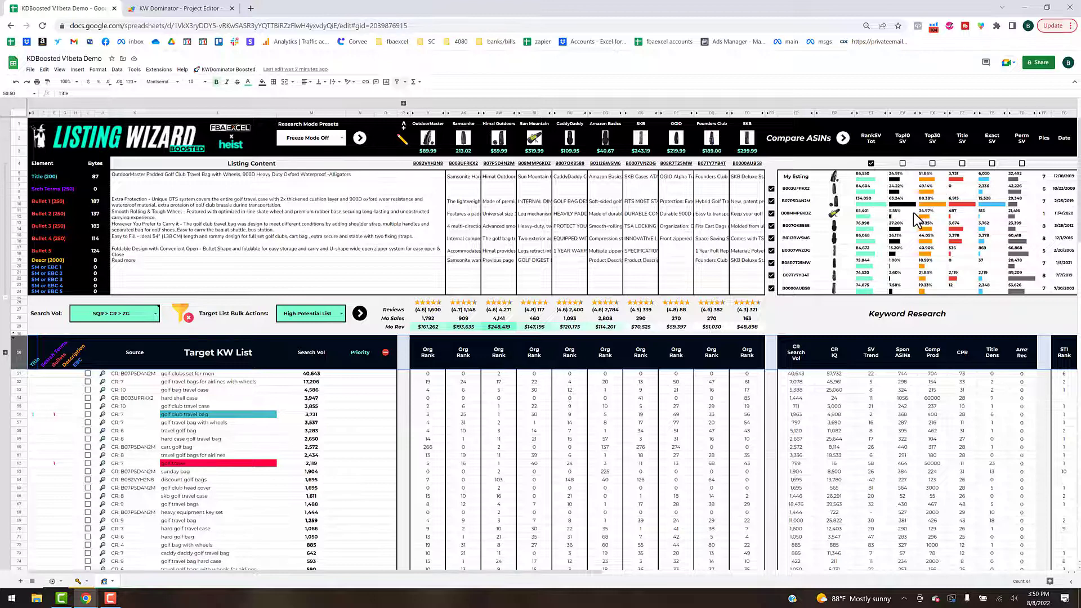
mouse_move(857, 200)
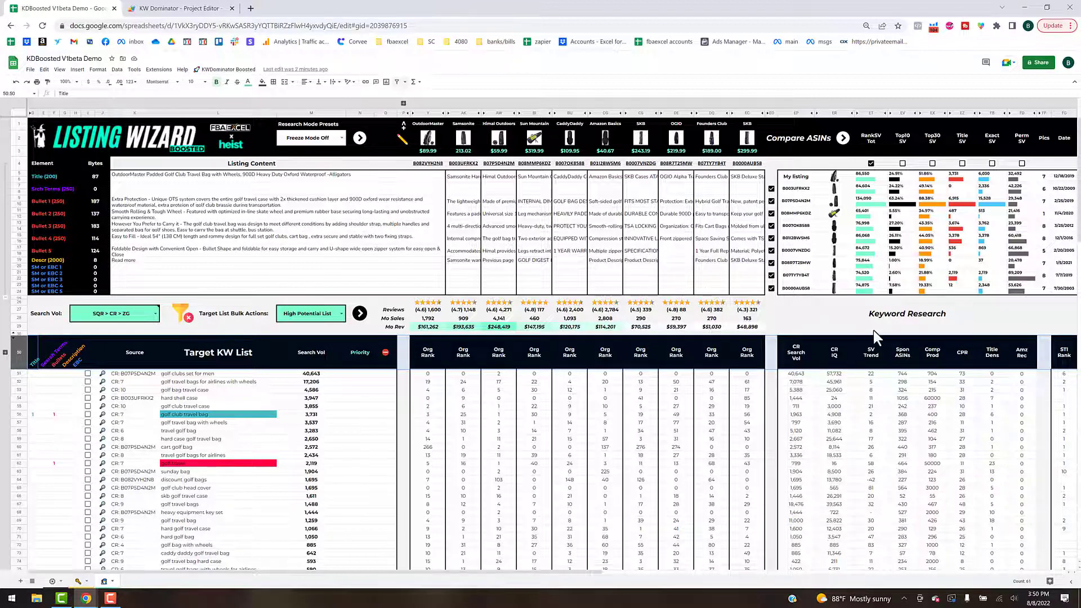
mouse_move(875, 336)
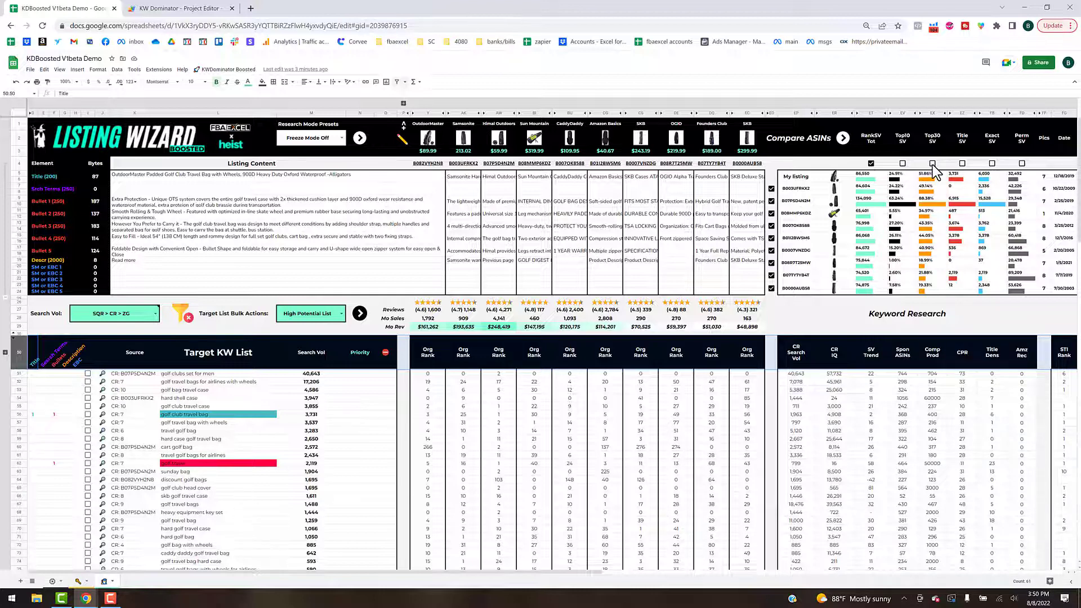
left_click(902, 163)
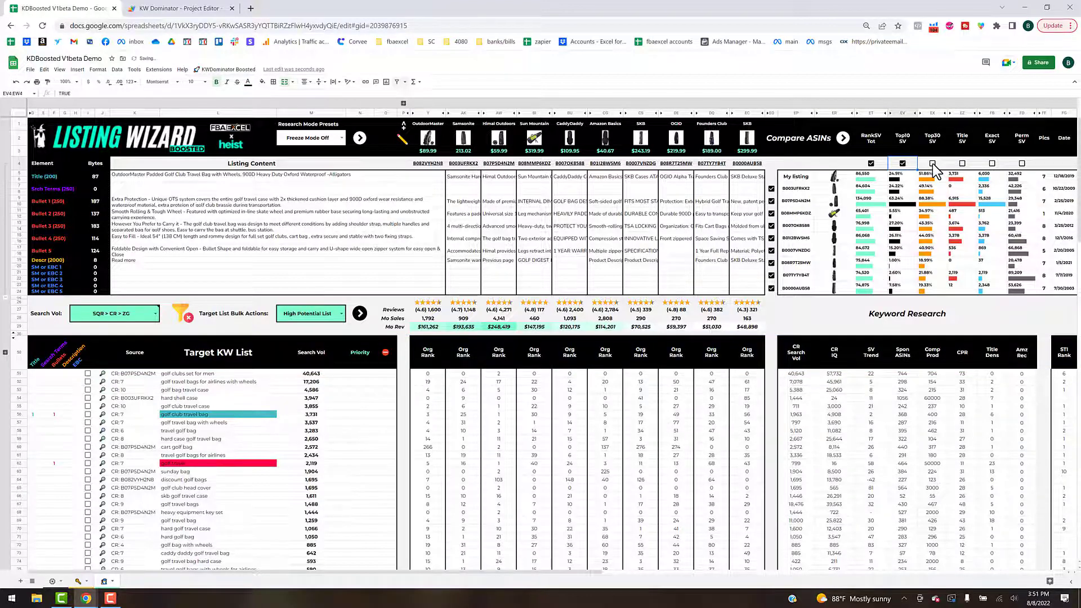
left_click(930, 163)
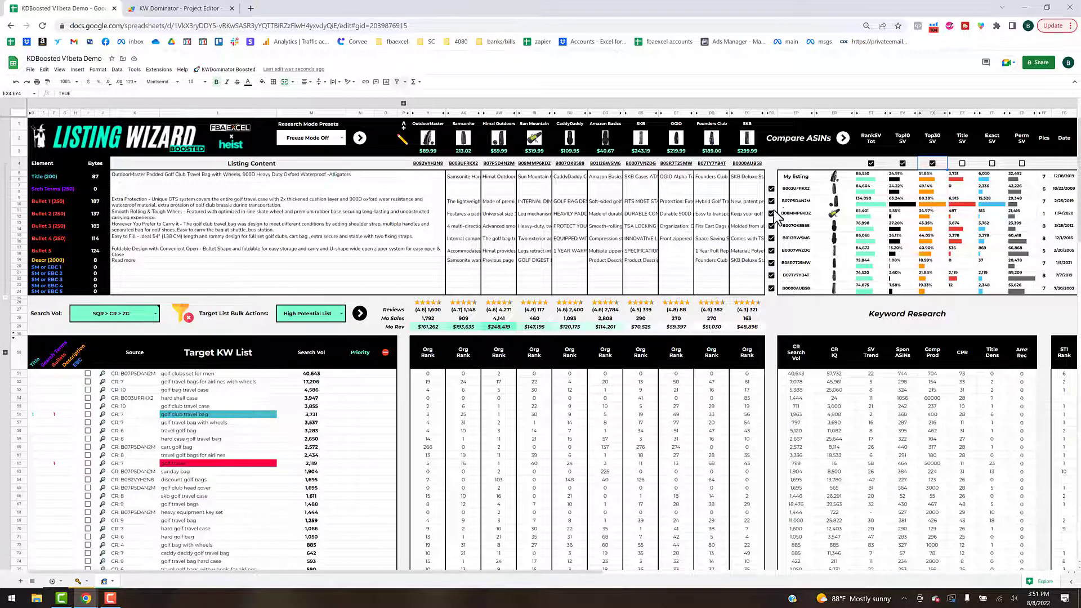
mouse_move(777, 239)
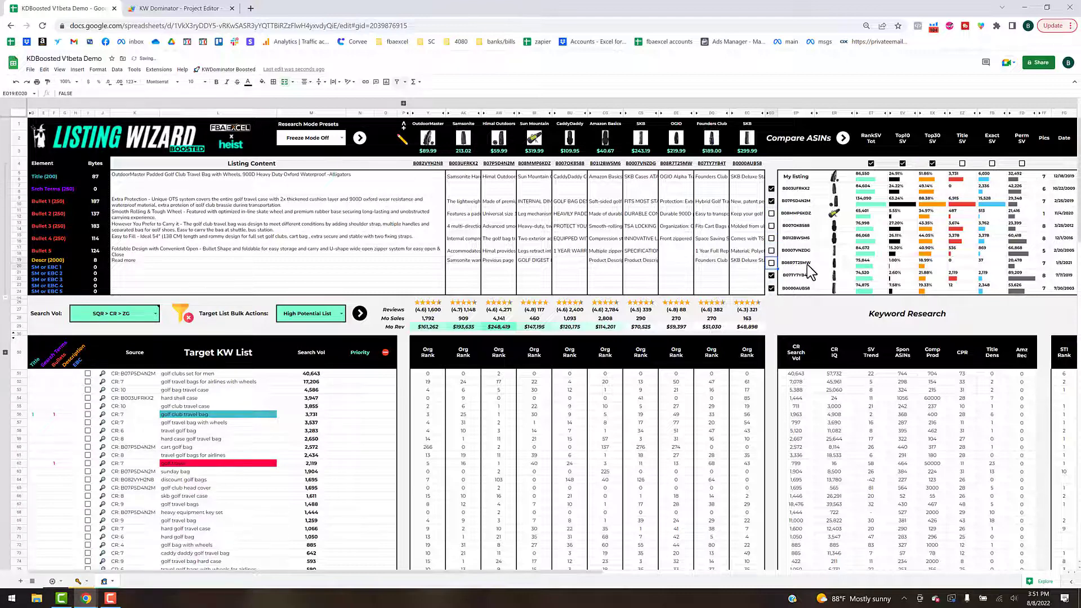
mouse_move(827, 217)
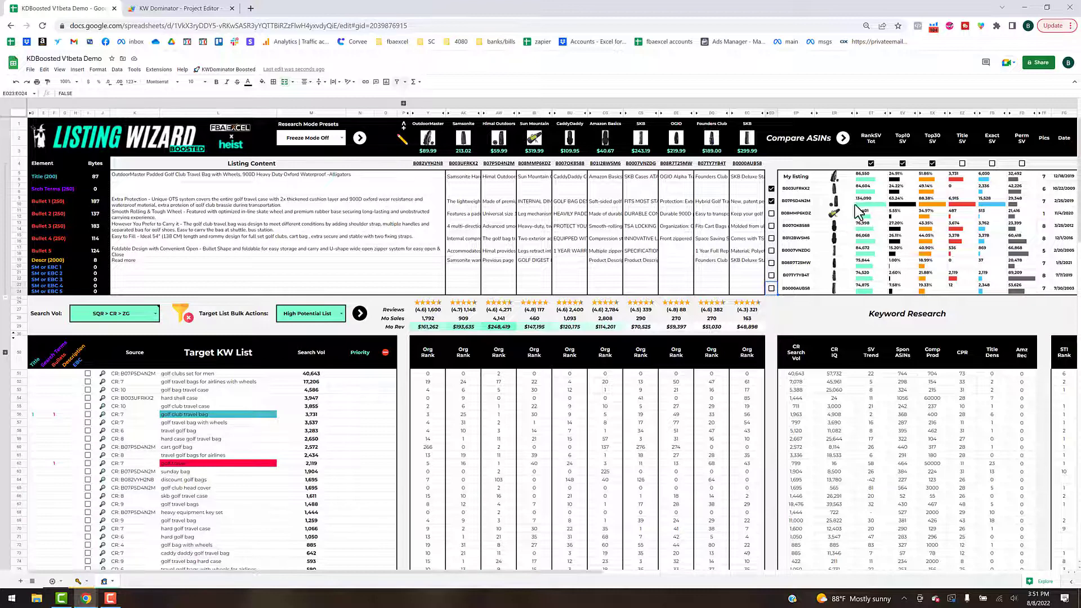
mouse_move(873, 199)
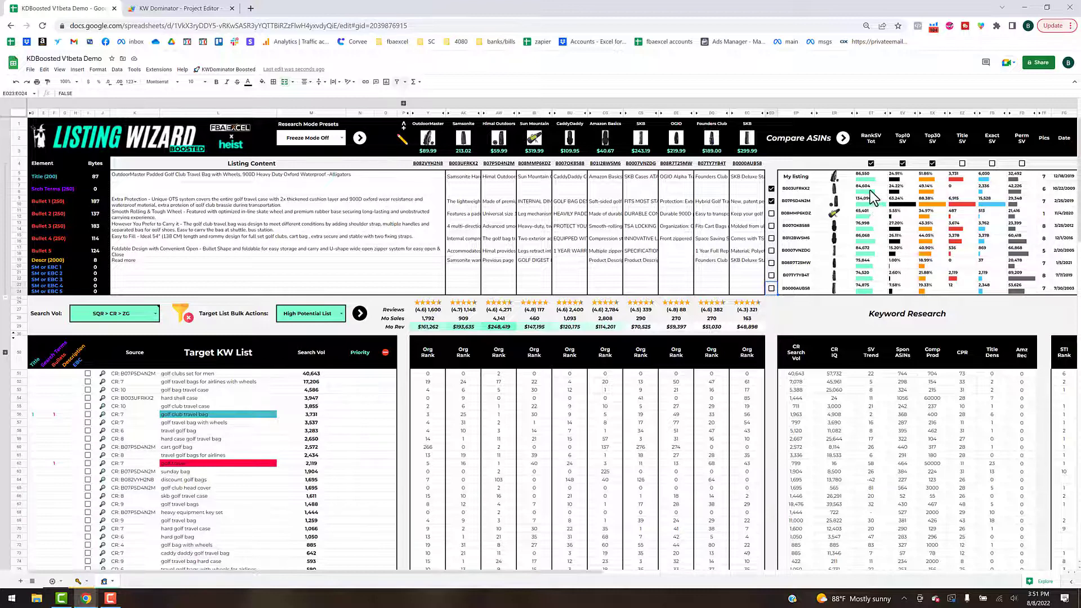
mouse_move(878, 214)
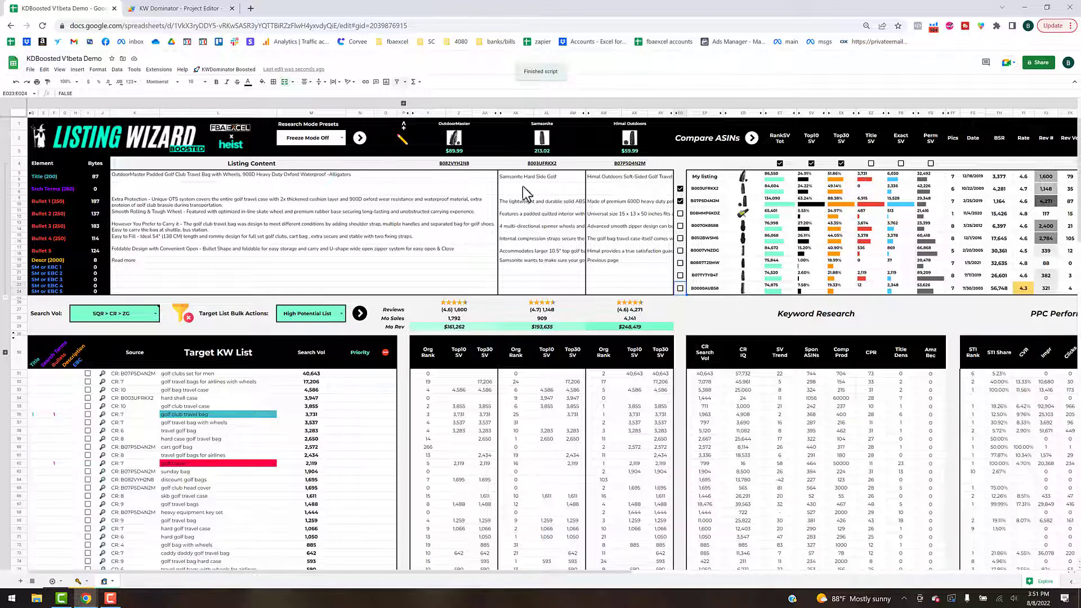
mouse_move(482, 171)
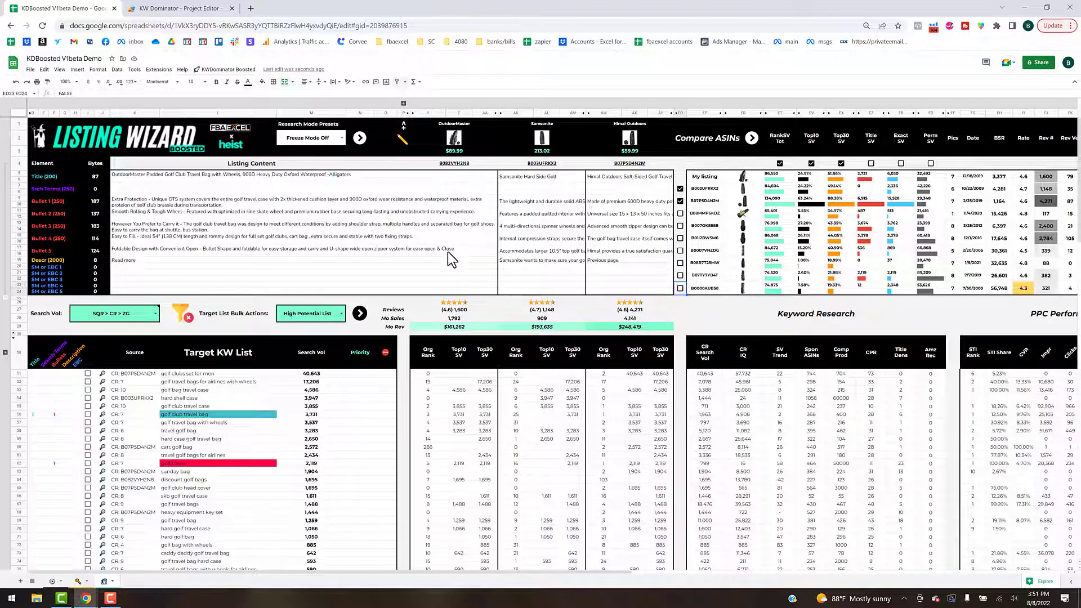
mouse_move(431, 121)
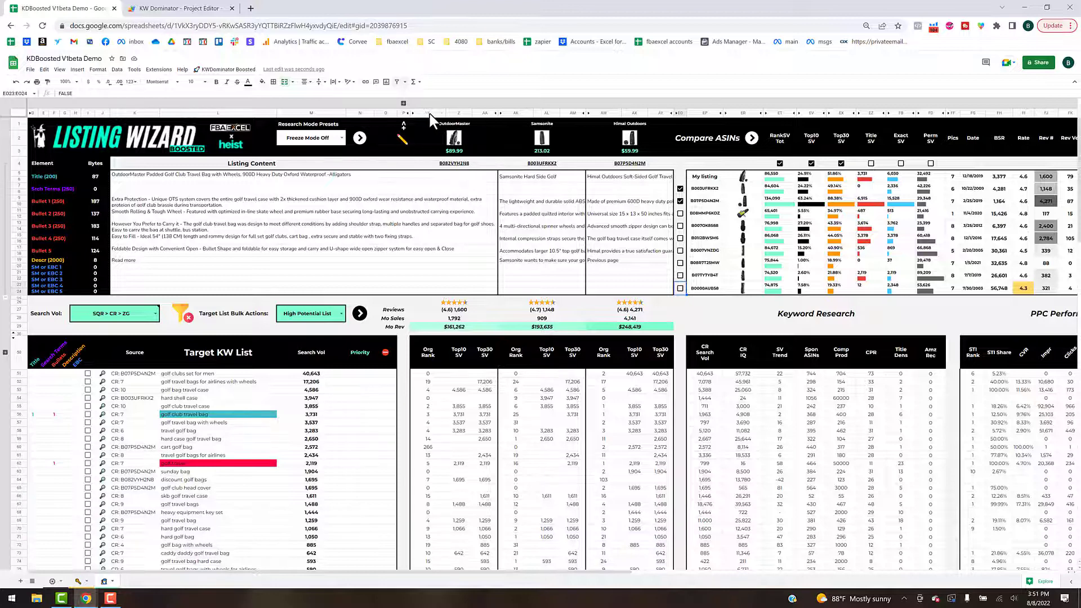
- Select the Samsonite competitor column header
left_click(427, 113)
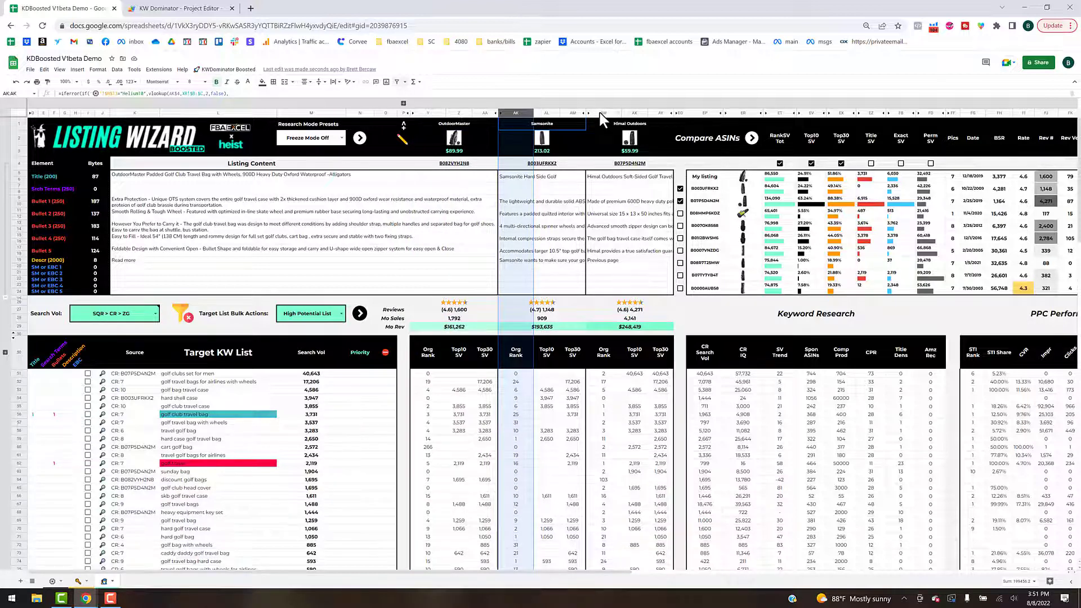
mouse_move(614, 142)
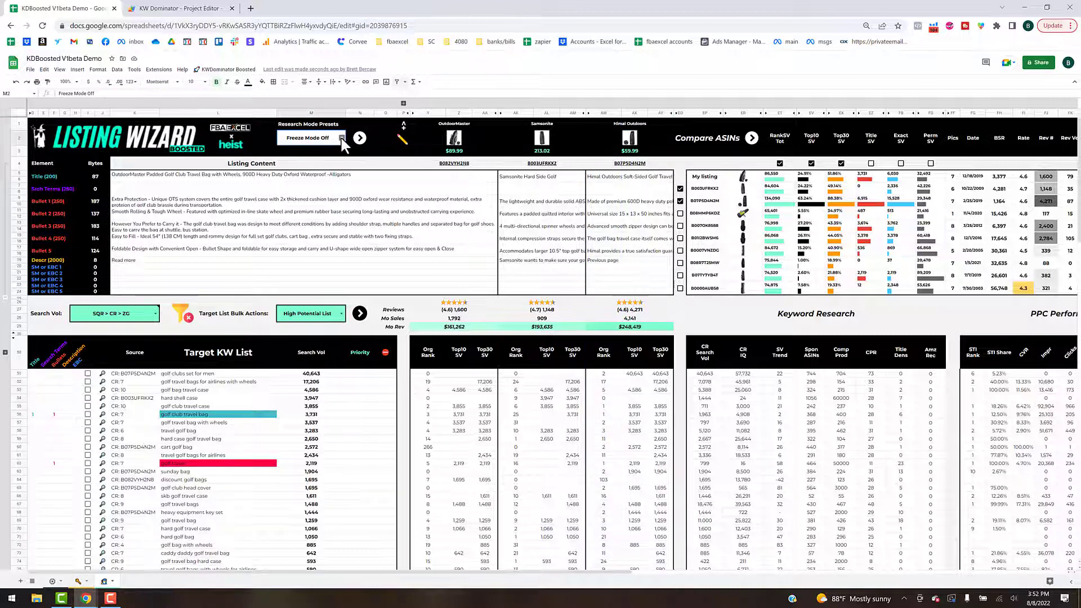
left_click(310, 137)
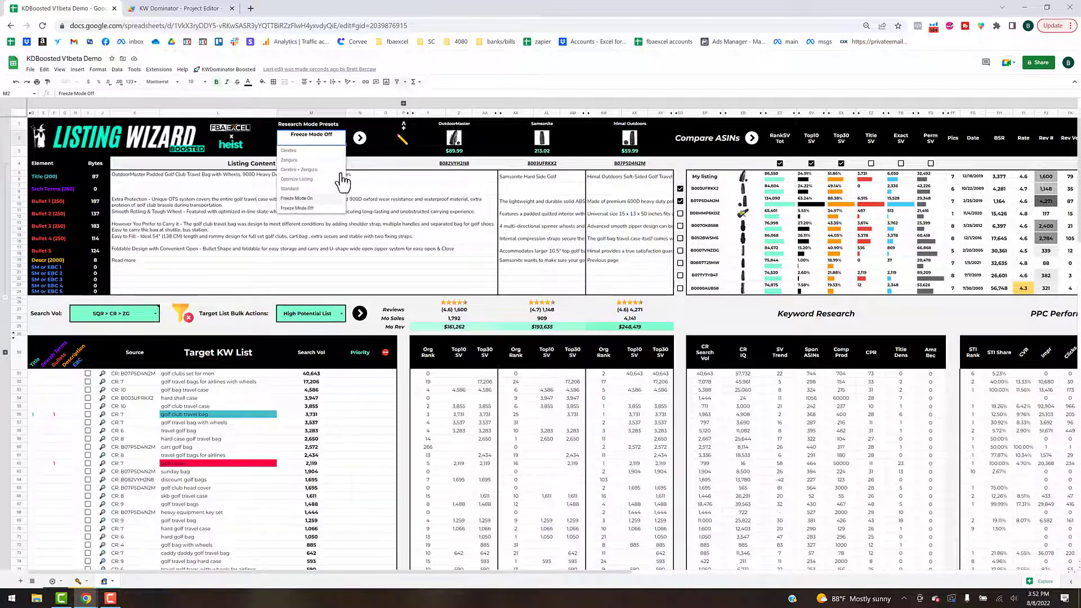
left_click(297, 199)
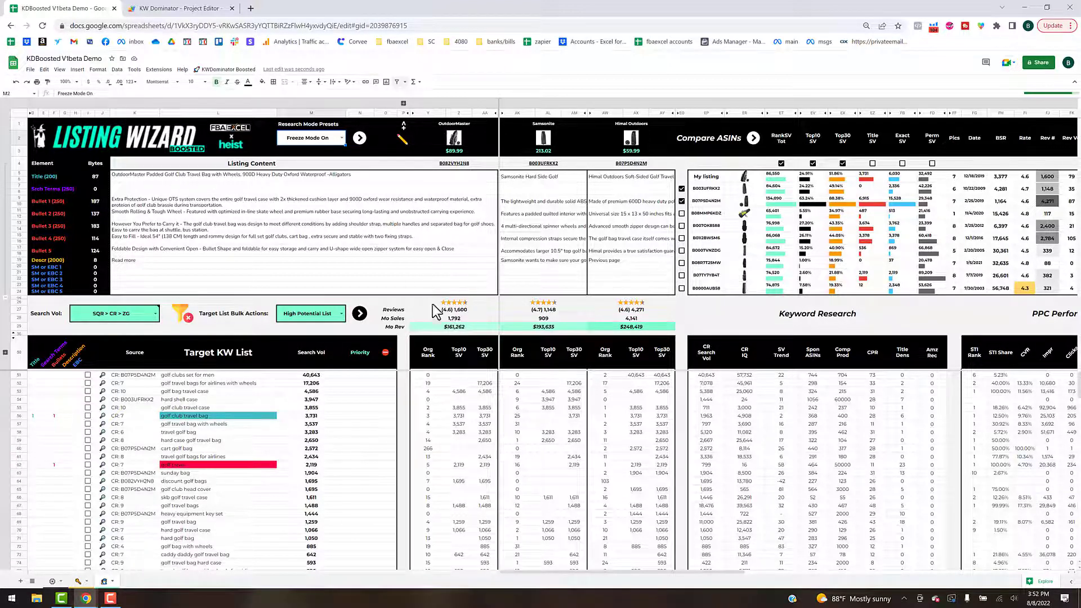
mouse_move(455, 217)
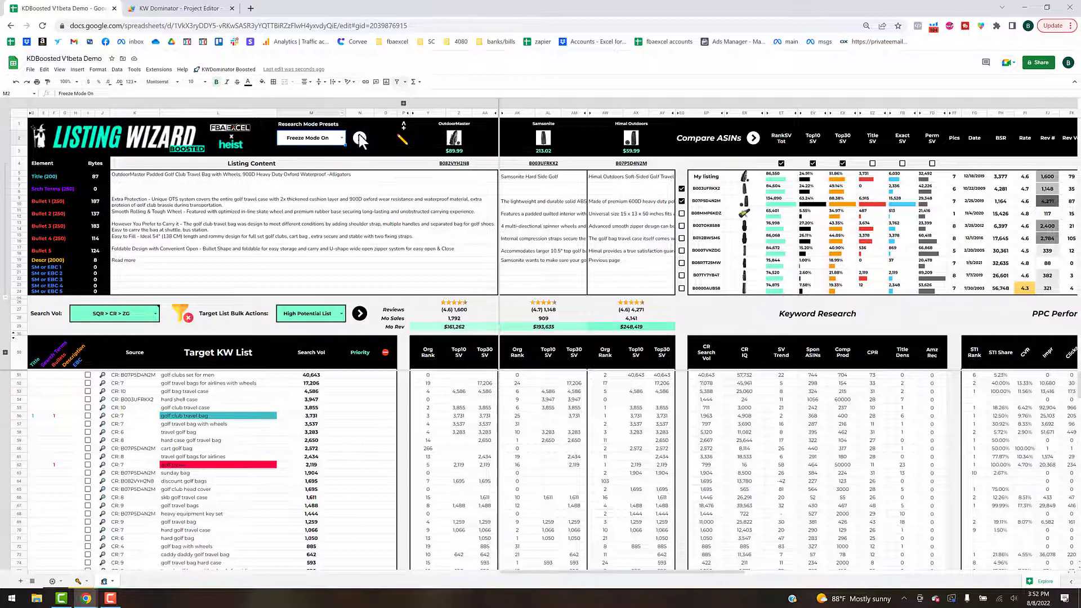
mouse_move(538, 313)
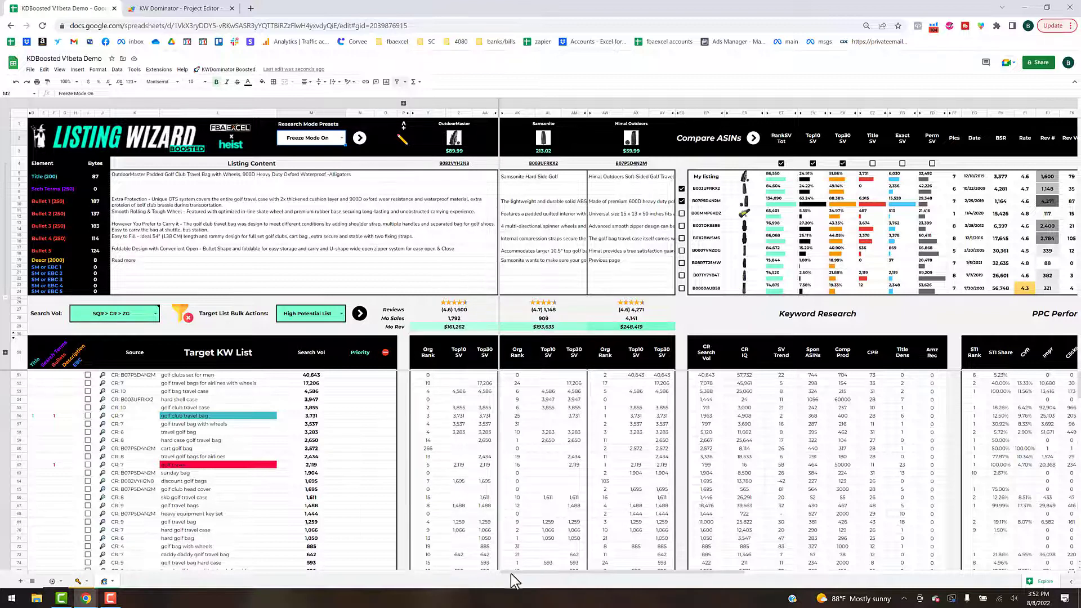
scroll("right", 3)
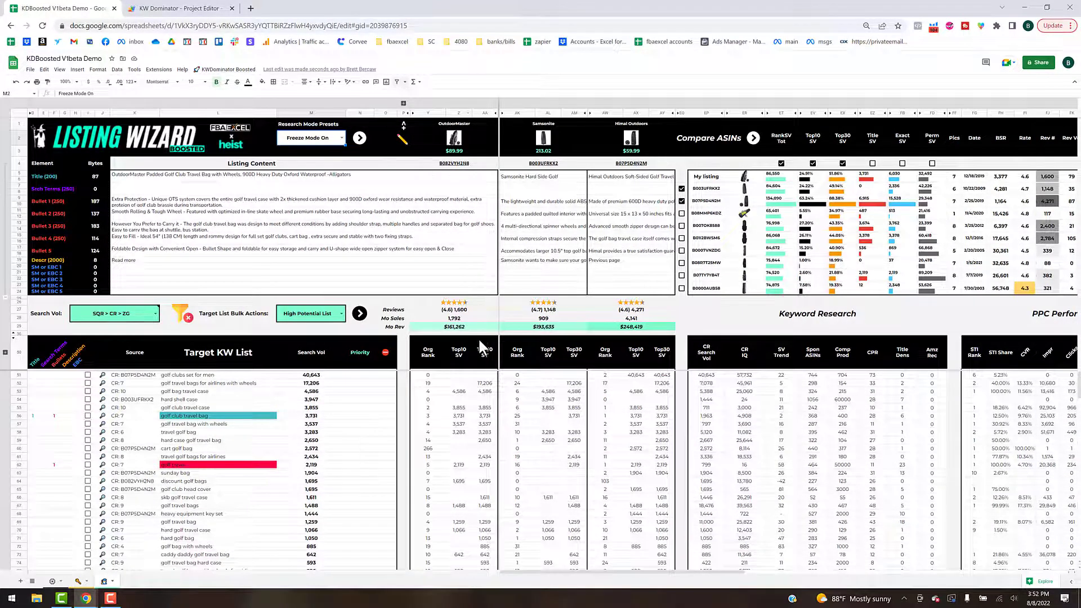
scroll("down", 3)
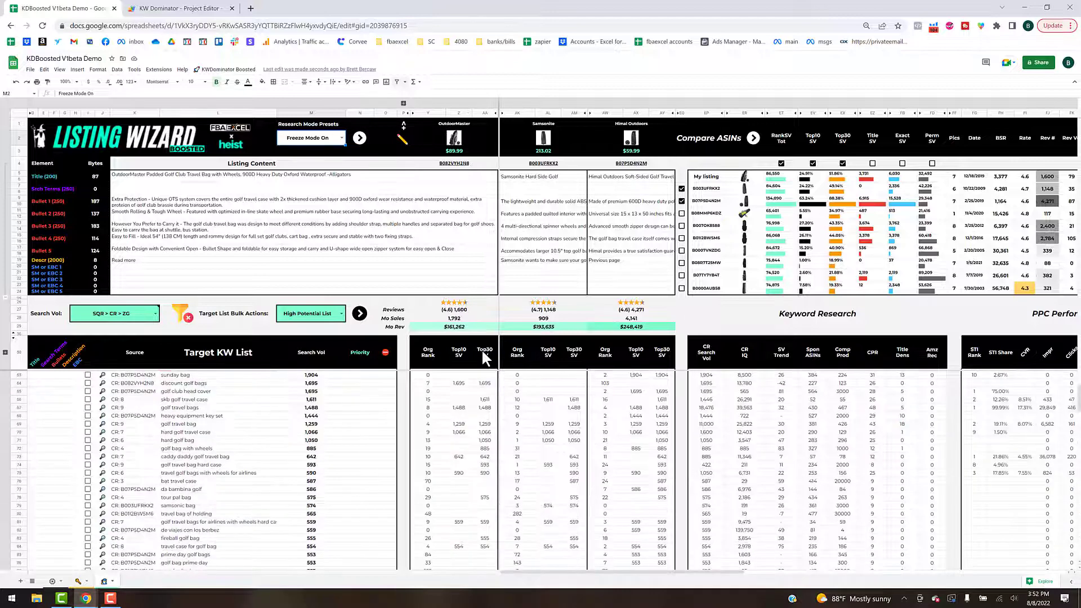
scroll("down", 3)
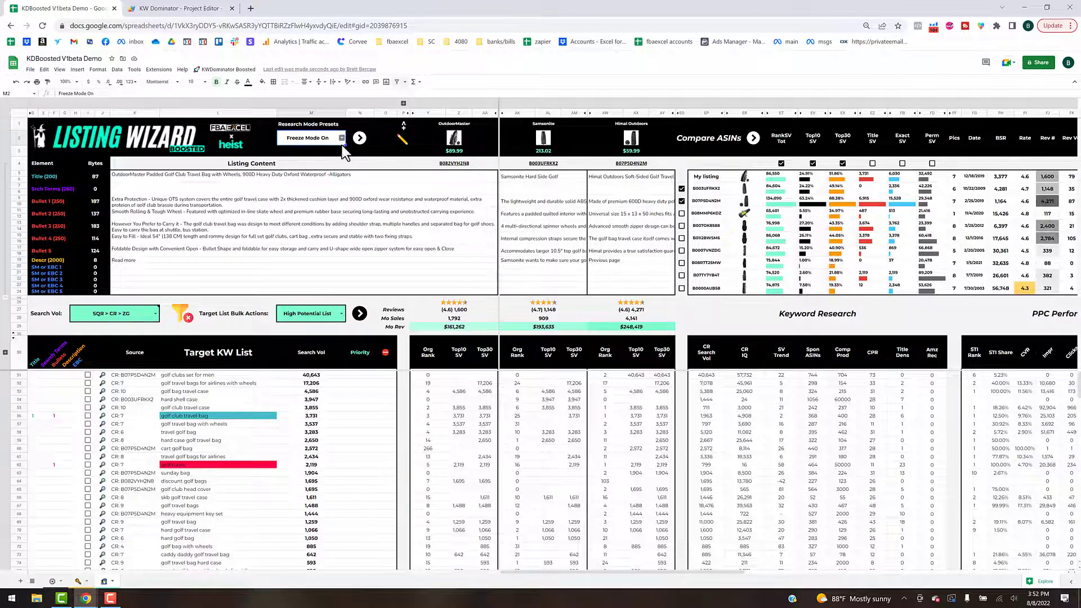
- Set the Research Mode Presets dropdown to Cerebro + Zonguru
left_click(310, 137)
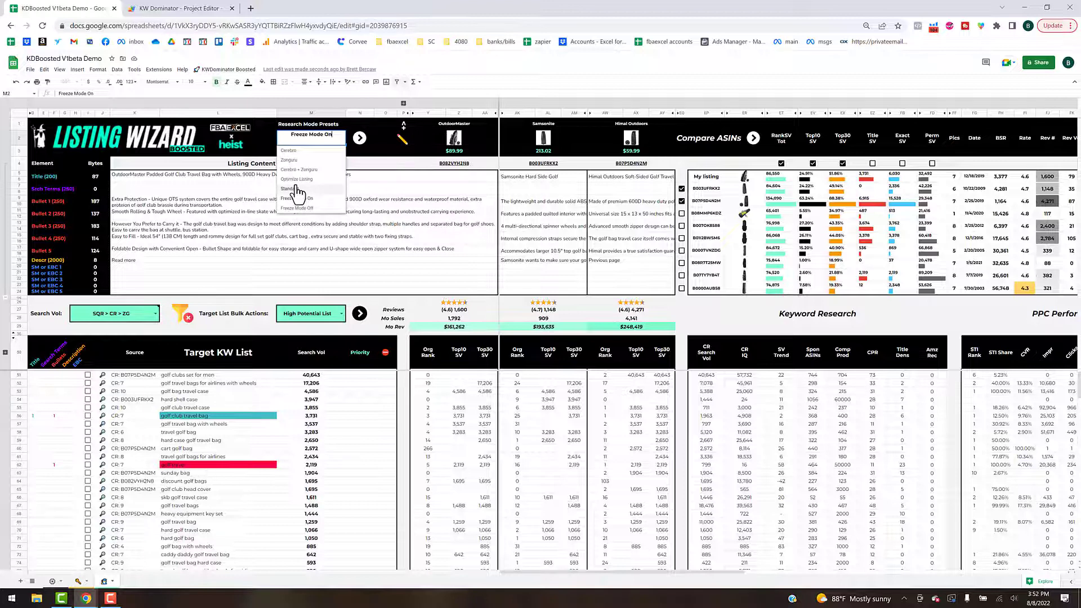
mouse_move(289, 150)
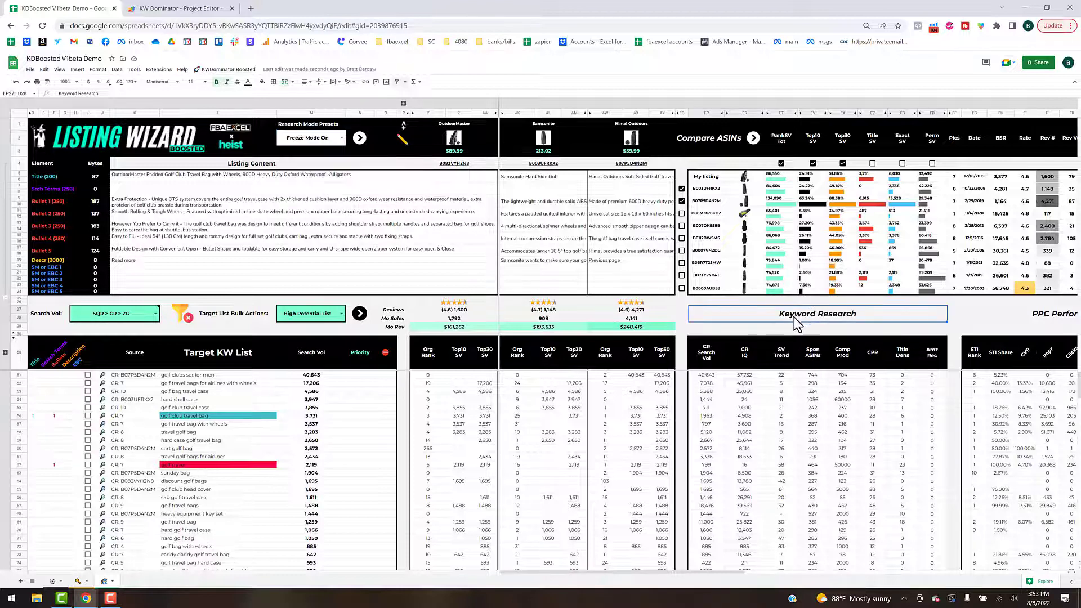
mouse_move(813, 363)
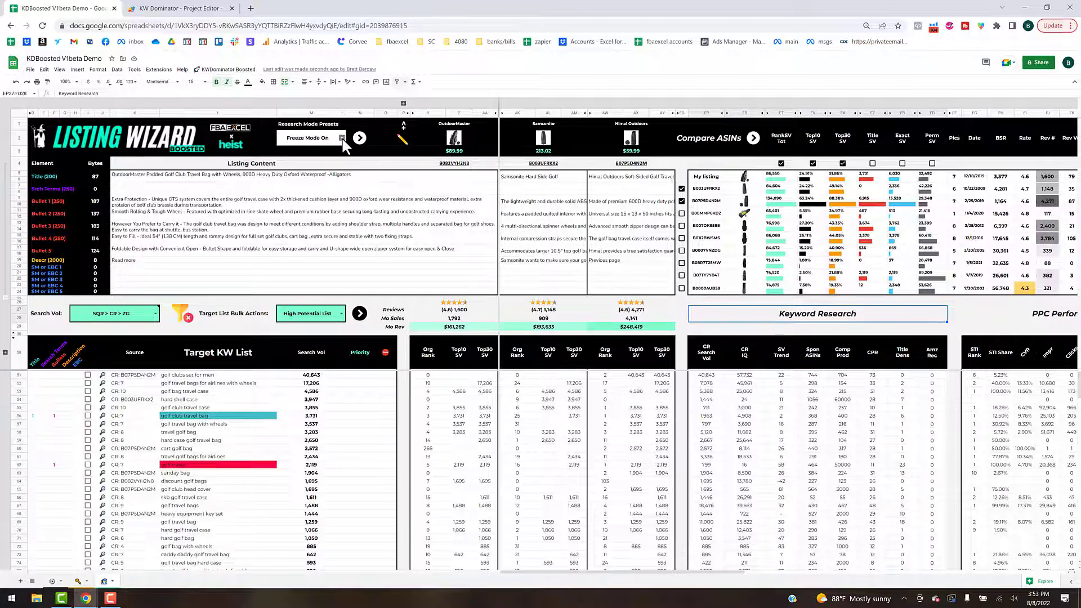
mouse_move(347, 157)
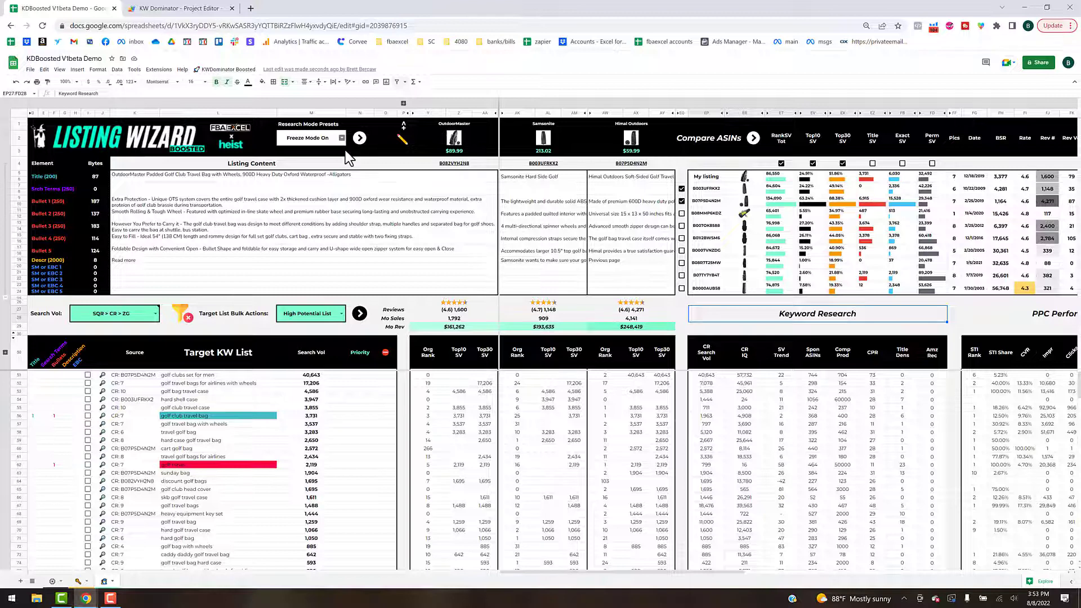
left_click(310, 138)
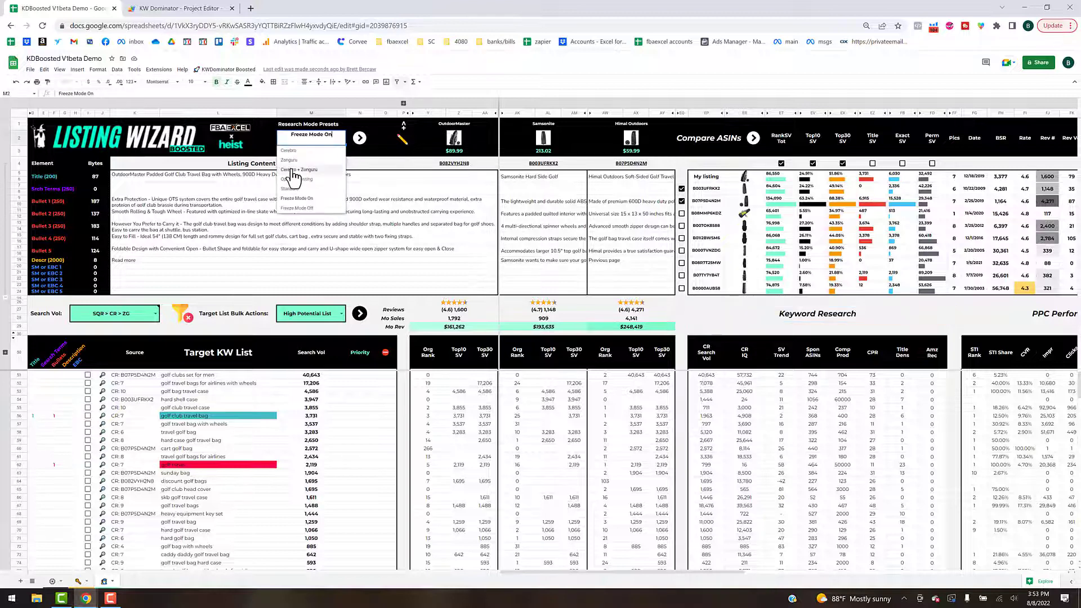
left_click(298, 169)
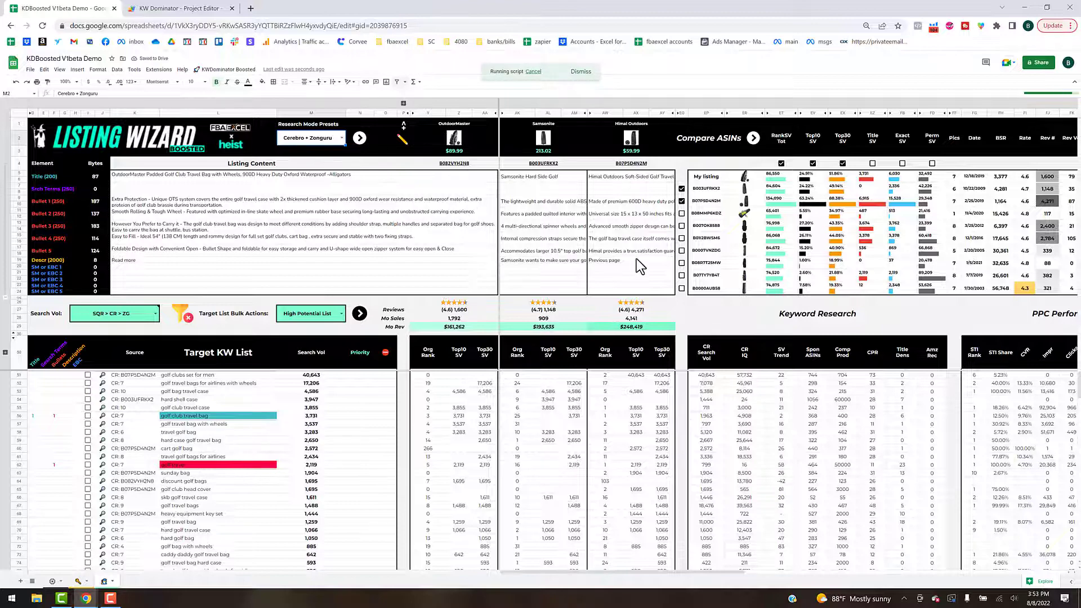
- Confirm Cerebro + Zonguru mode, dismiss Mode Enabled, and scroll to the Zonguru columns
left_click(359, 137)
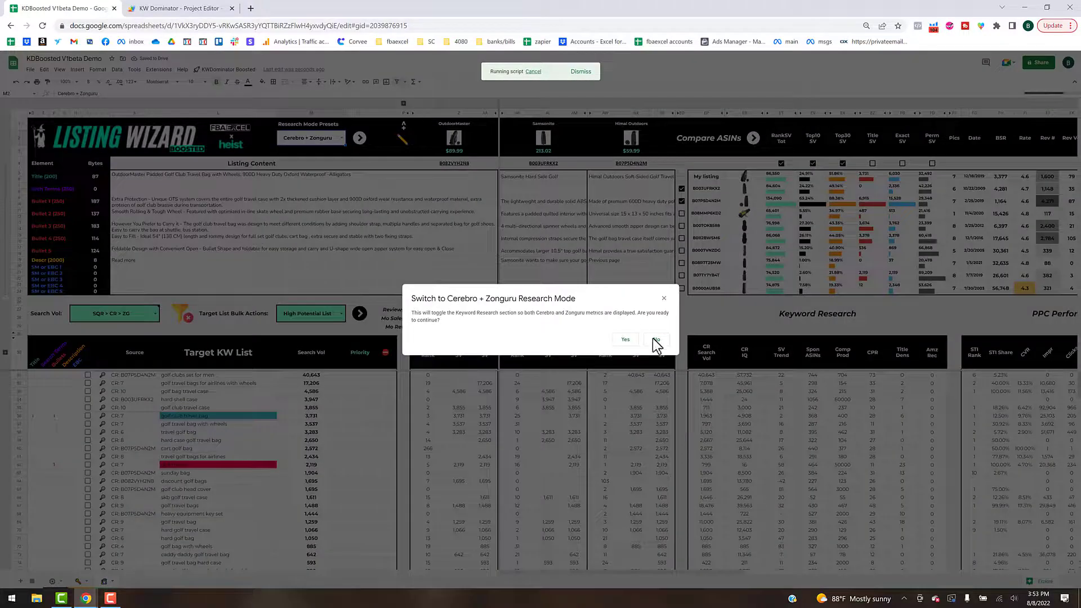
left_click(624, 338)
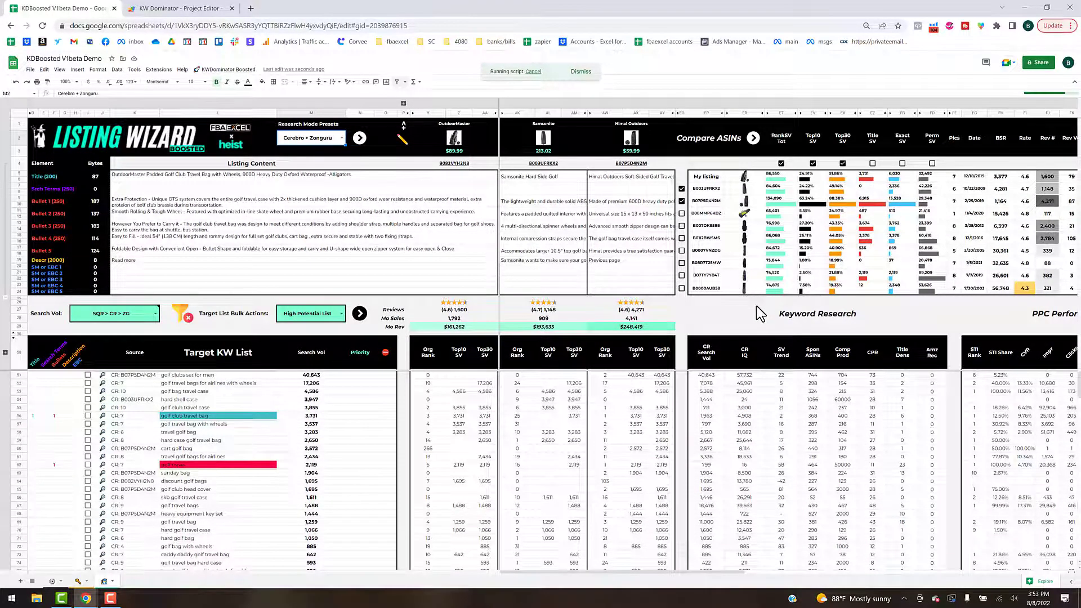
left_click(360, 138)
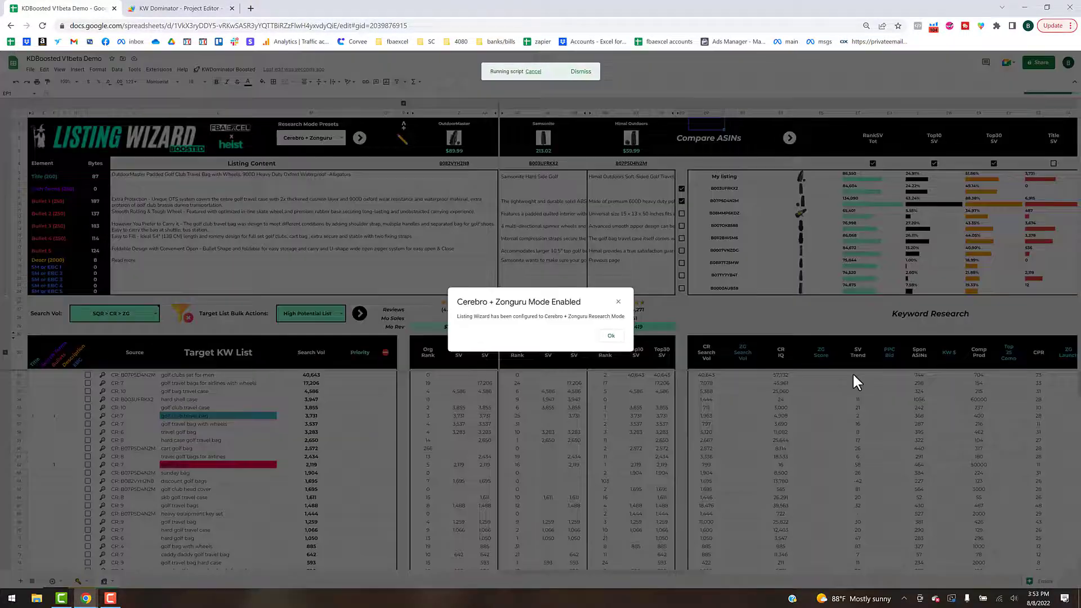
left_click(608, 336)
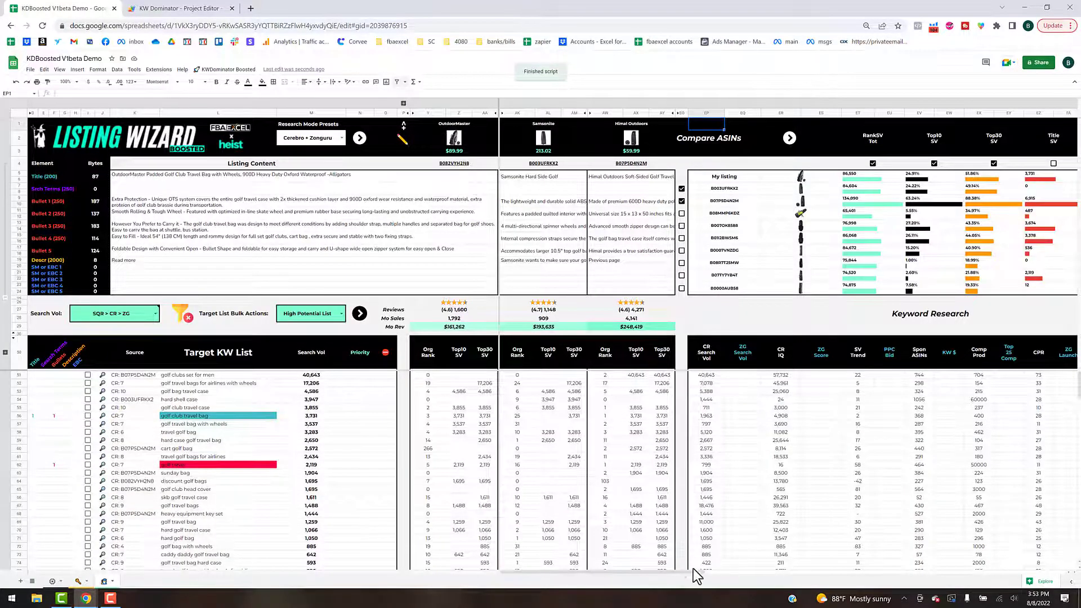
scroll("right", 3)
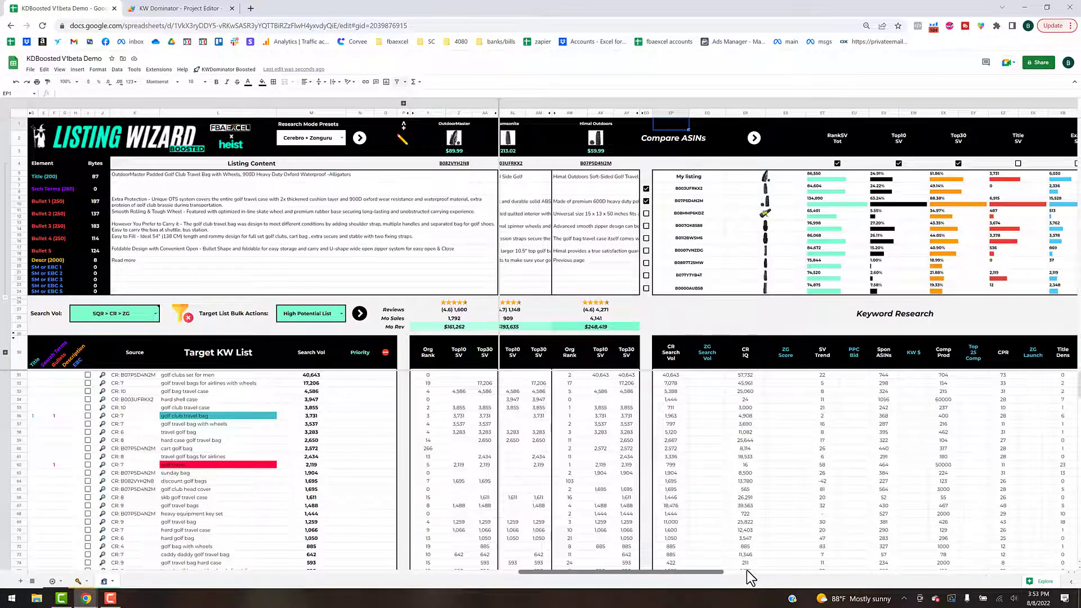
scroll("right", 3)
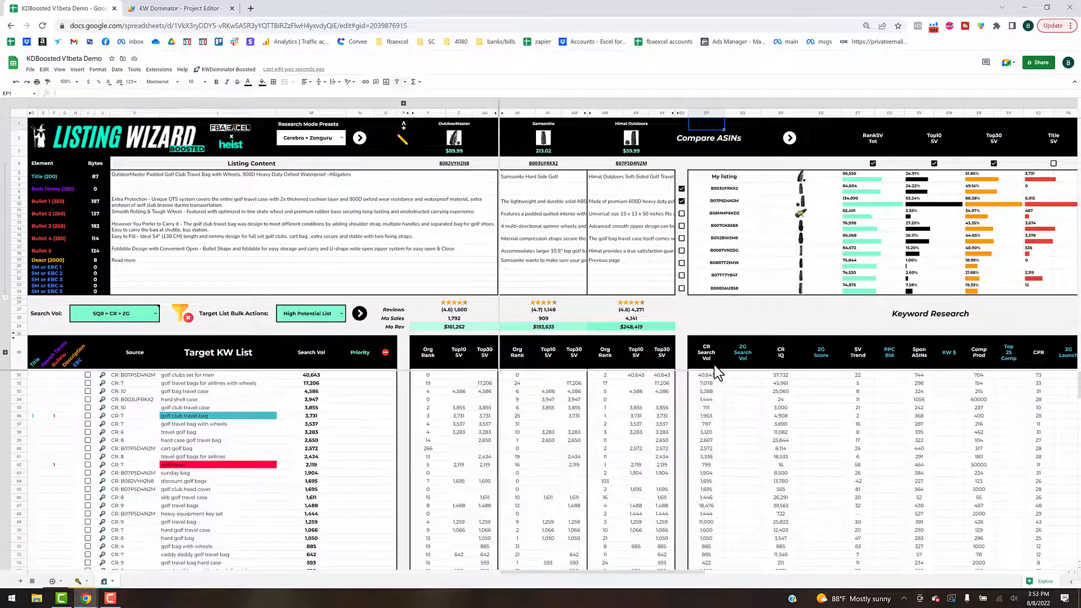
mouse_move(916, 375)
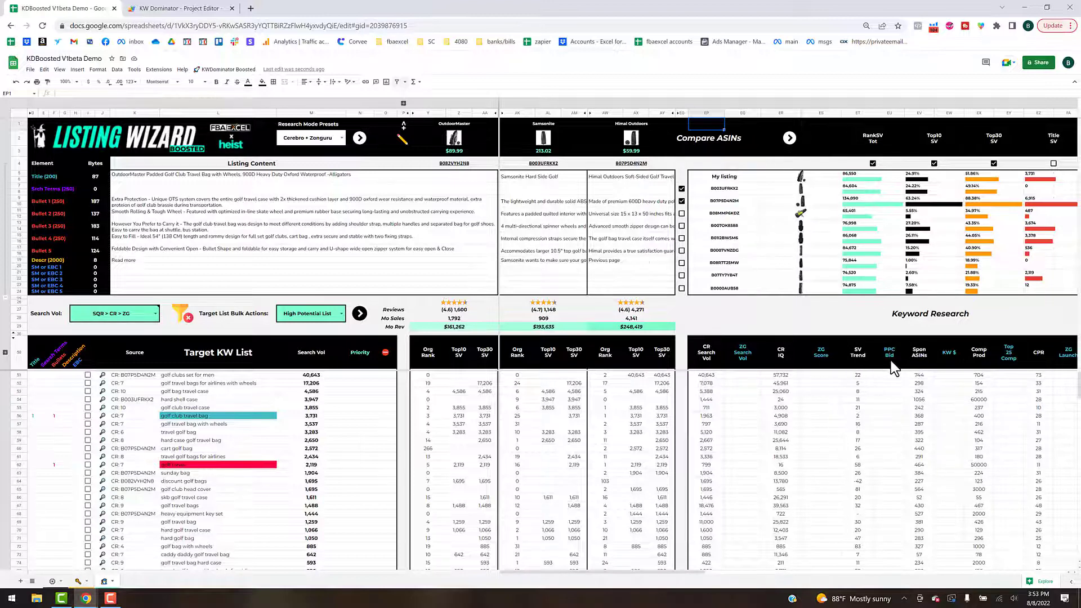
mouse_move(926, 370)
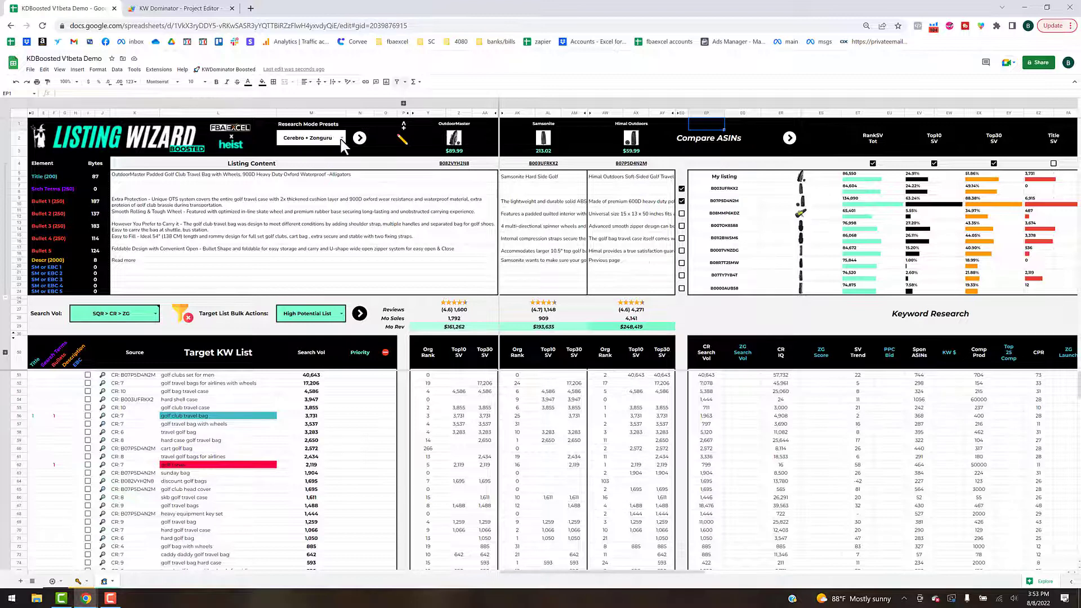
- Switch the research mode preset back to Cerebro and apply it
left_click(310, 138)
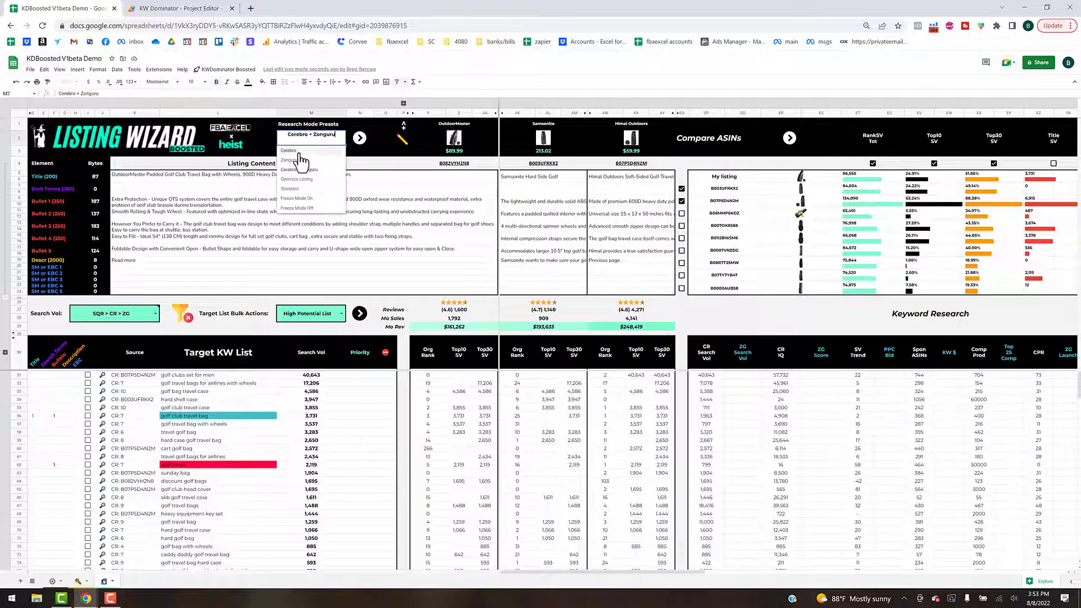
left_click(288, 150)
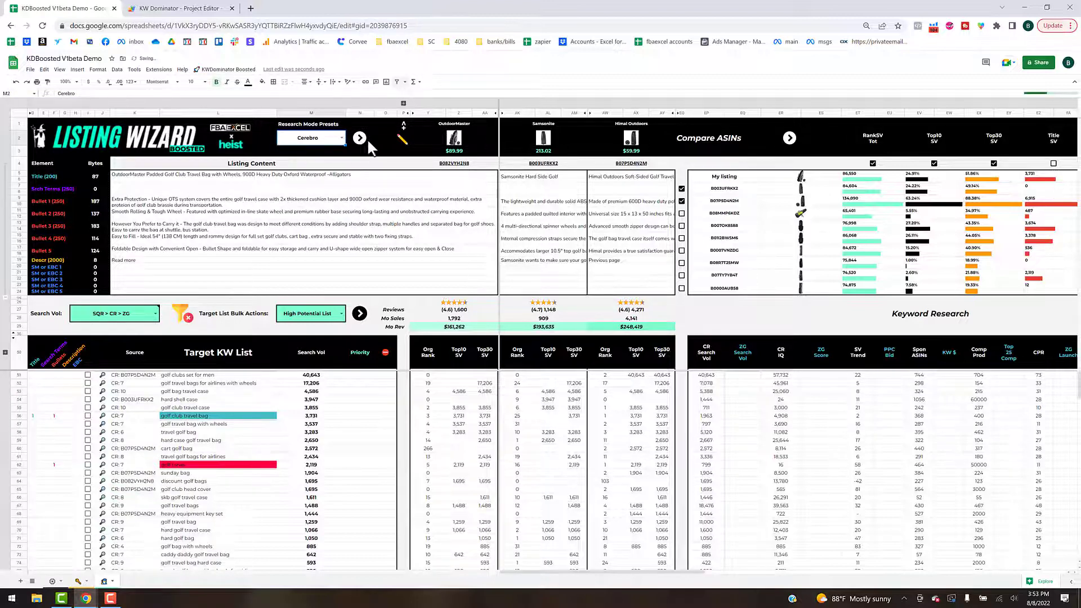
left_click(359, 138)
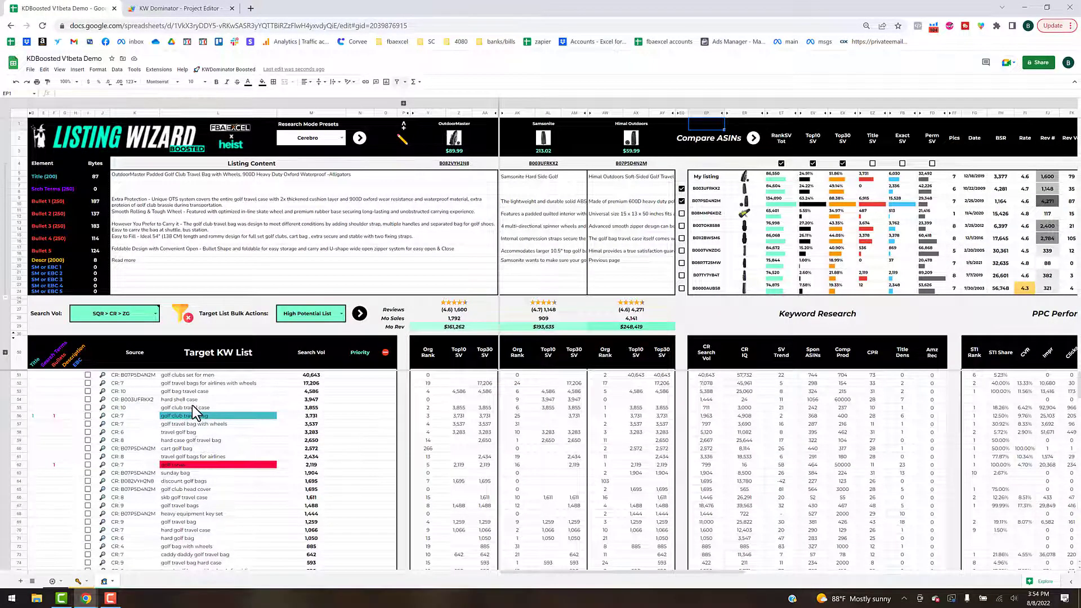
mouse_move(55, 377)
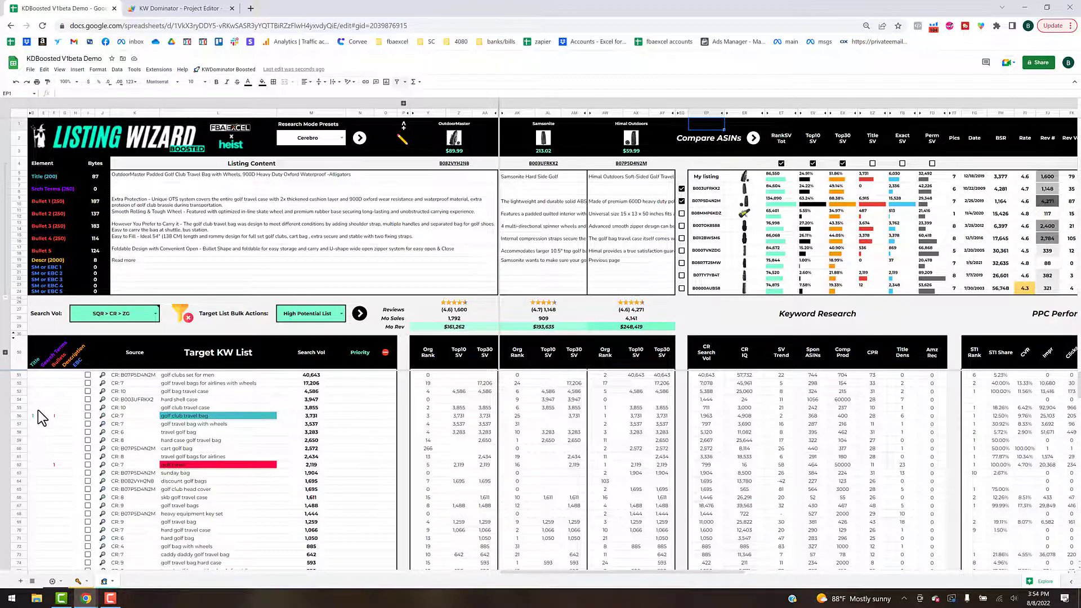
mouse_move(46, 384)
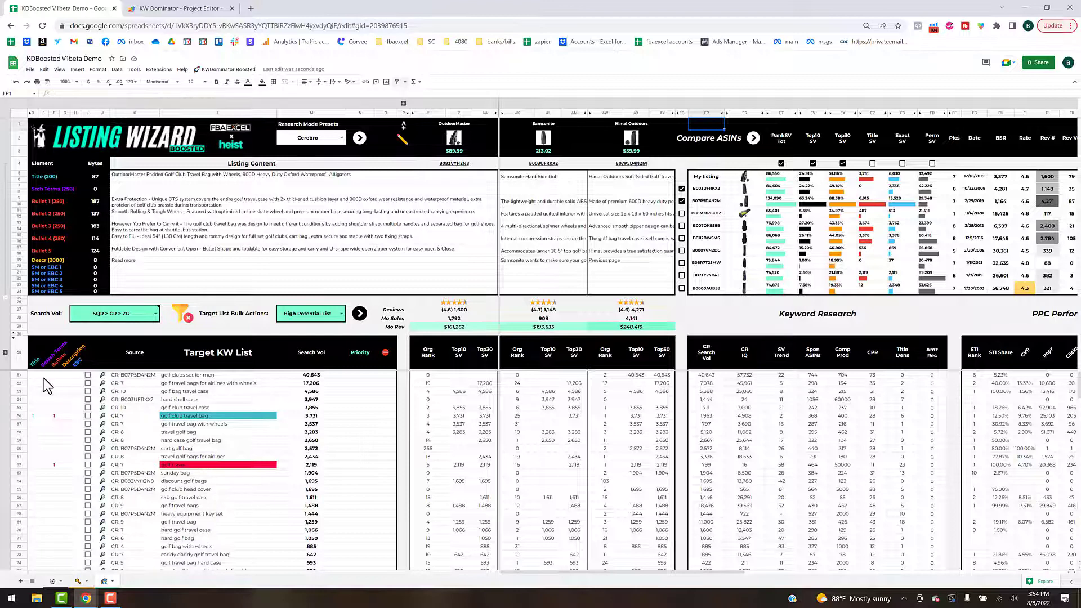
mouse_move(56, 370)
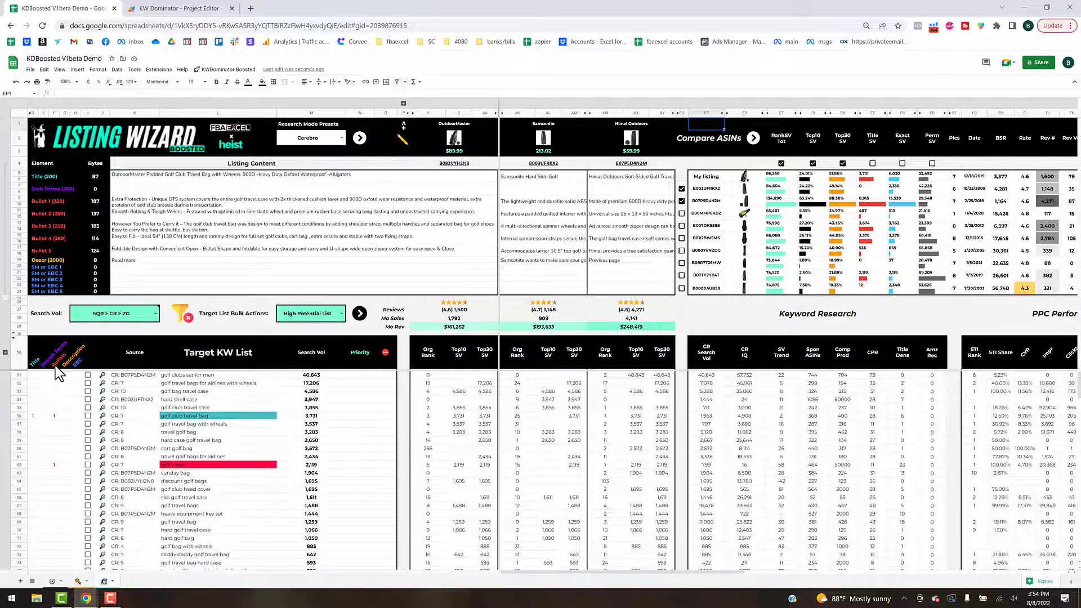
mouse_move(152, 269)
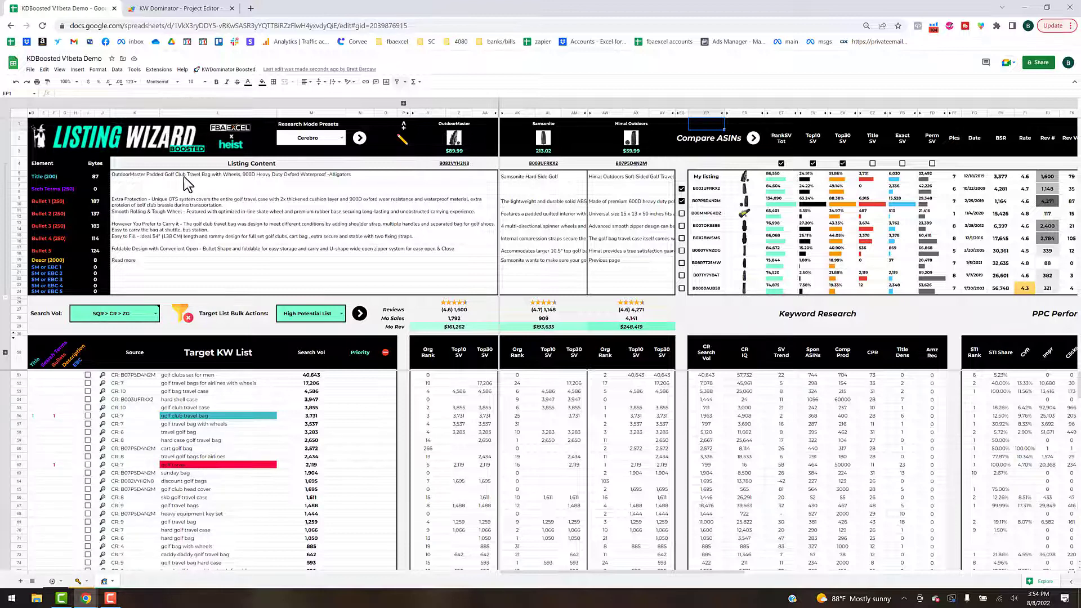
mouse_move(205, 191)
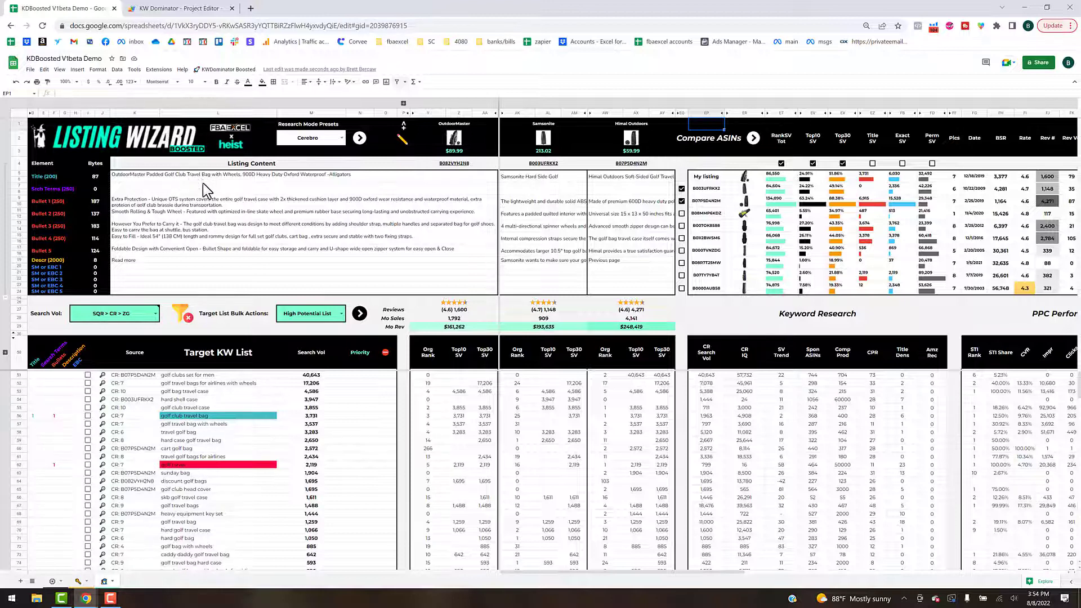
mouse_move(69, 403)
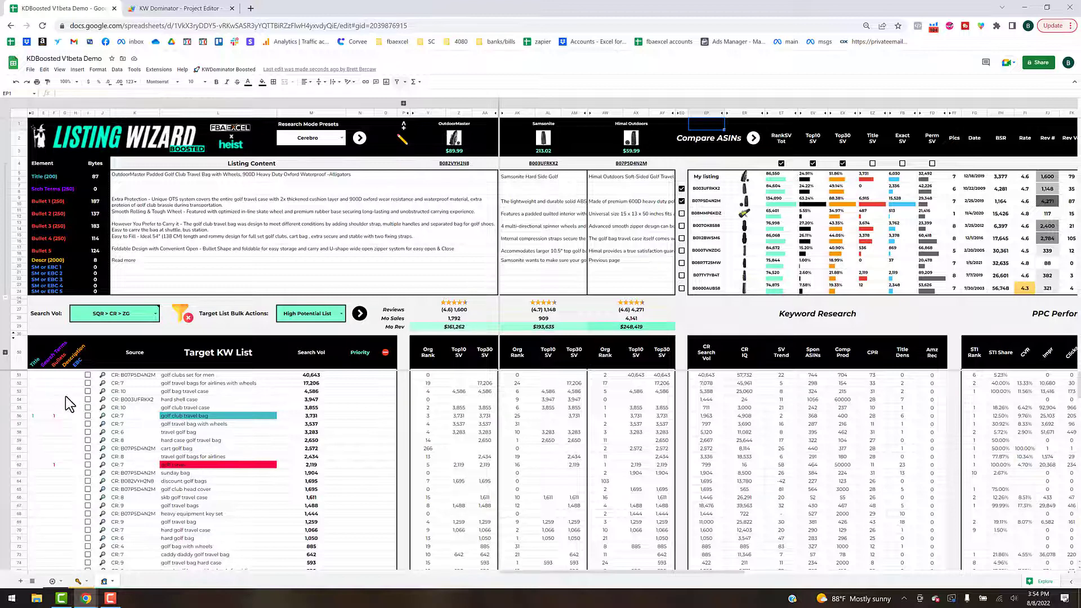
mouse_move(219, 399)
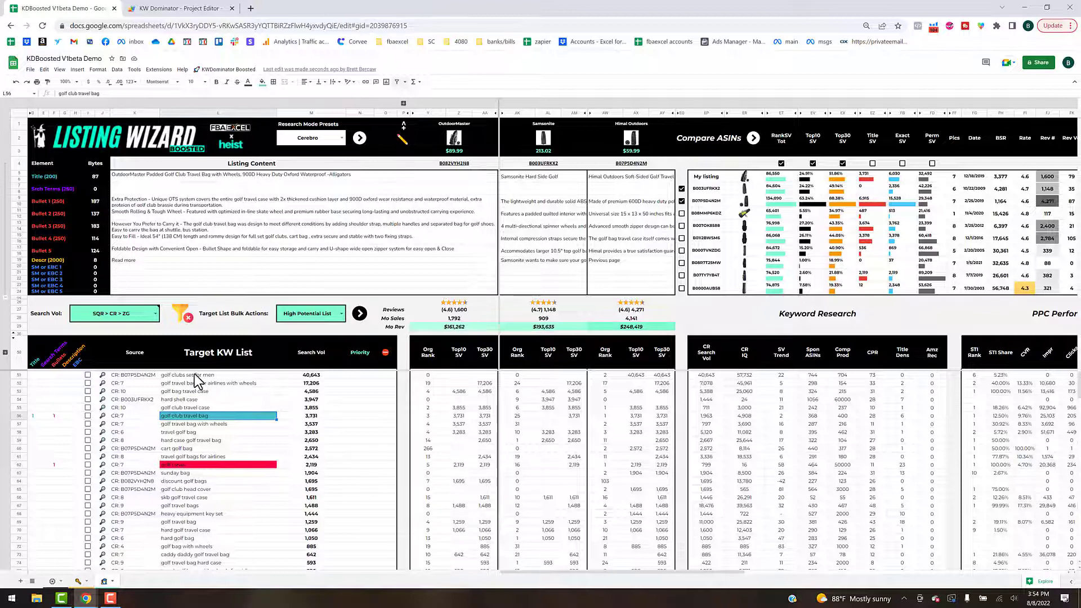
- Select a Target KW List keyword and show its conditional formatting rules
left_click(187, 375)
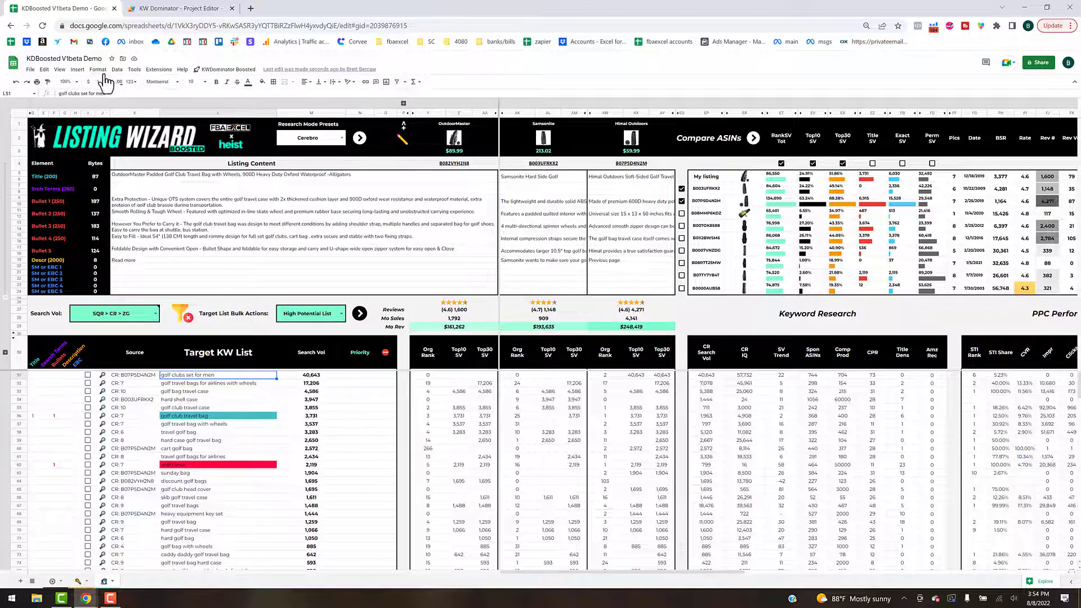
left_click(98, 68)
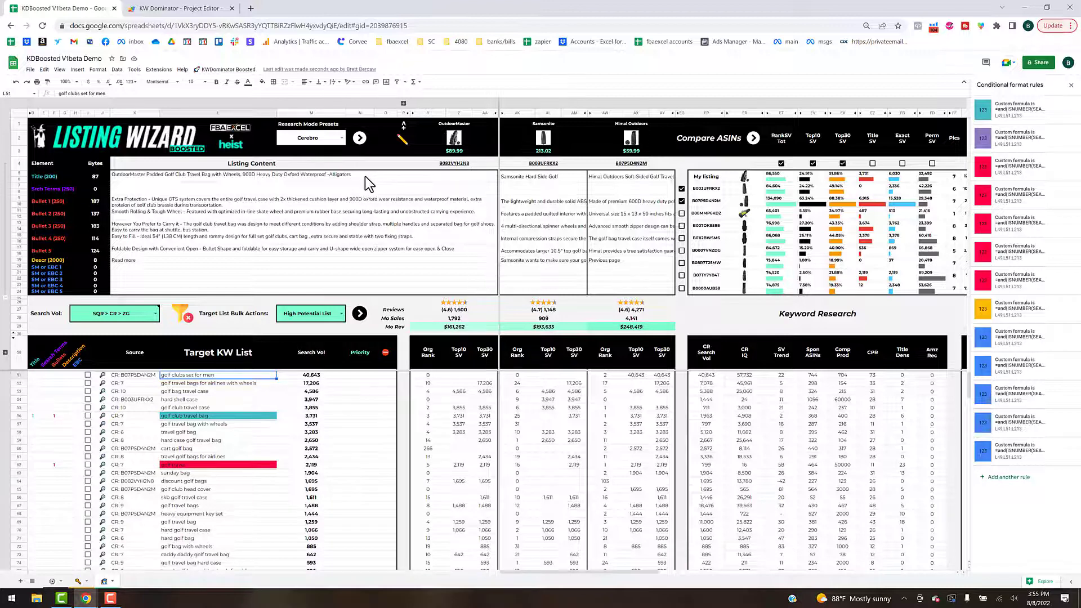
mouse_move(361, 411)
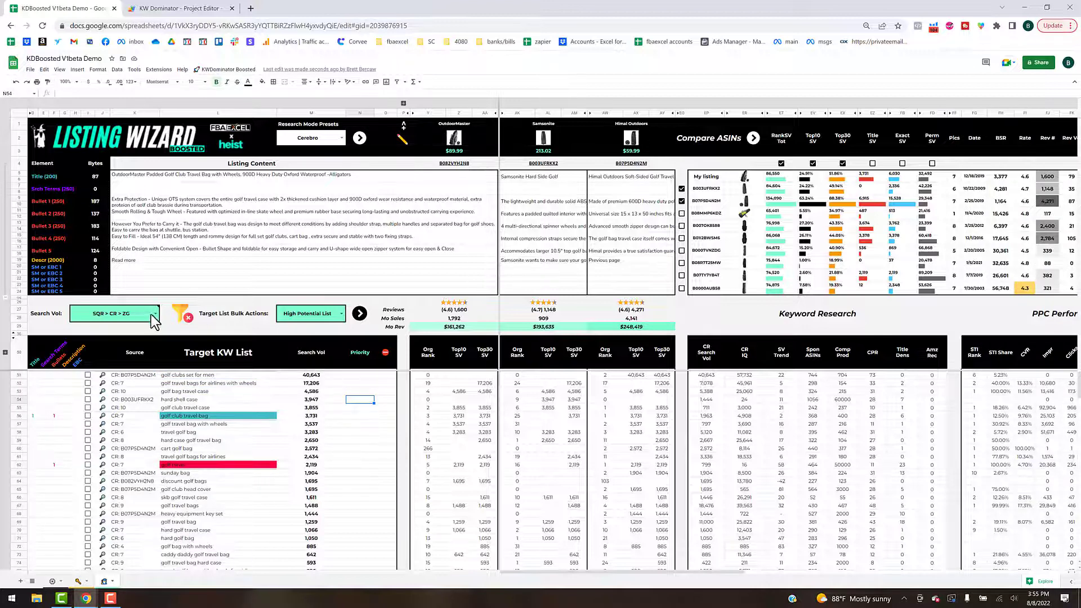
left_click(115, 313)
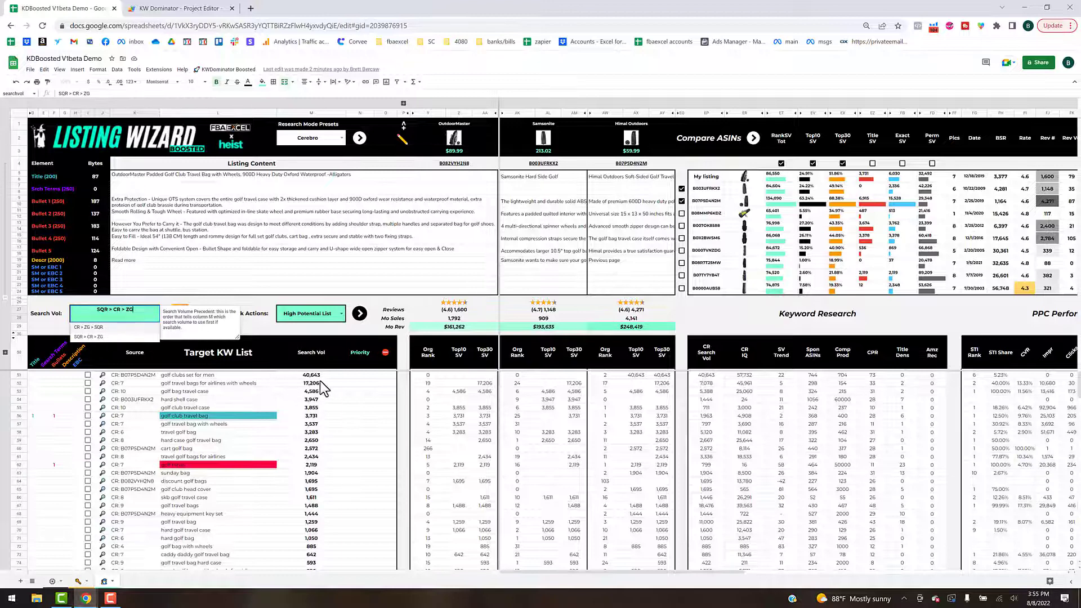
left_click(89, 328)
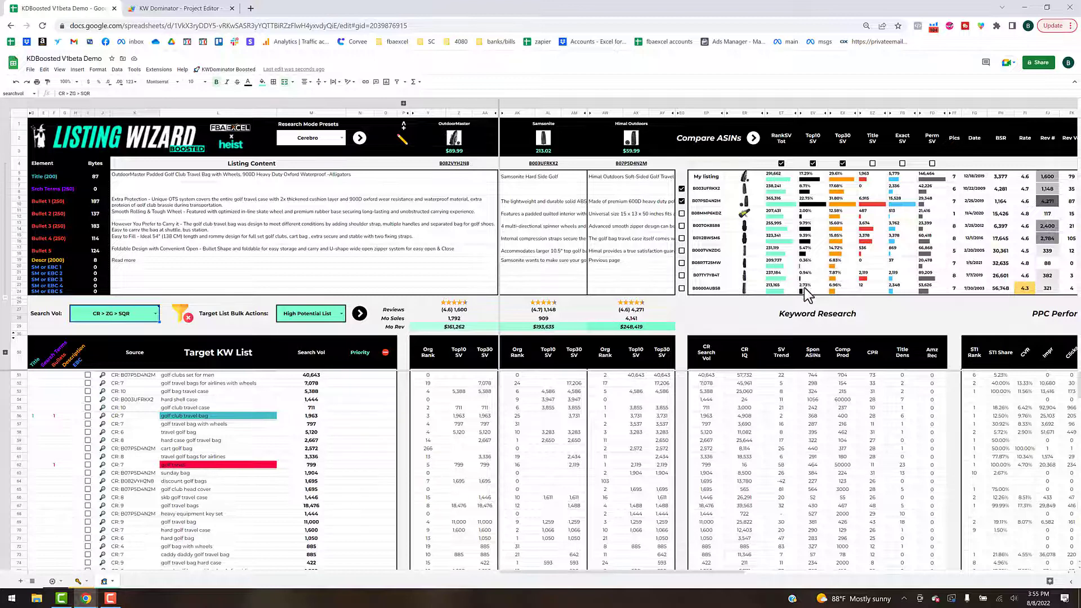
mouse_move(777, 221)
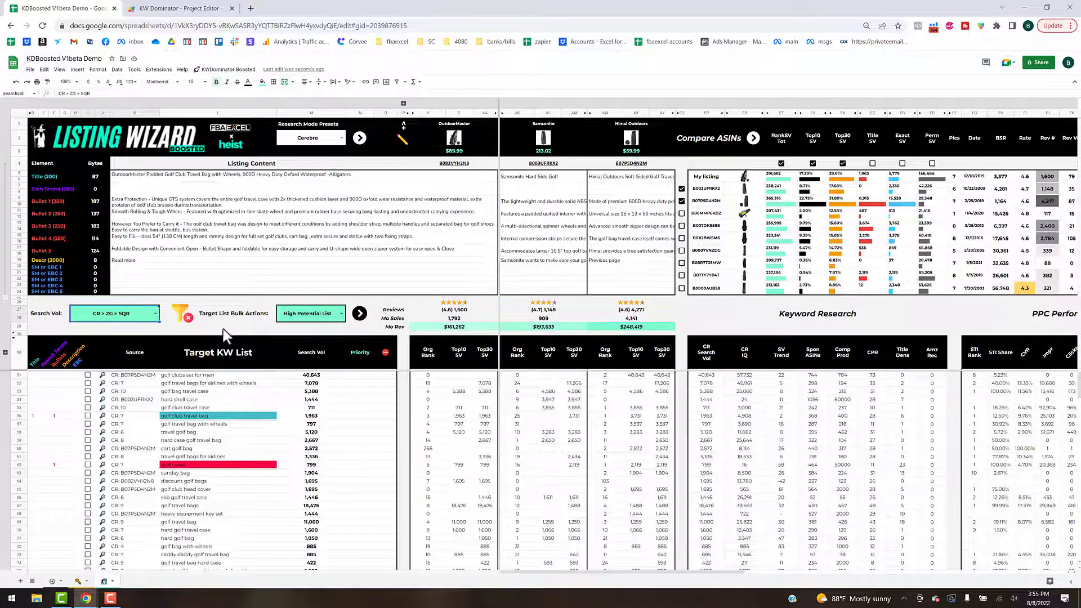
mouse_move(155, 320)
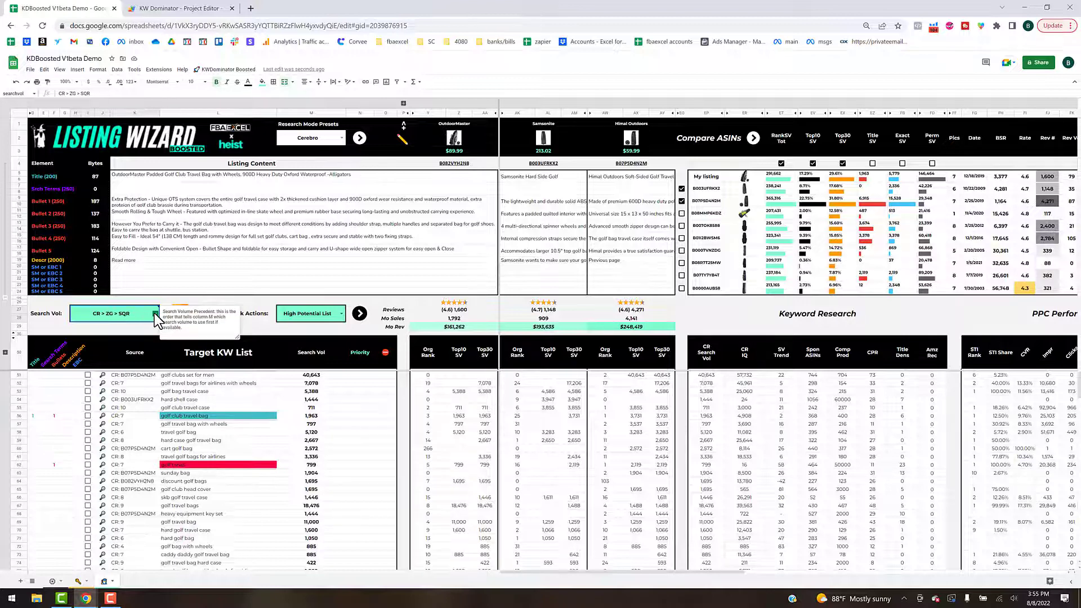
left_click(114, 313)
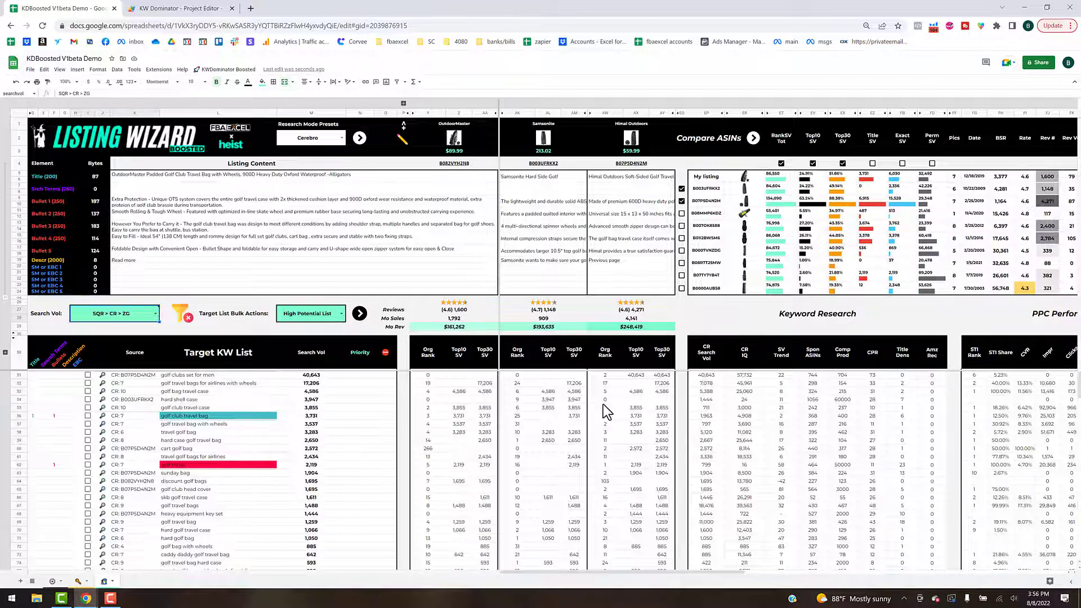
mouse_move(889, 181)
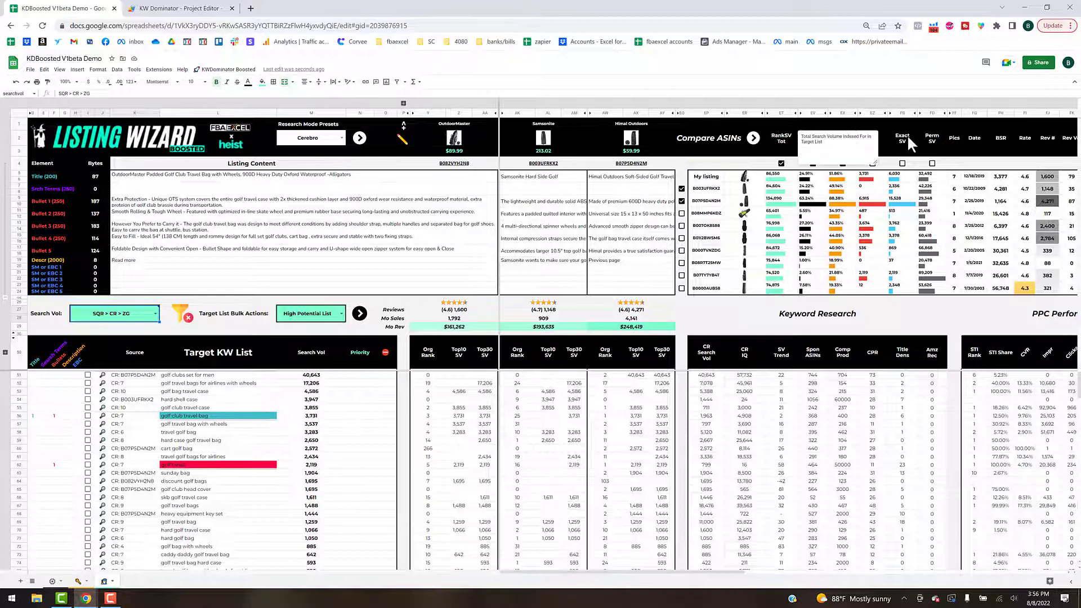
mouse_move(882, 317)
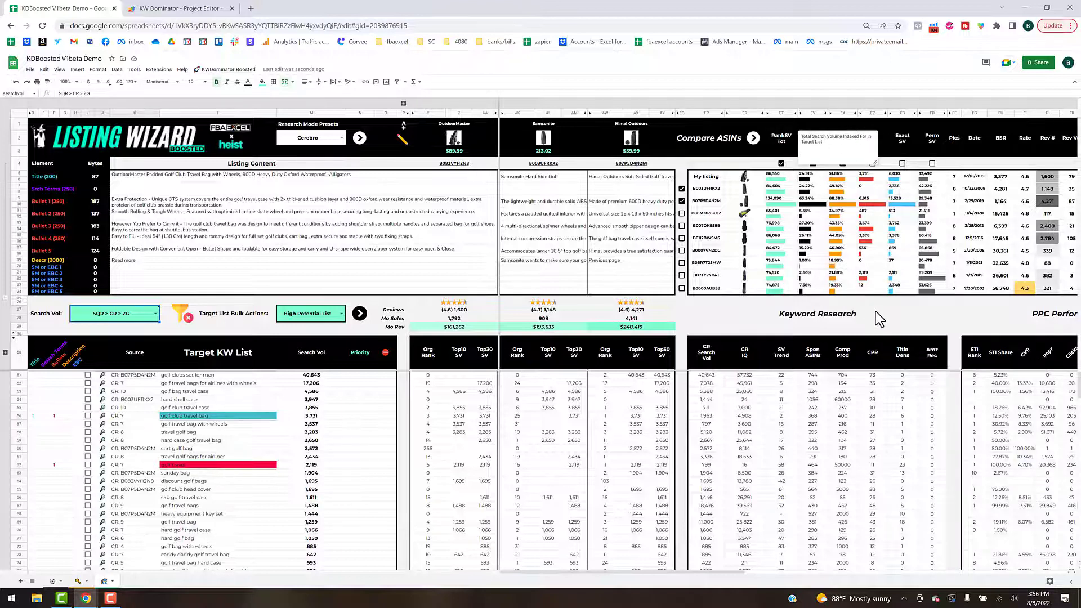
left_click(817, 313)
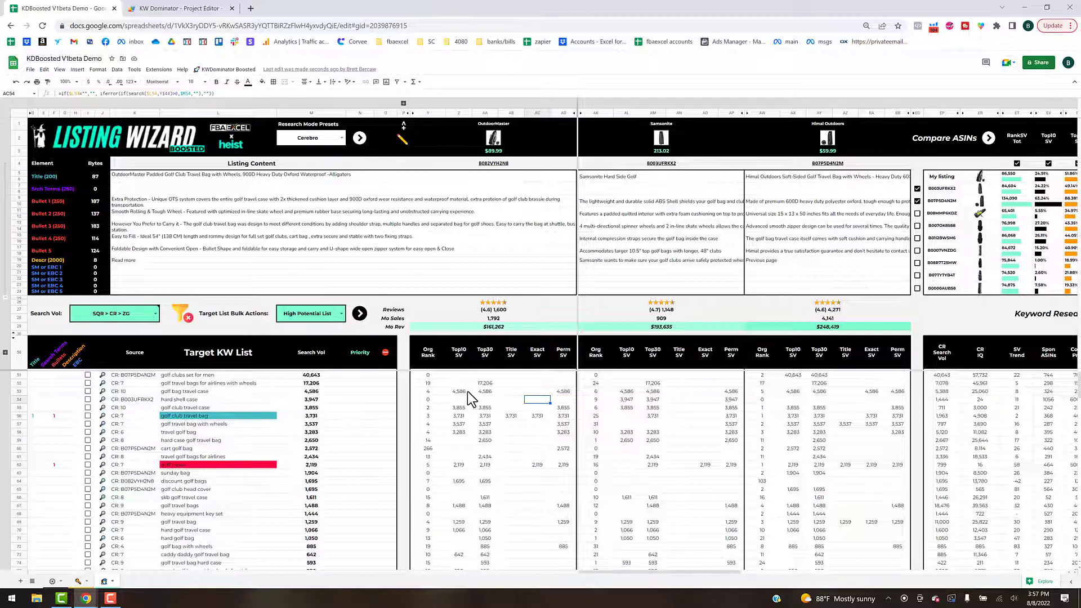
mouse_move(178, 399)
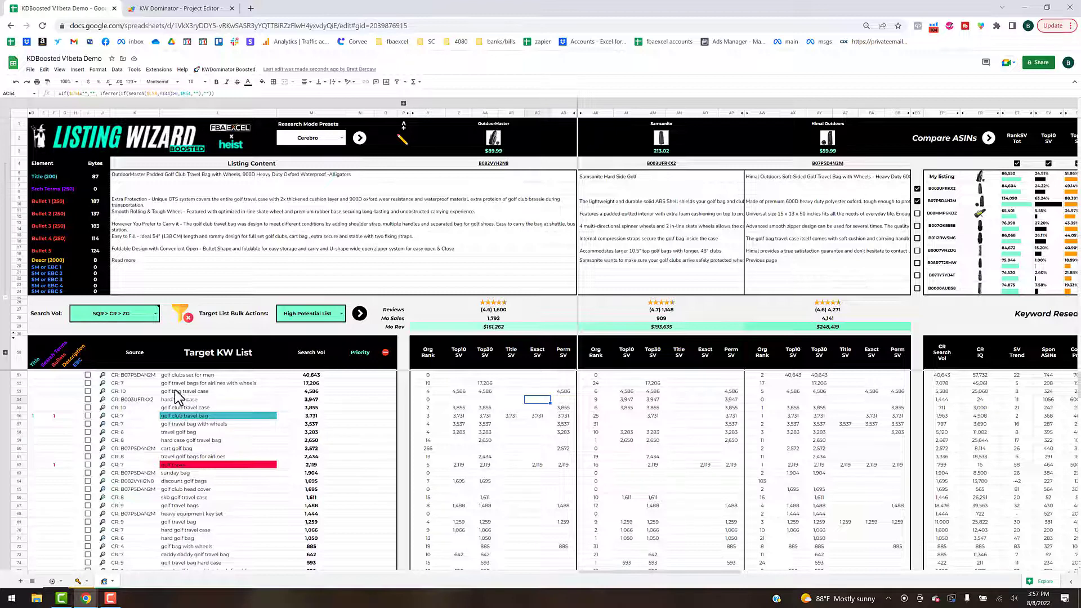
mouse_move(236, 410)
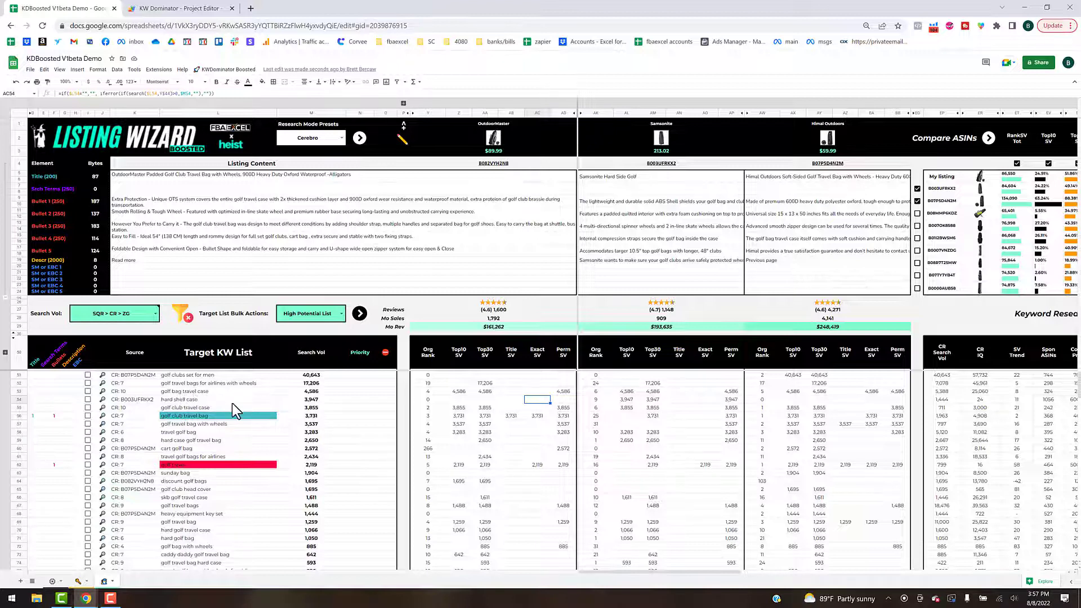
mouse_move(236, 195)
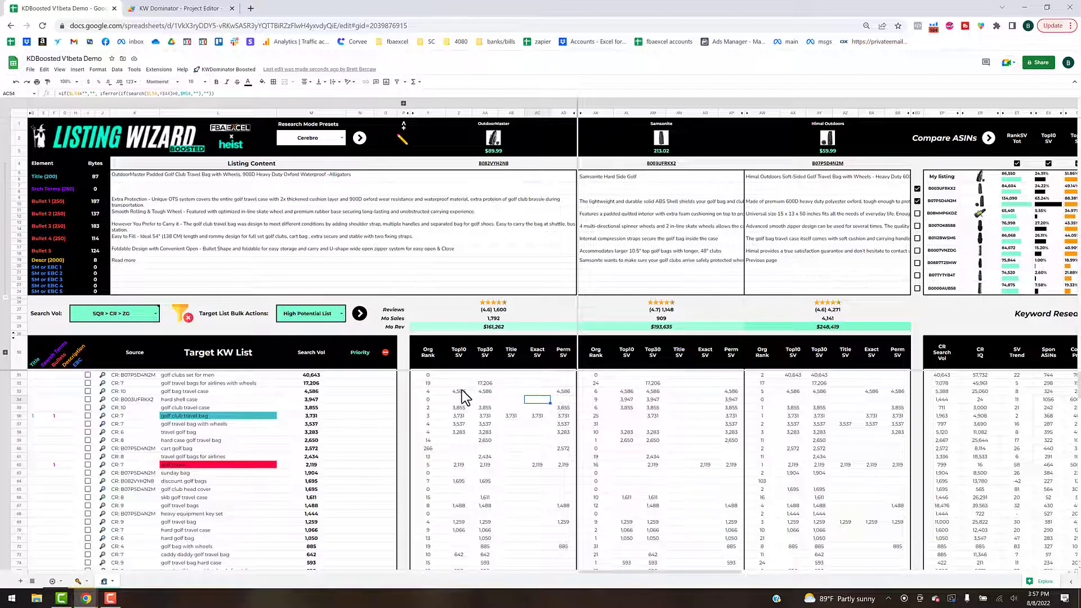
mouse_move(488, 402)
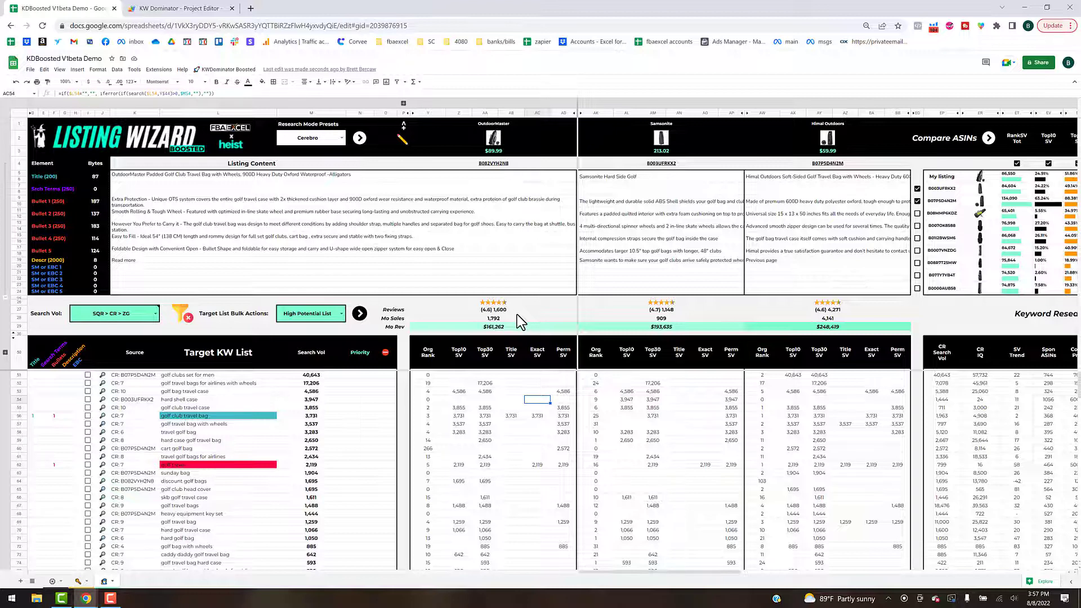
mouse_move(210, 328)
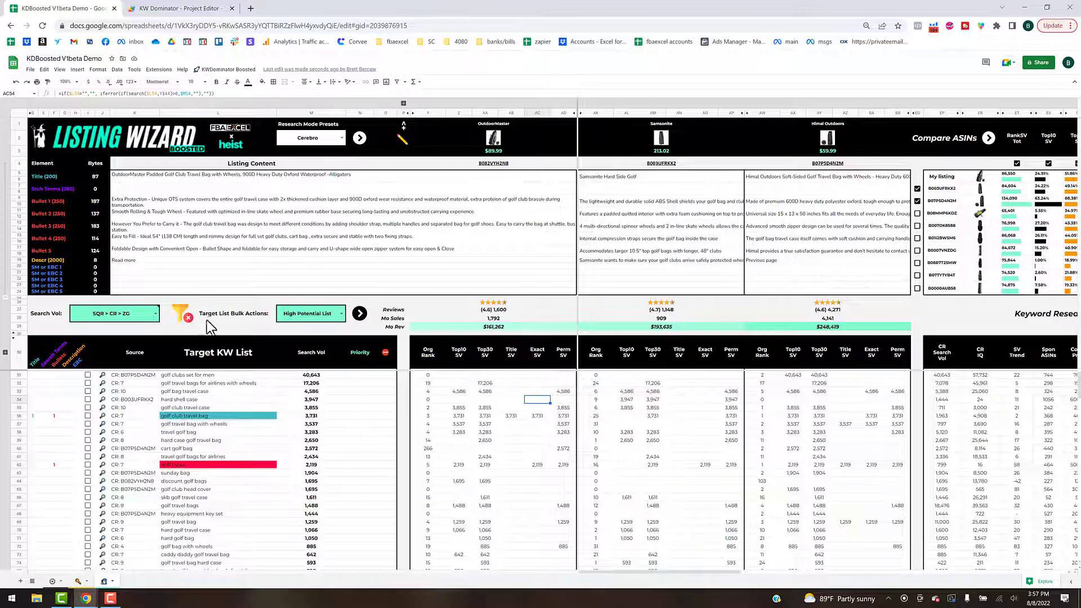
mouse_move(538, 337)
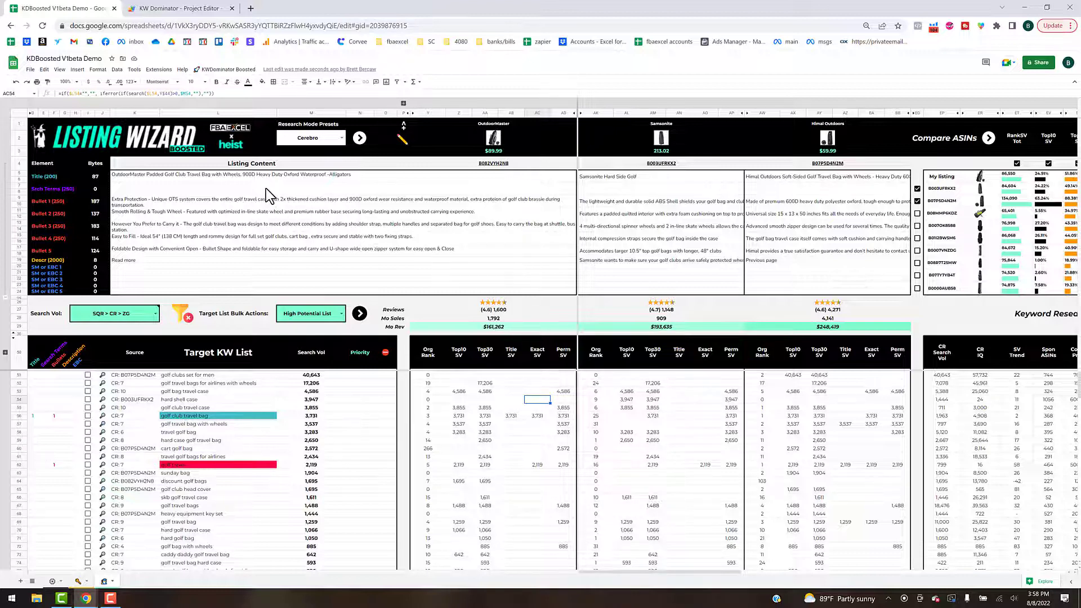
mouse_move(375, 234)
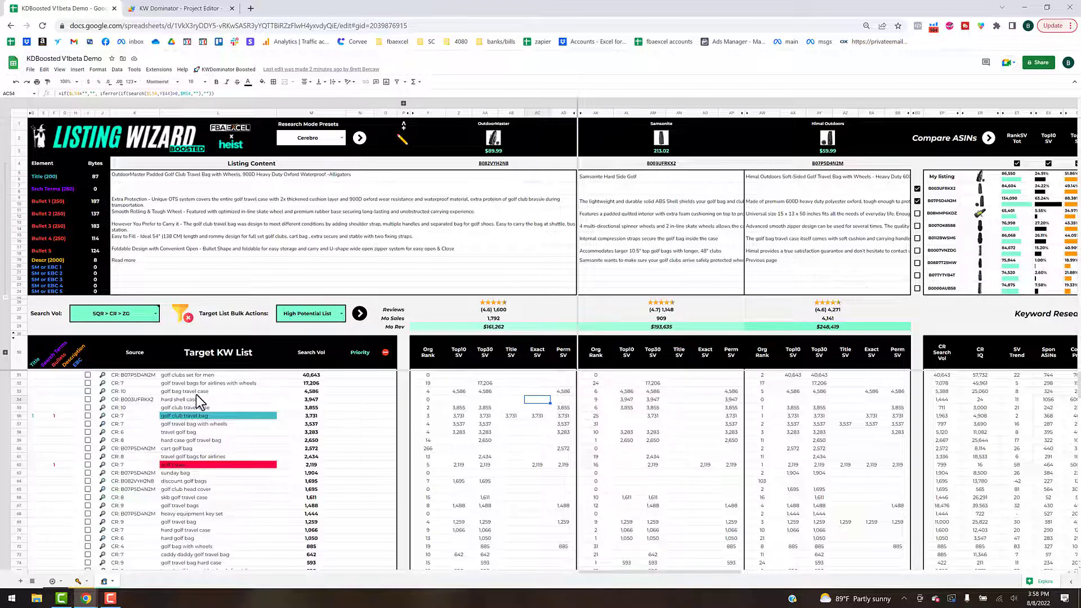
mouse_move(289, 245)
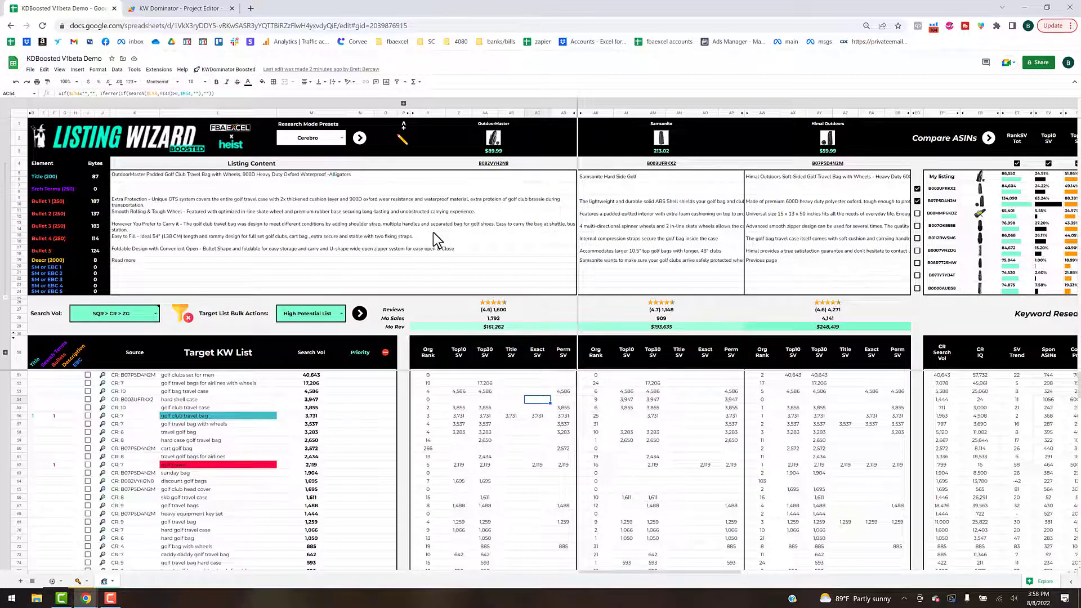
mouse_move(237, 247)
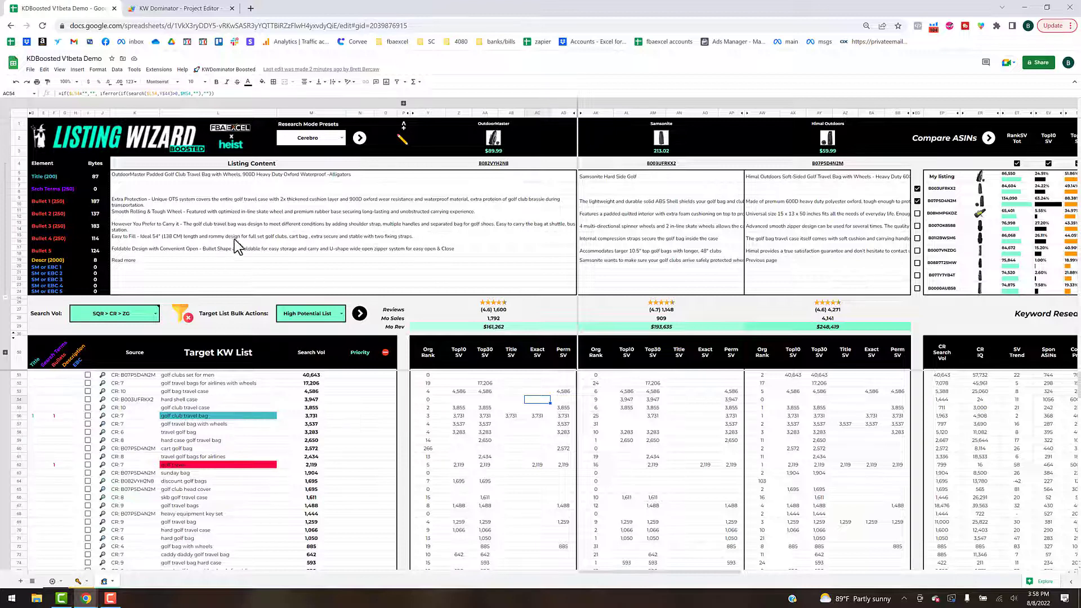
mouse_move(257, 238)
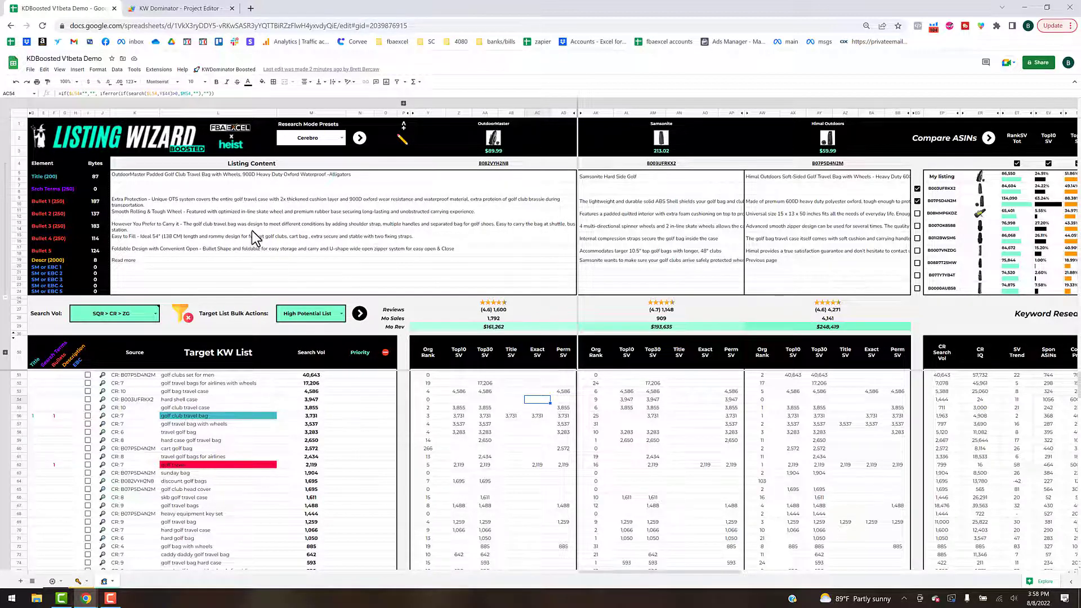
mouse_move(269, 251)
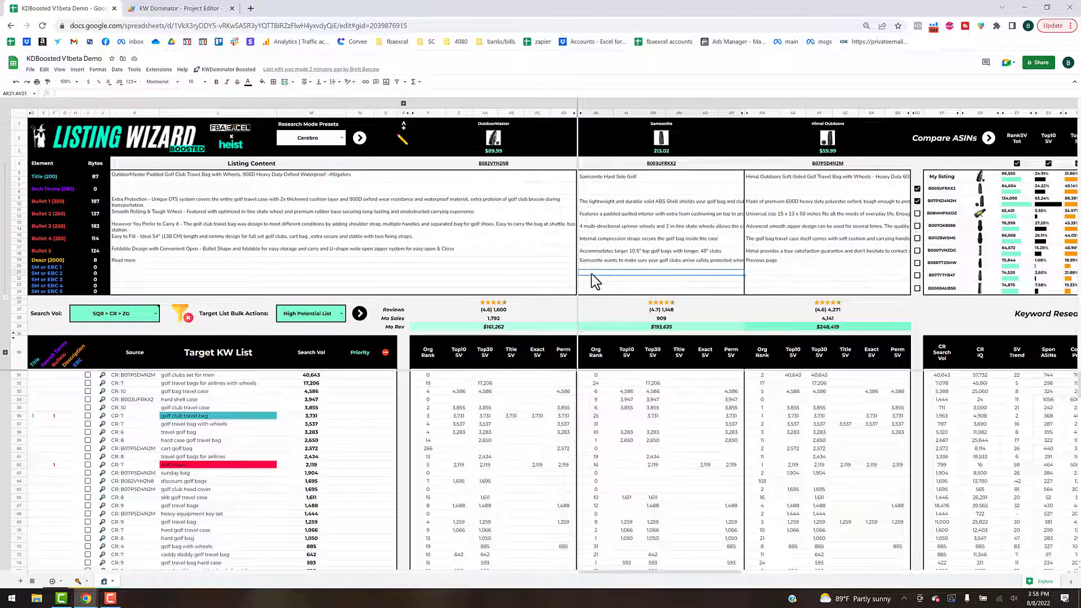
- Expand the competitor column group to reveal Title SV, Exact SV and Perm SV
left_click(157, 81)
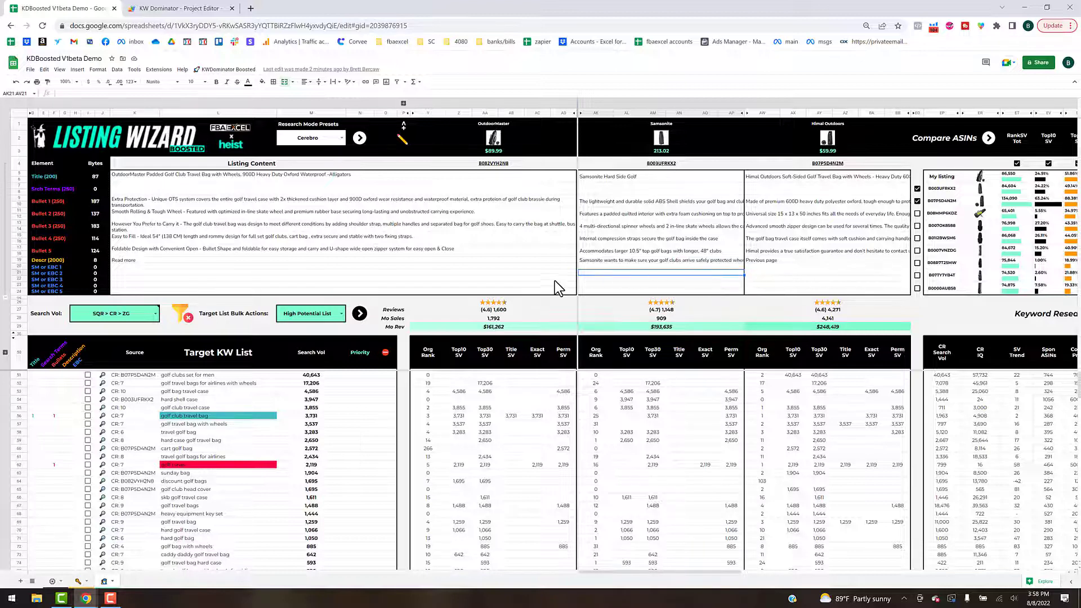
mouse_move(401, 280)
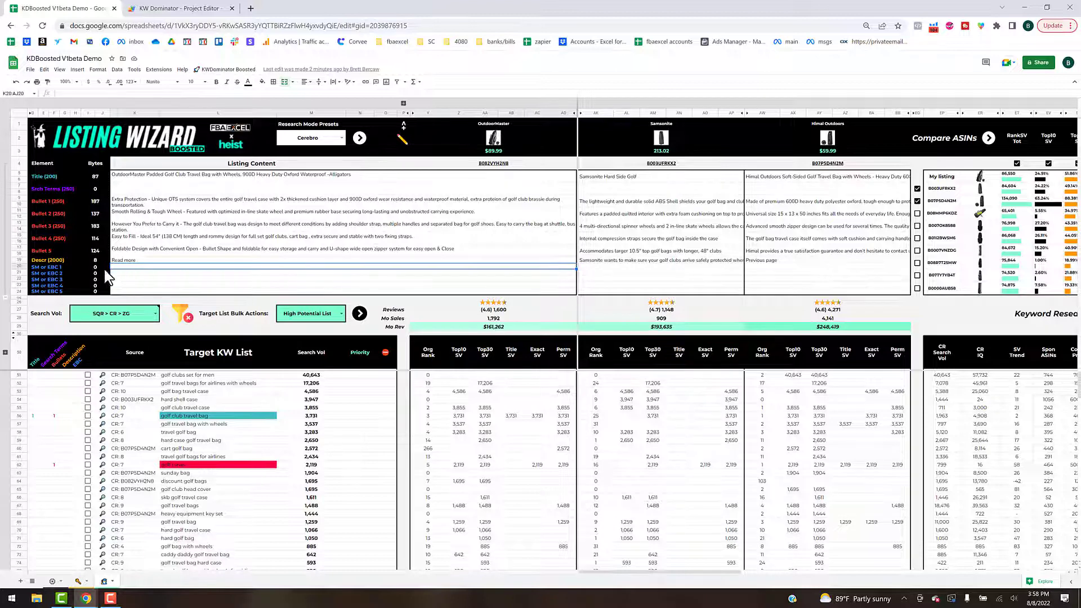
mouse_move(331, 302)
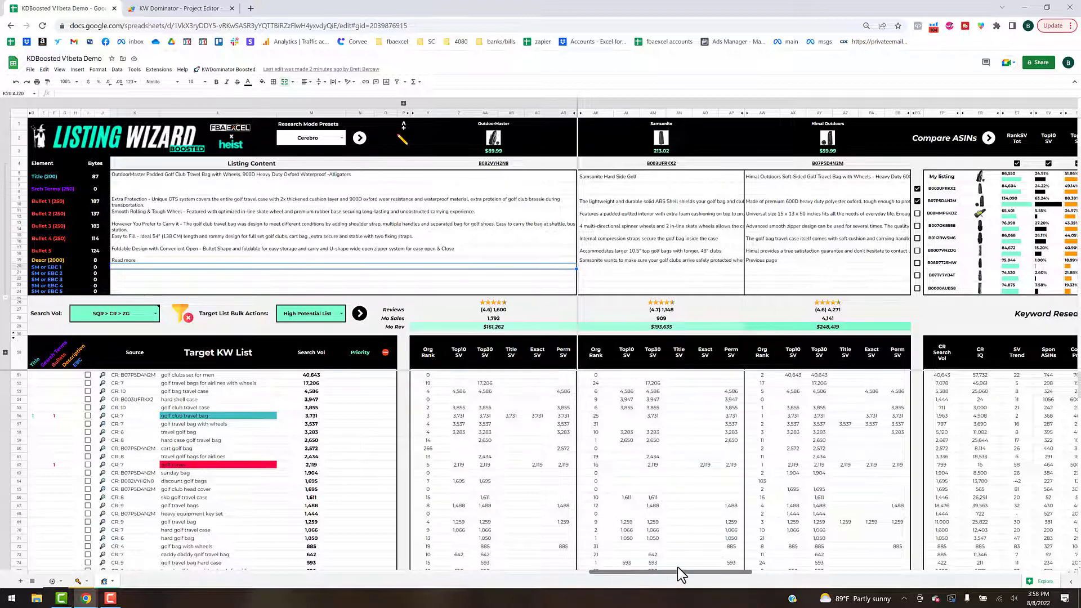
- Scroll right past Compare ASINs to PPC Performance and Search Term Query Report
scroll("right", 3)
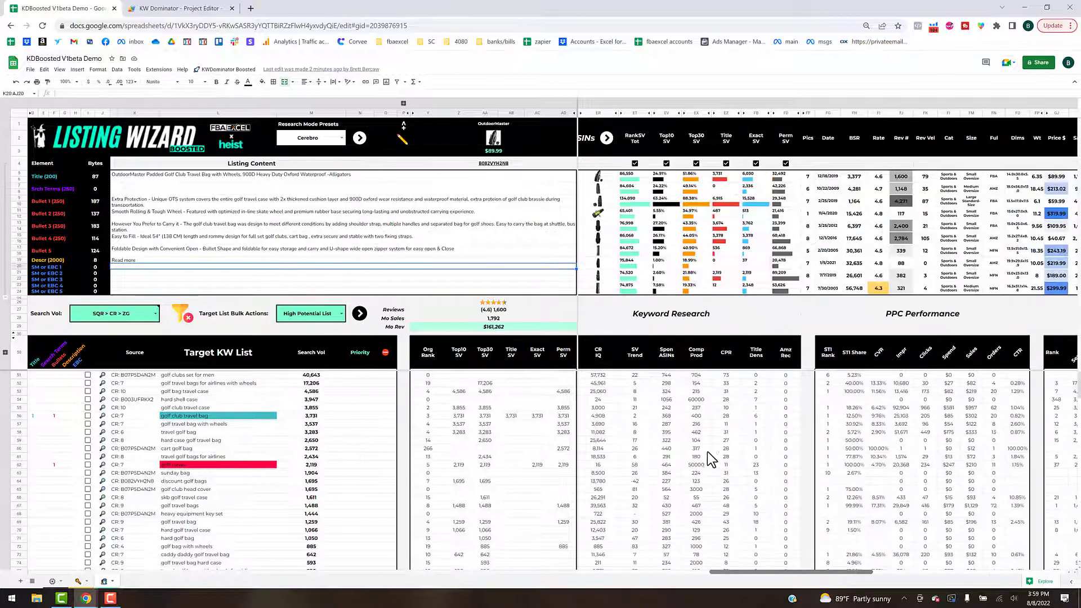
scroll("right", 3)
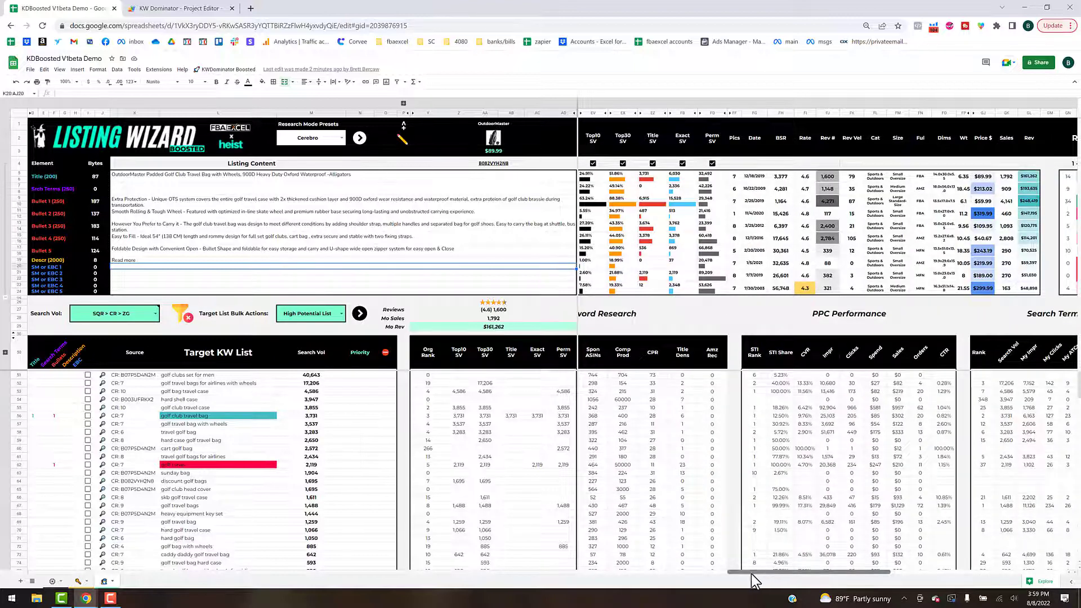
scroll("right", 3)
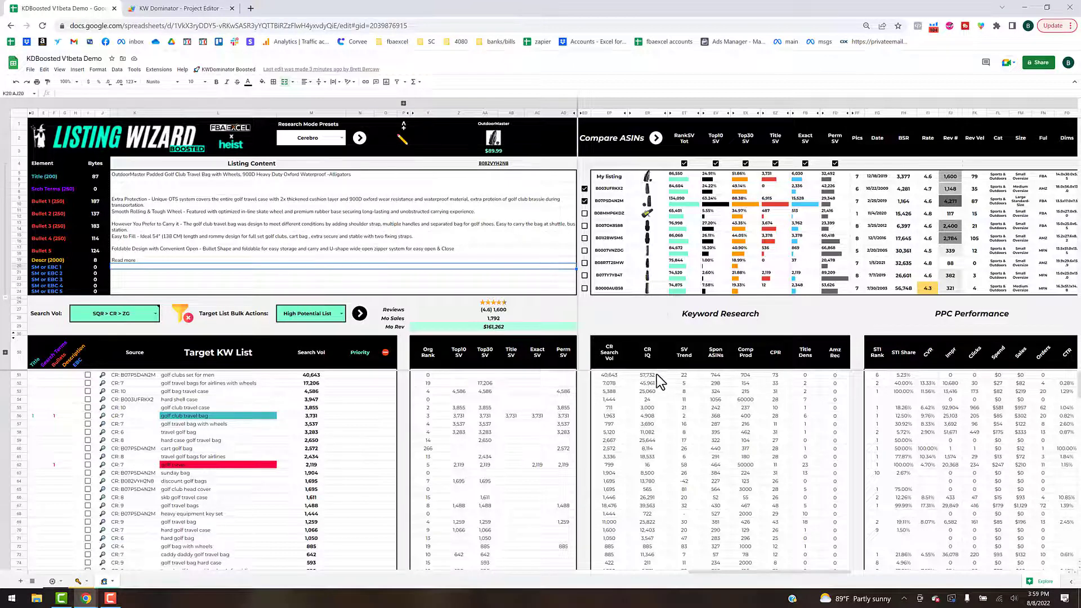
mouse_move(647, 359)
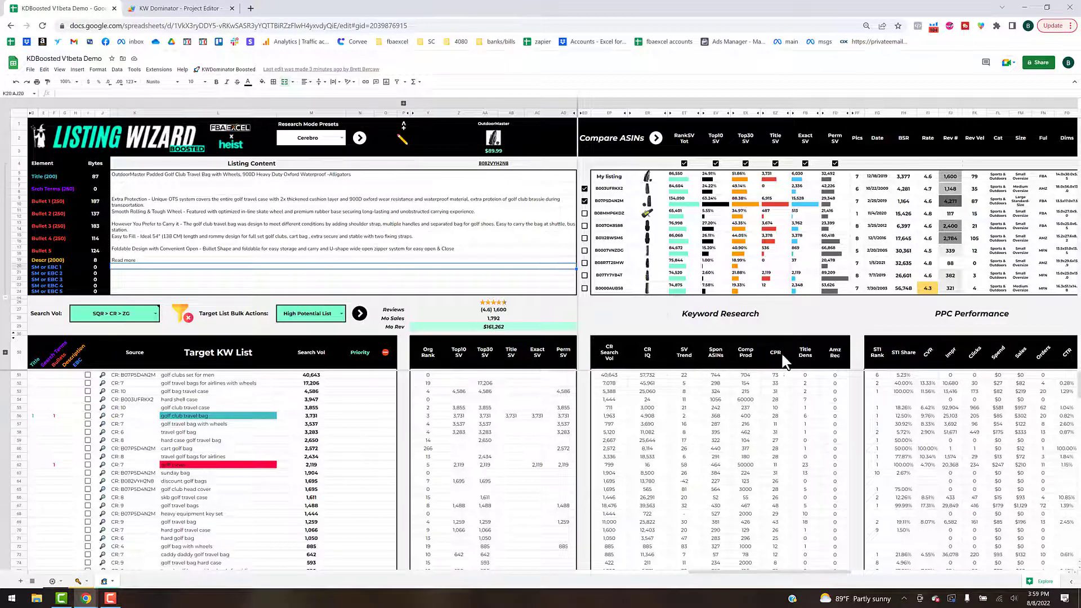
mouse_move(849, 508)
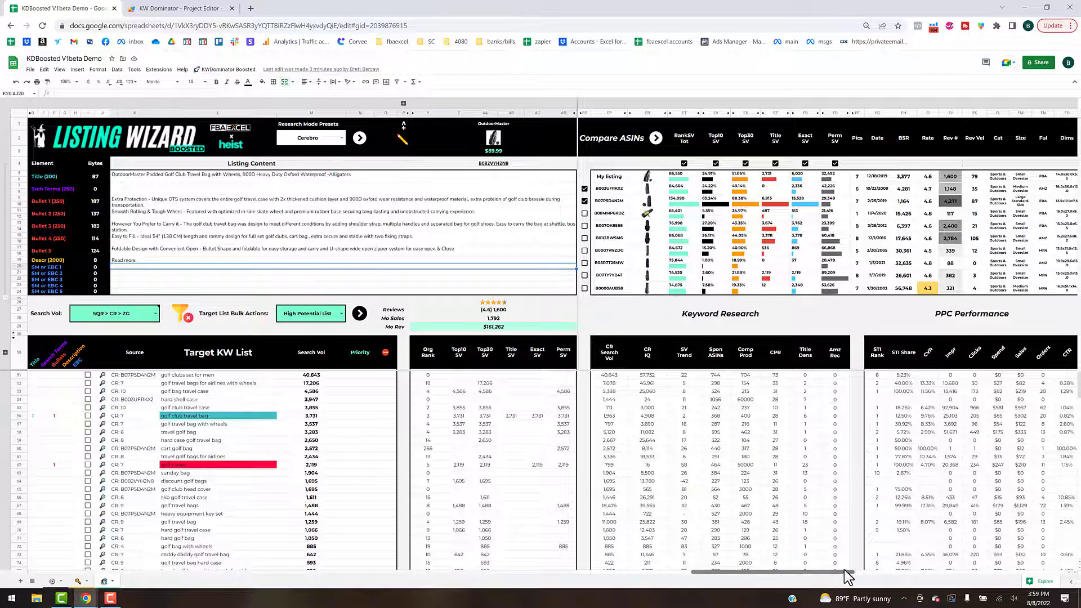
scroll("right", 3)
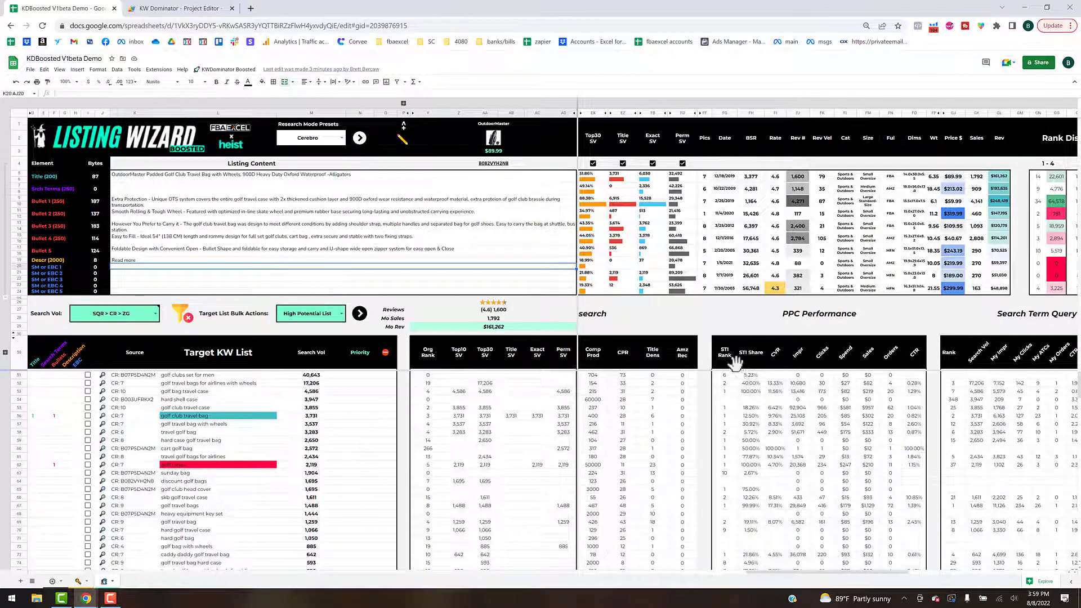
mouse_move(792, 376)
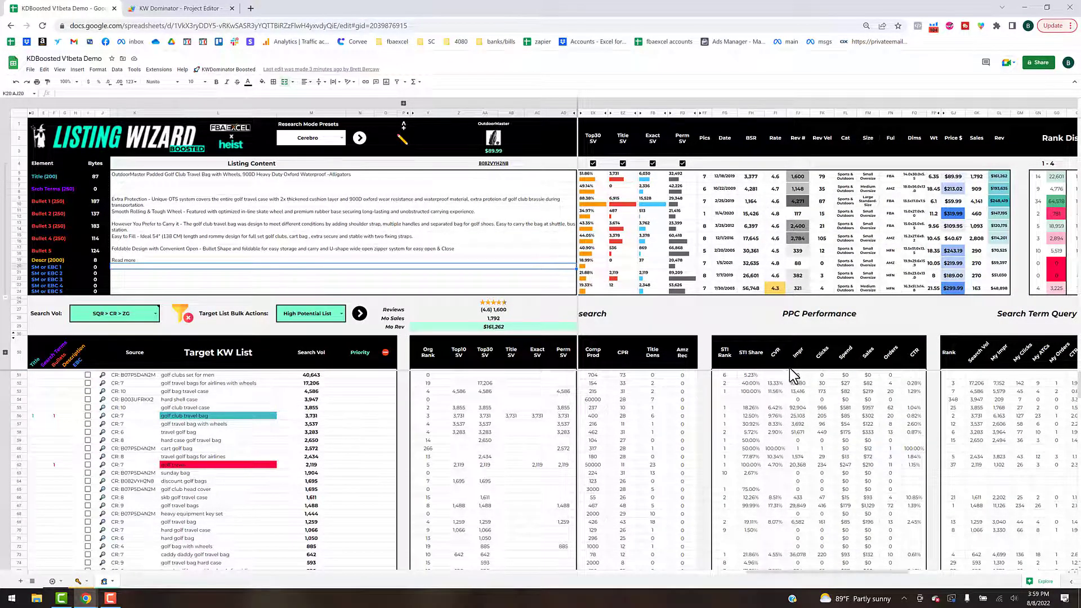
mouse_move(793, 378)
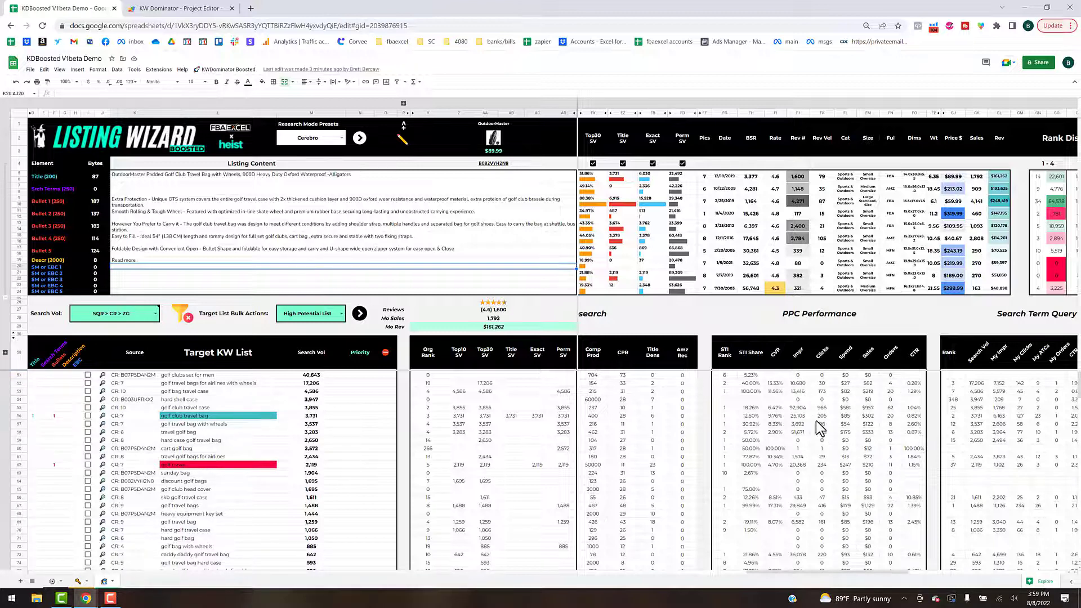
mouse_move(213, 389)
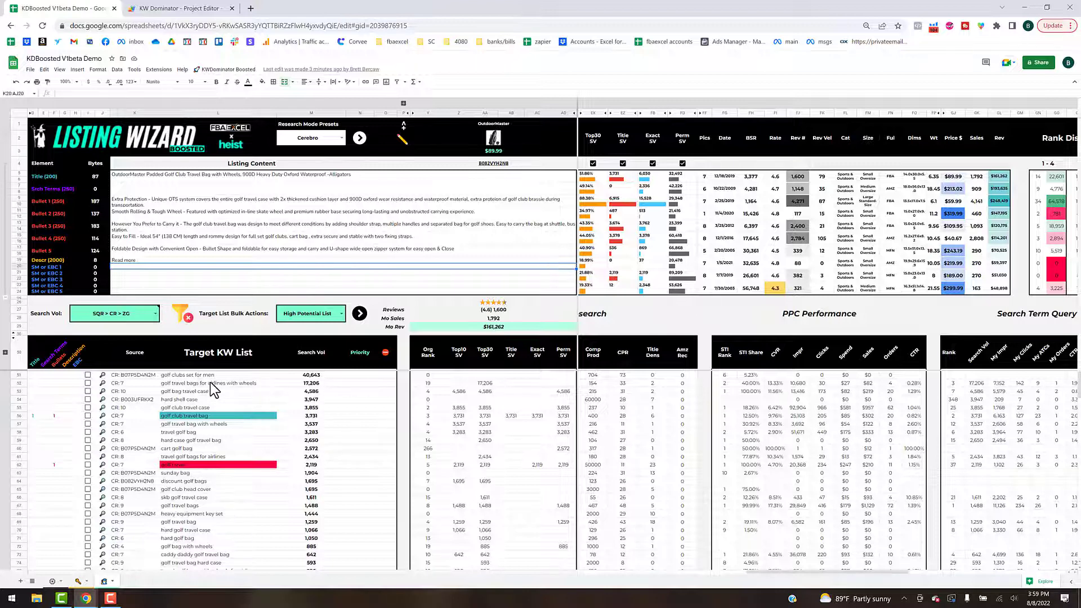
mouse_move(758, 406)
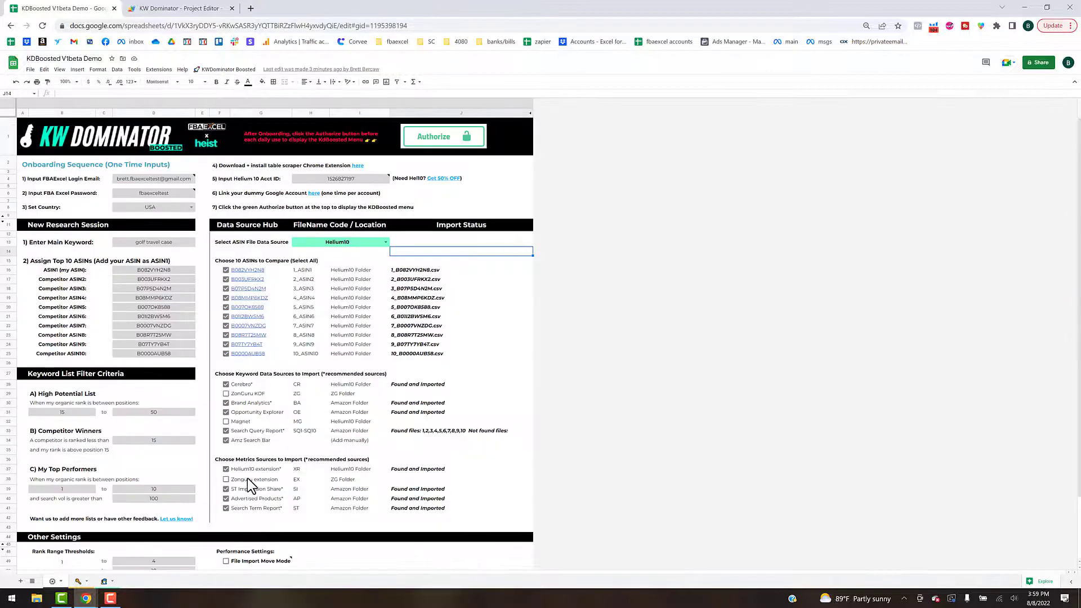
- Scroll down the KW Dominator settings sheet toward Other Settings
scroll("down", 3)
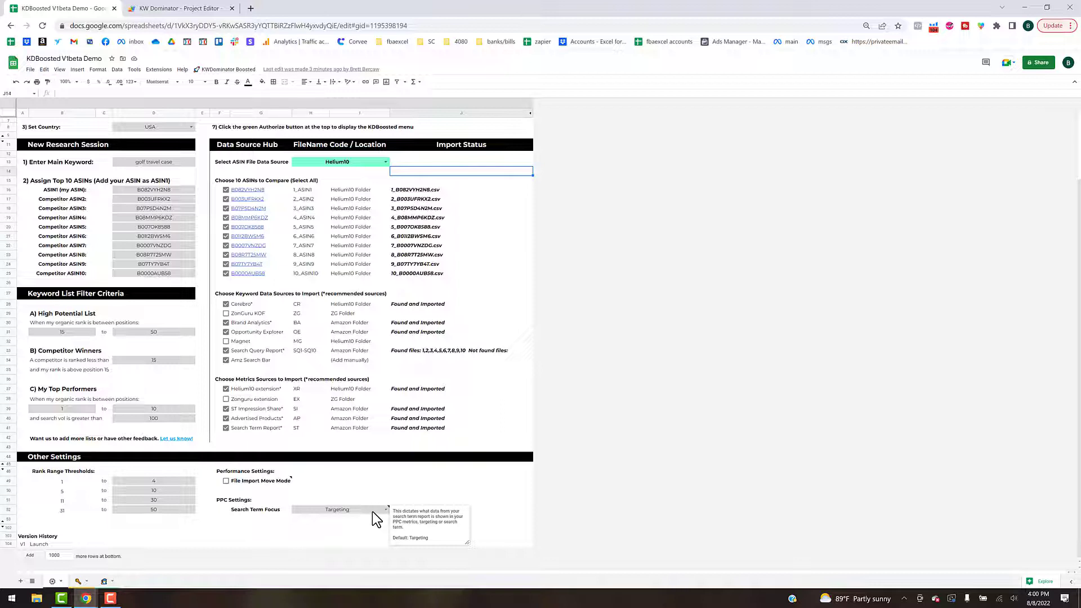
mouse_move(265, 529)
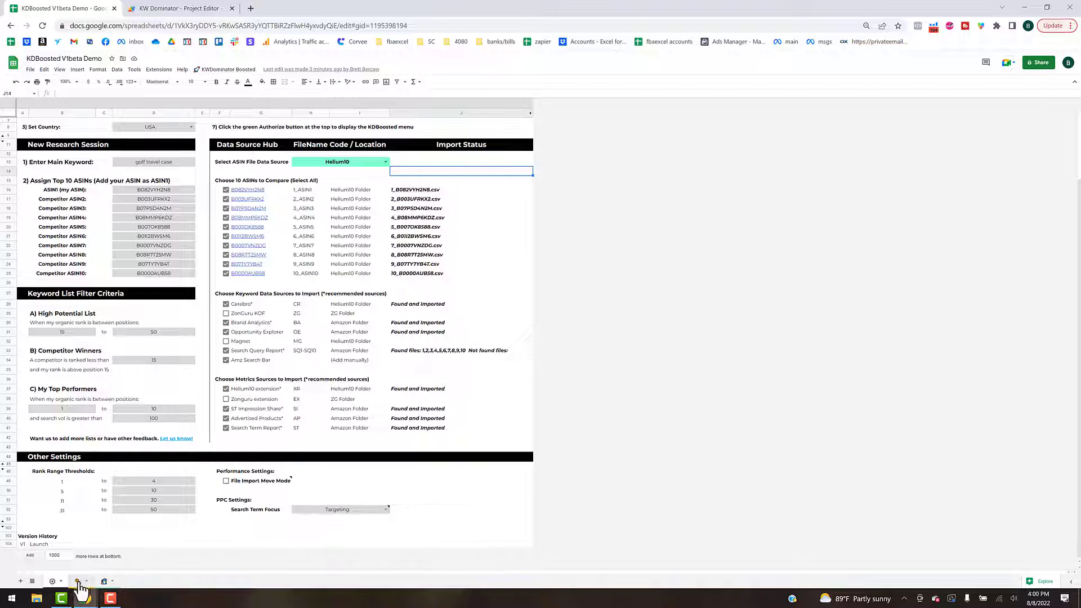
mouse_move(337, 509)
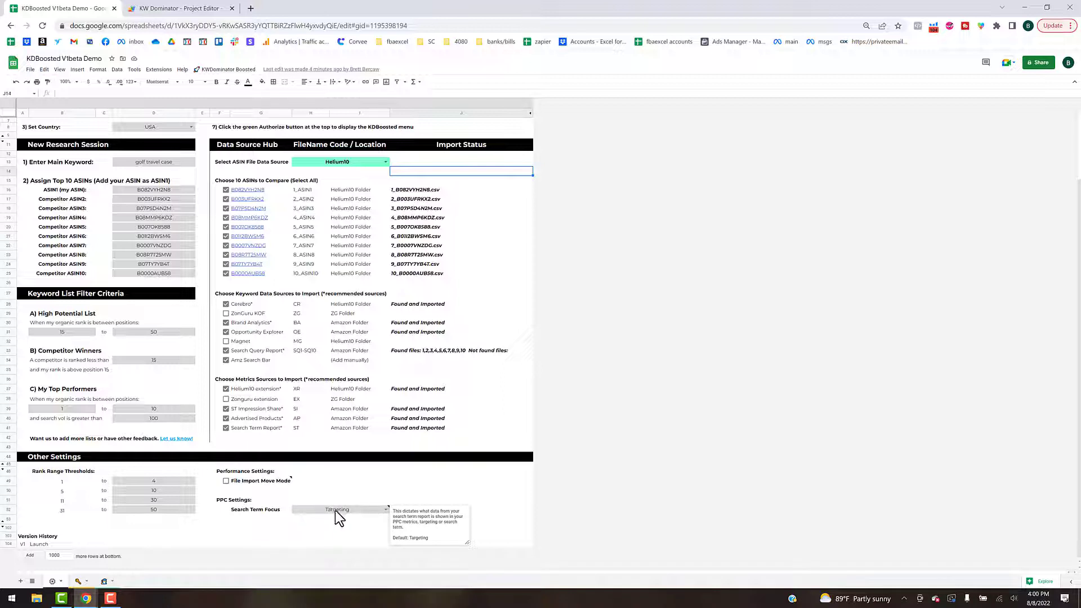
mouse_move(144, 572)
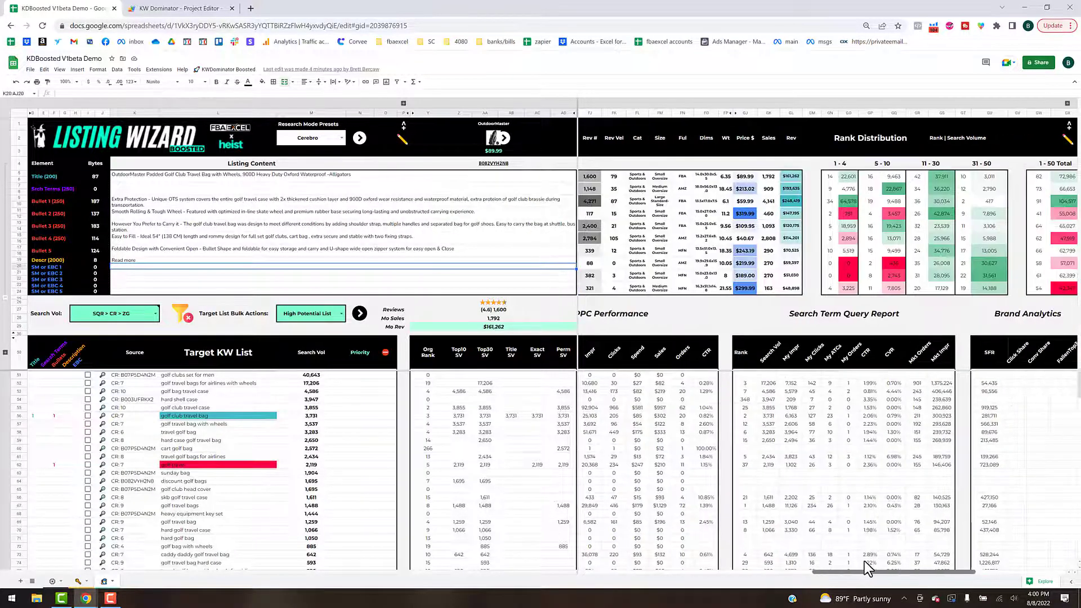
- Scroll right to Keyword List Tools, Rank More List and Remove List, then down the rows
scroll("right", 3)
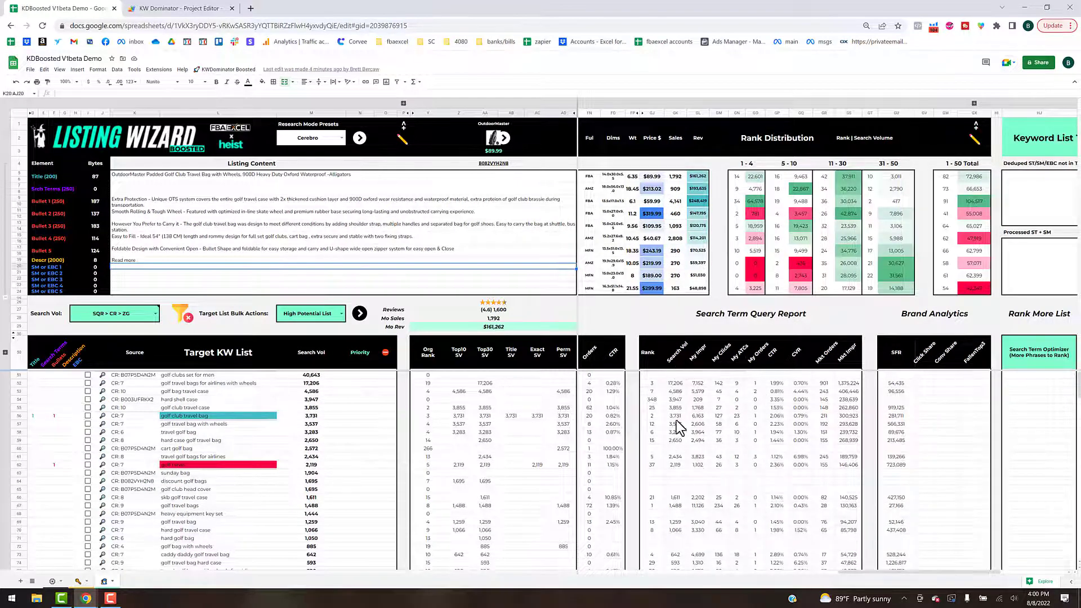
mouse_move(702, 364)
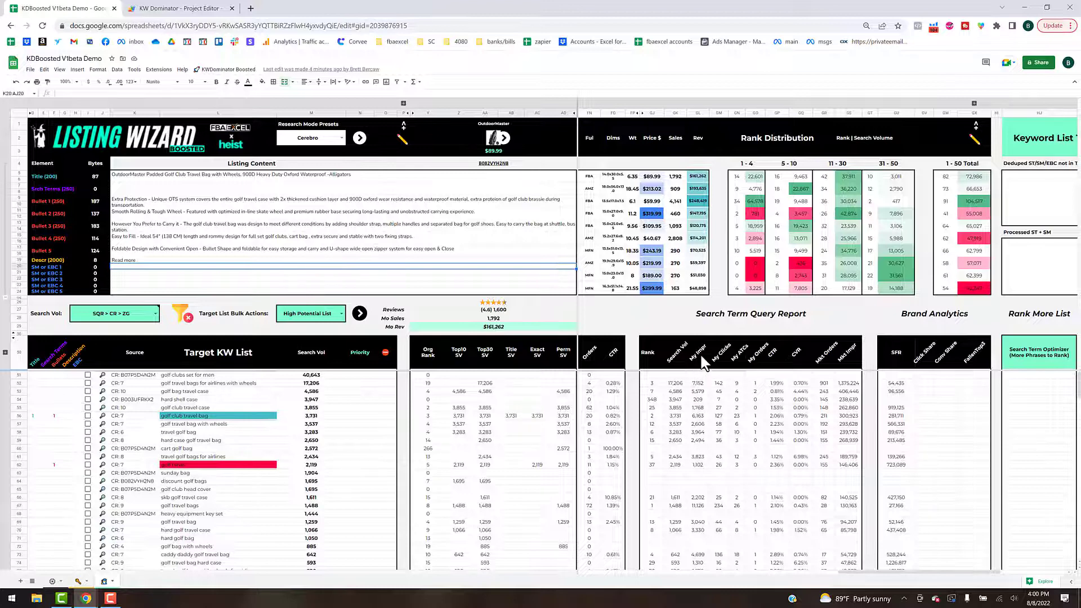
mouse_move(751, 358)
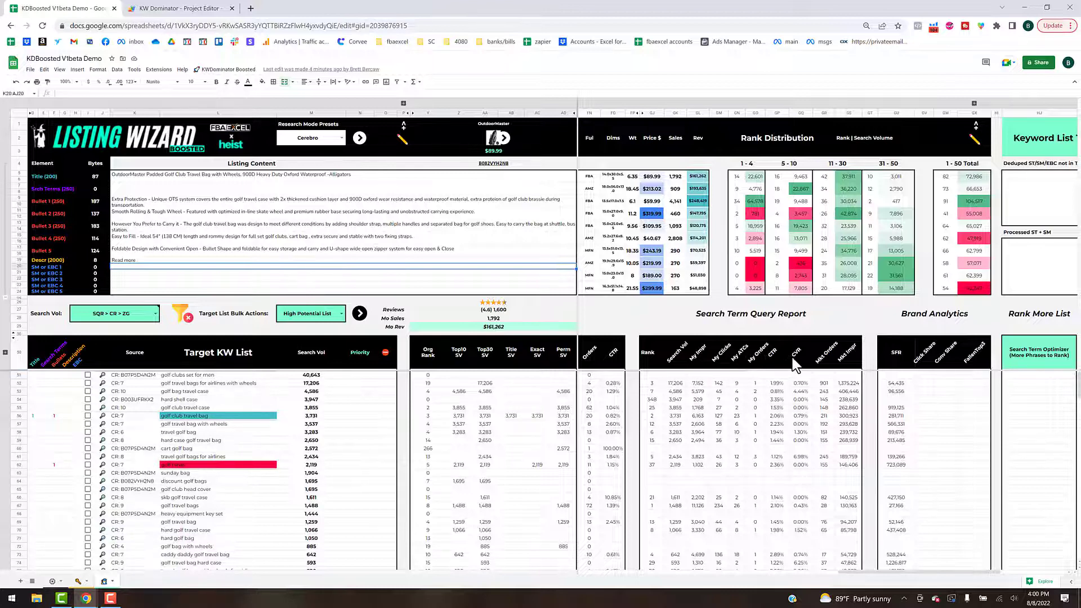
mouse_move(810, 366)
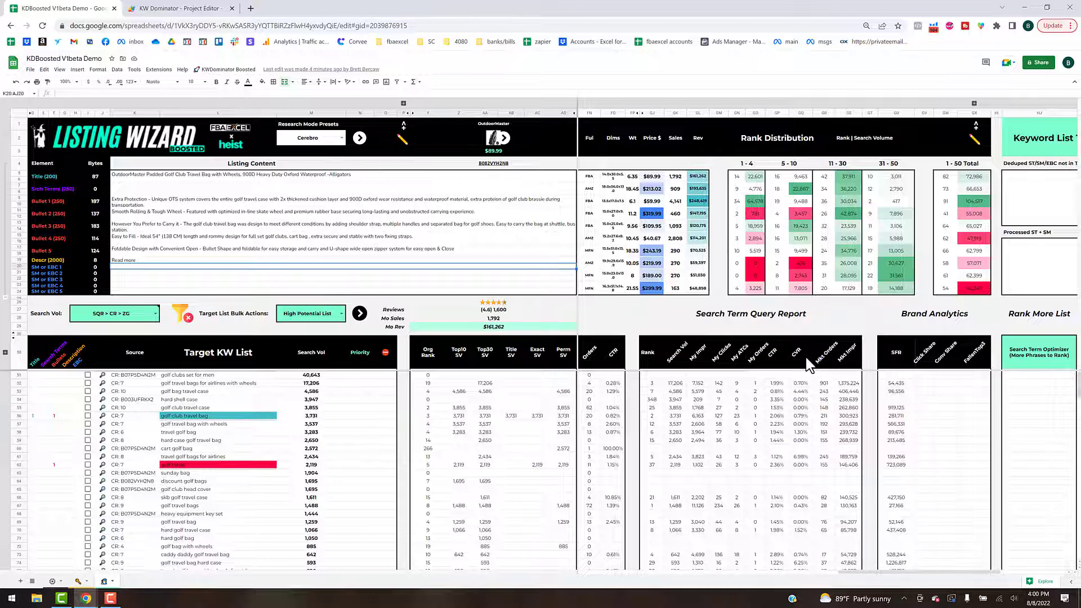
mouse_move(834, 357)
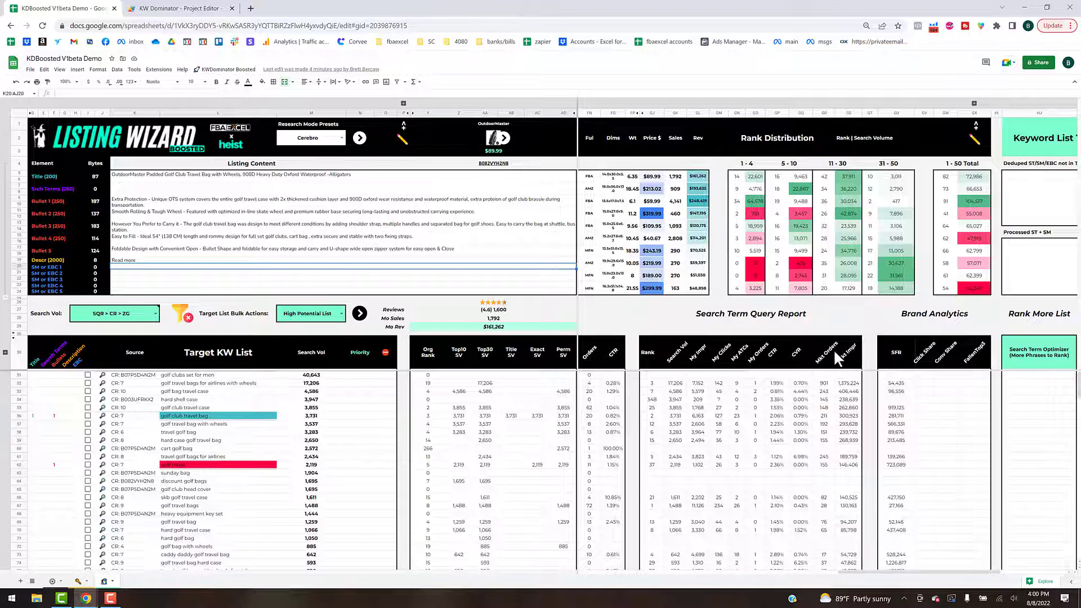
mouse_move(854, 372)
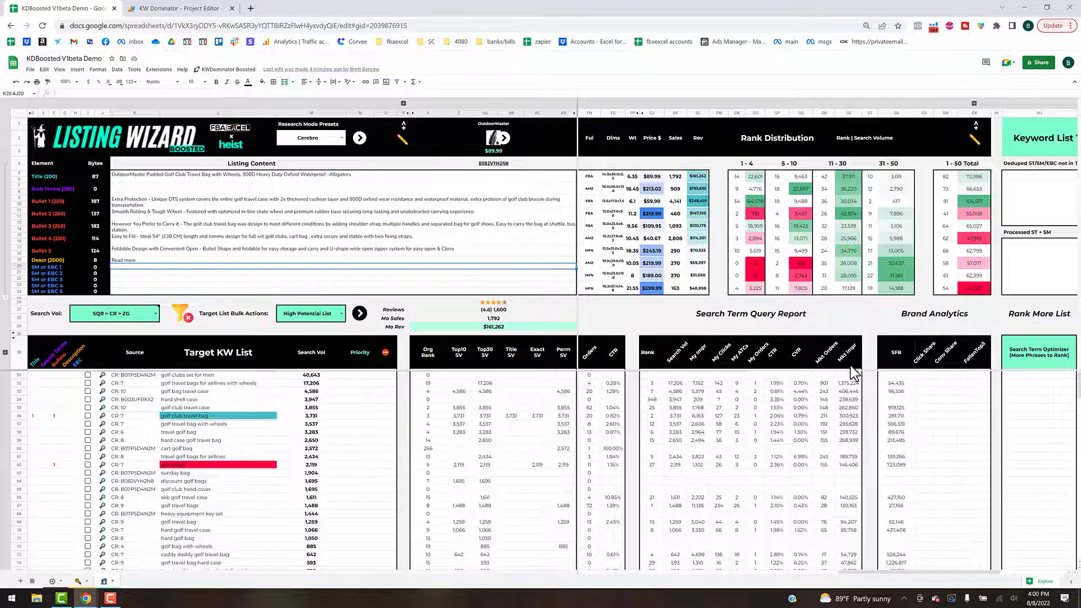
mouse_move(867, 362)
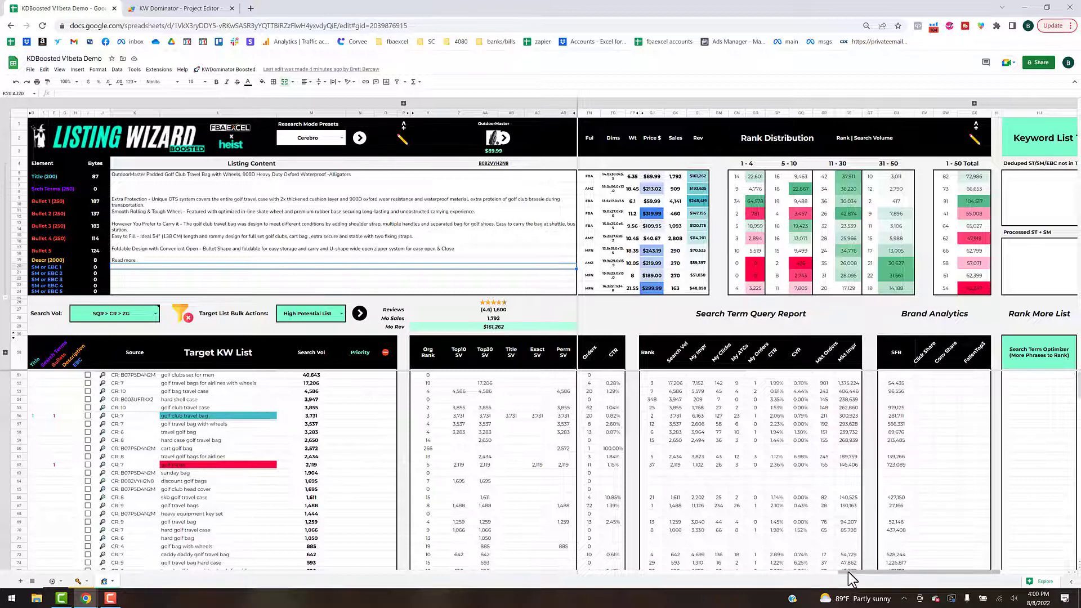
scroll("right", 3)
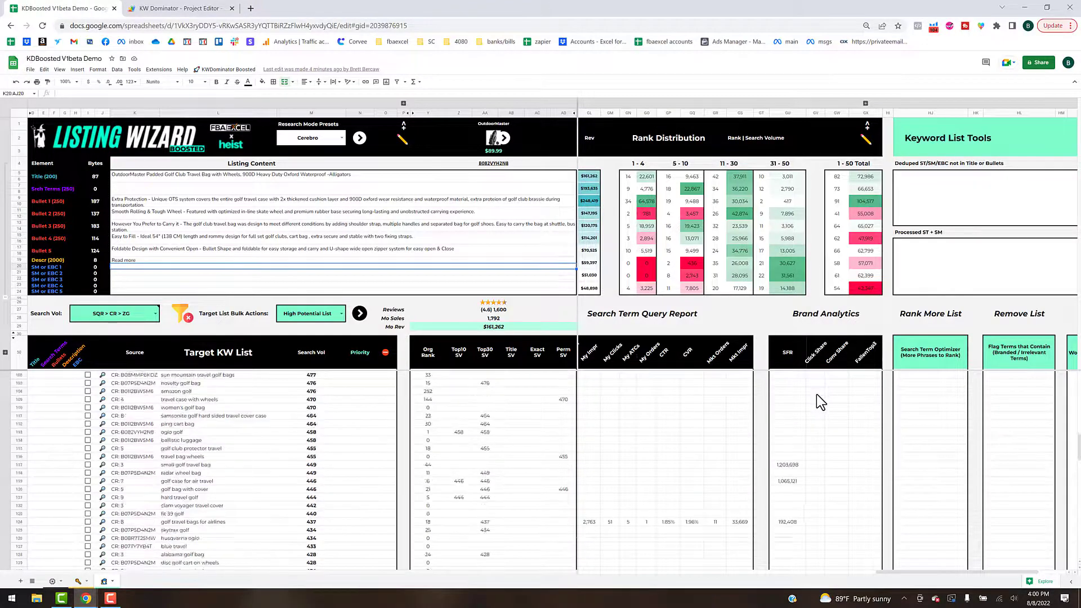
scroll("down", 3)
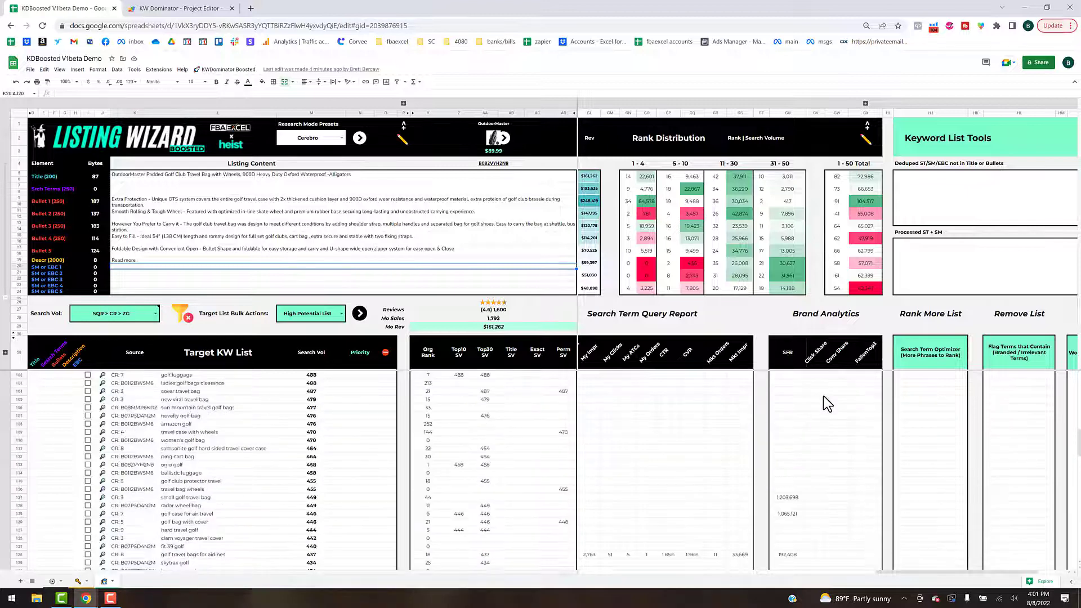
scroll("down", 3)
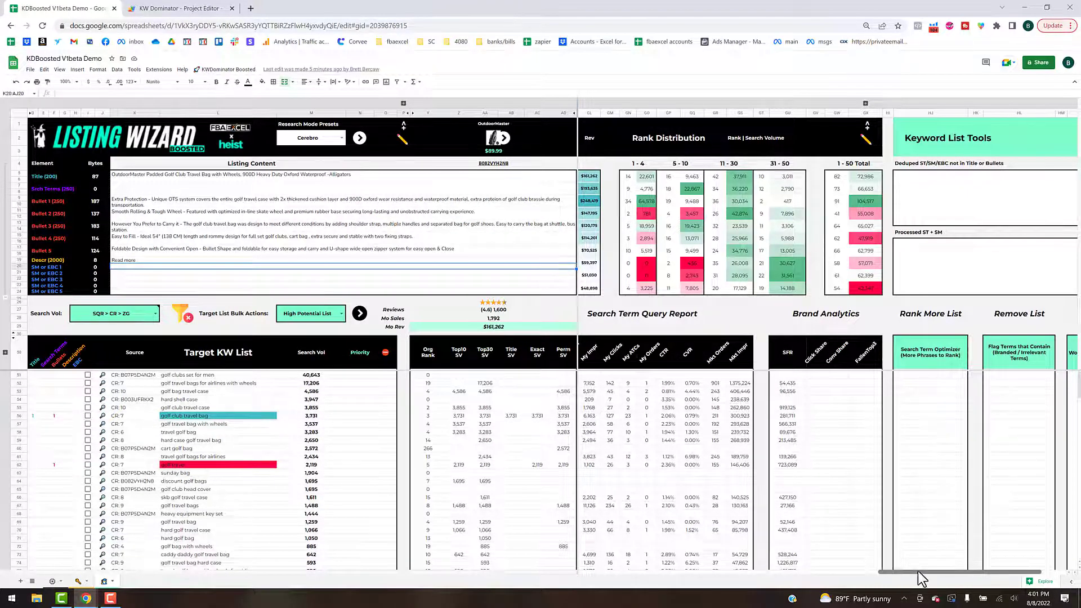
- Scroll right on the Listing Wizard sheet to bring the KW Distribution Word, Cnt and SV columns into view
scroll("right", 3)
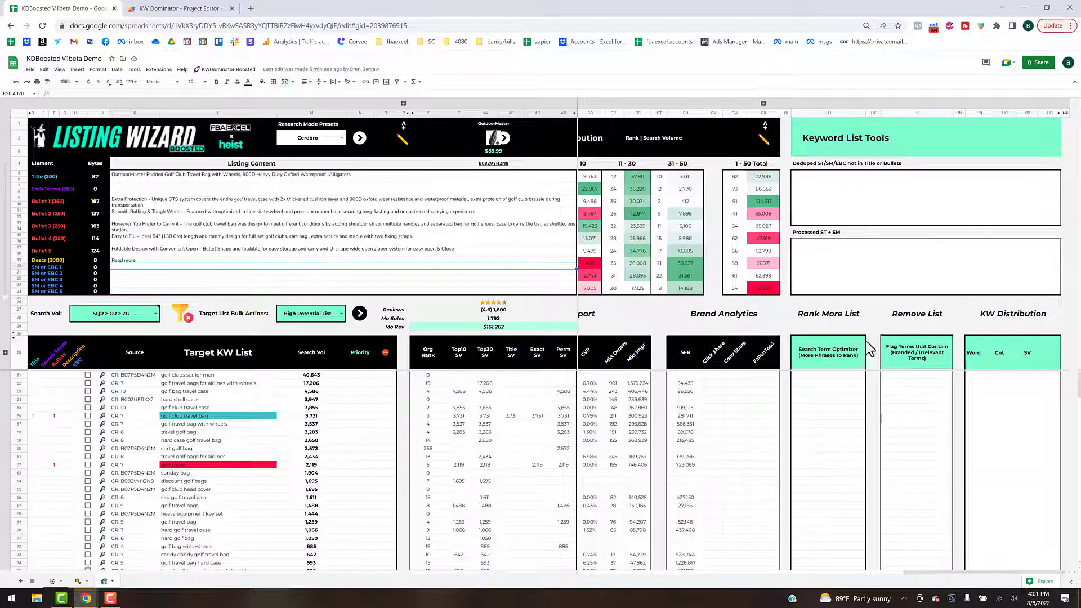
mouse_move(896, 489)
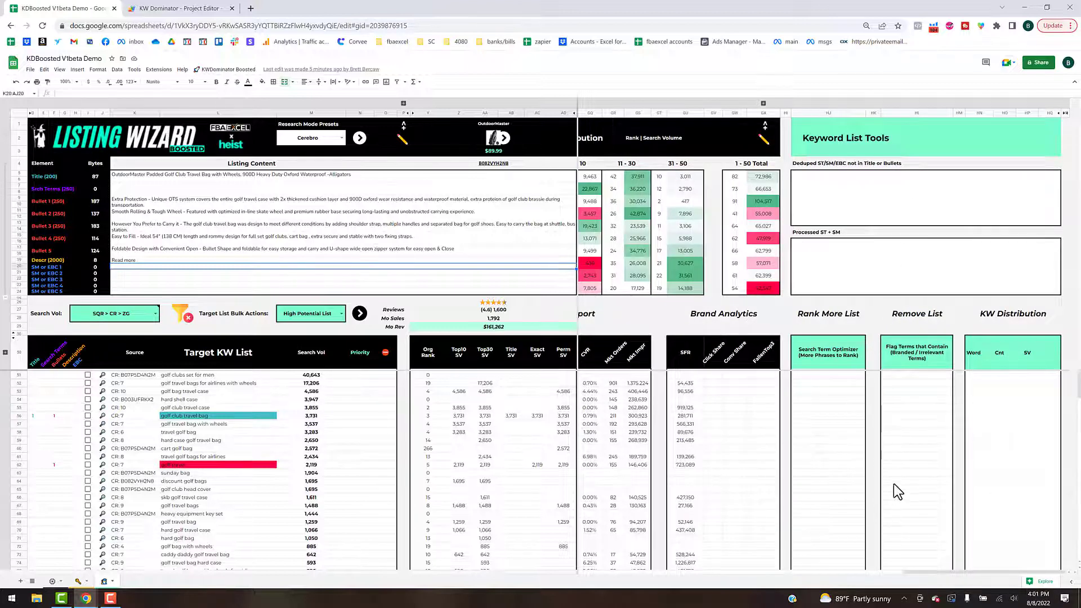
mouse_move(782, 233)
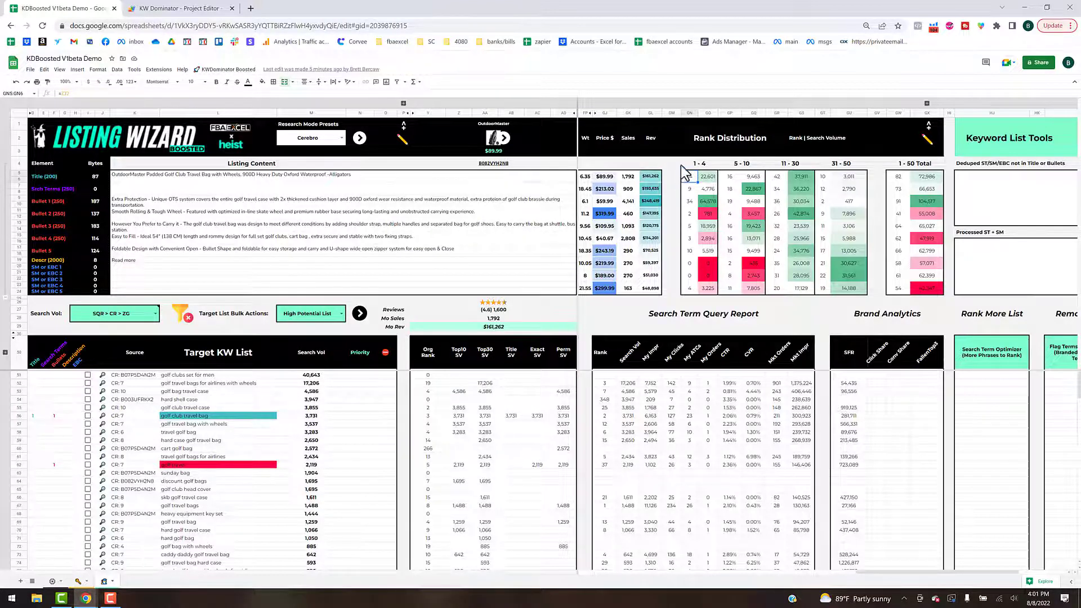
mouse_move(689, 178)
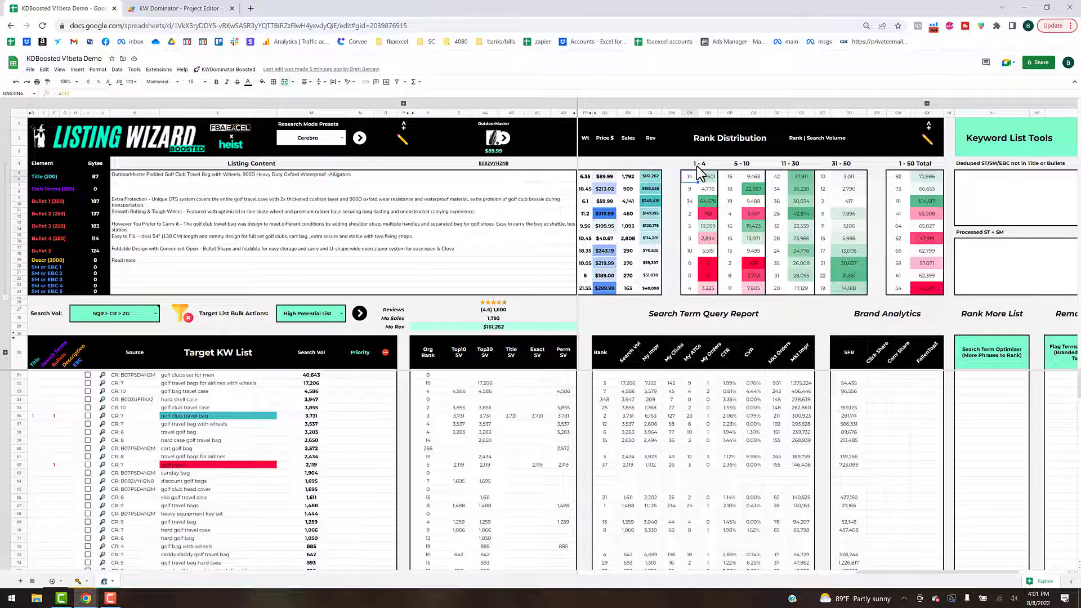
mouse_move(710, 178)
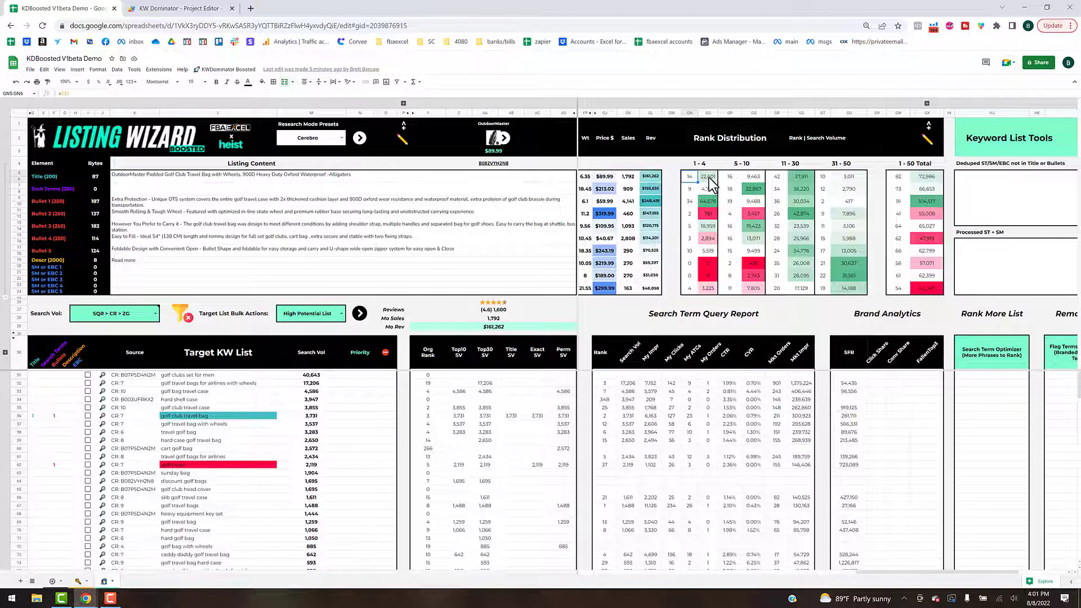
mouse_move(710, 185)
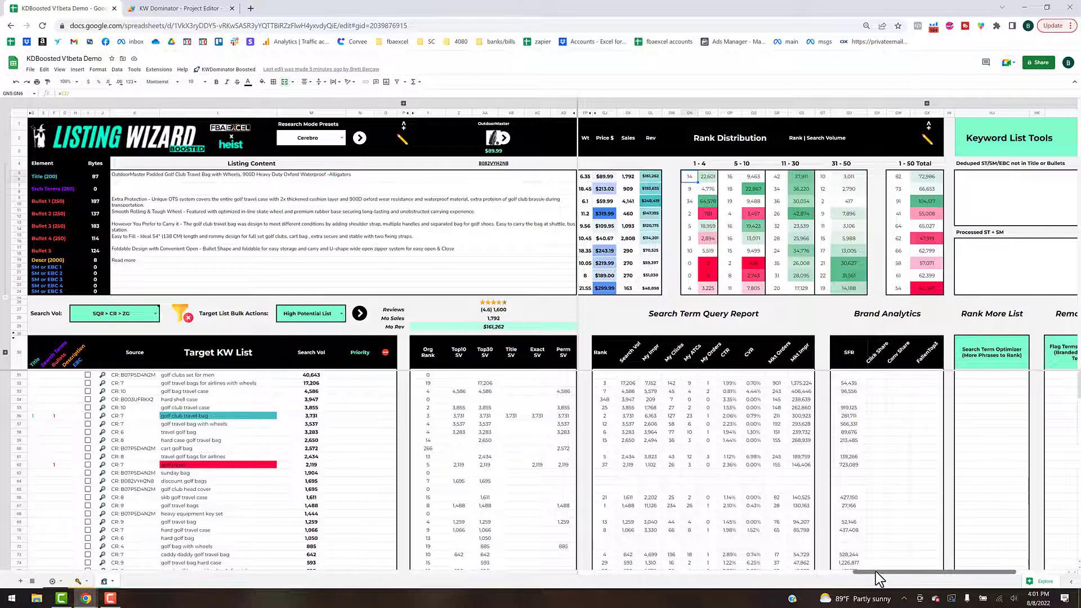
scroll("left", 3)
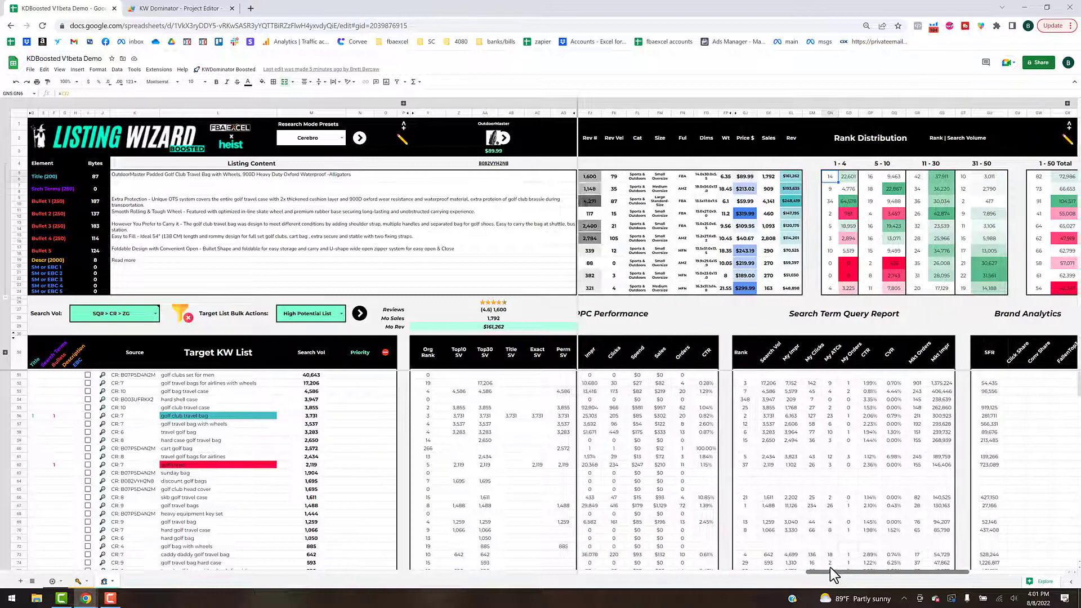
scroll("right", 3)
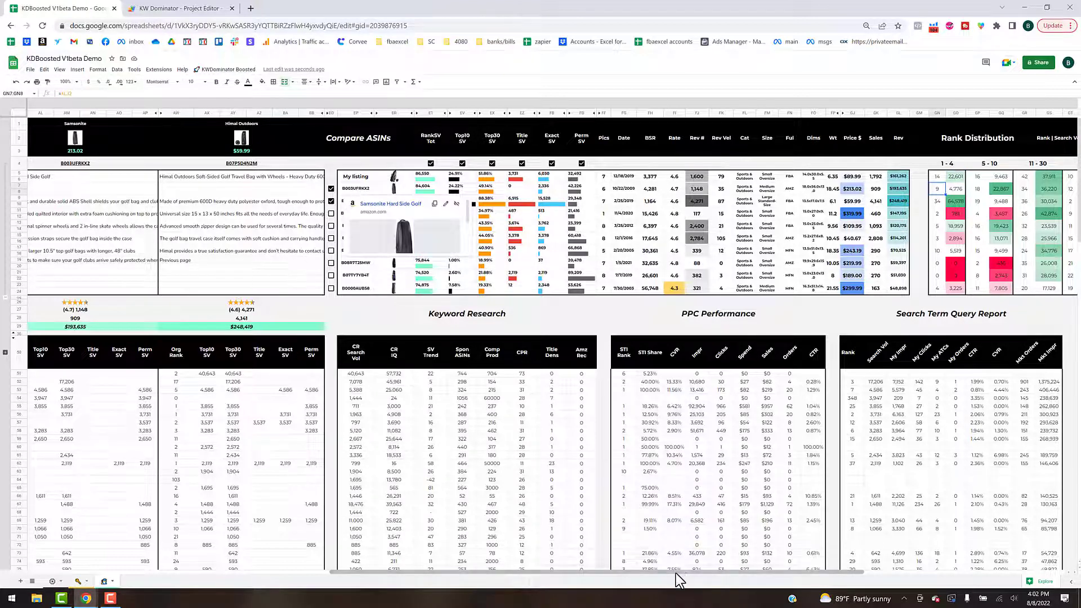
scroll("right", 3)
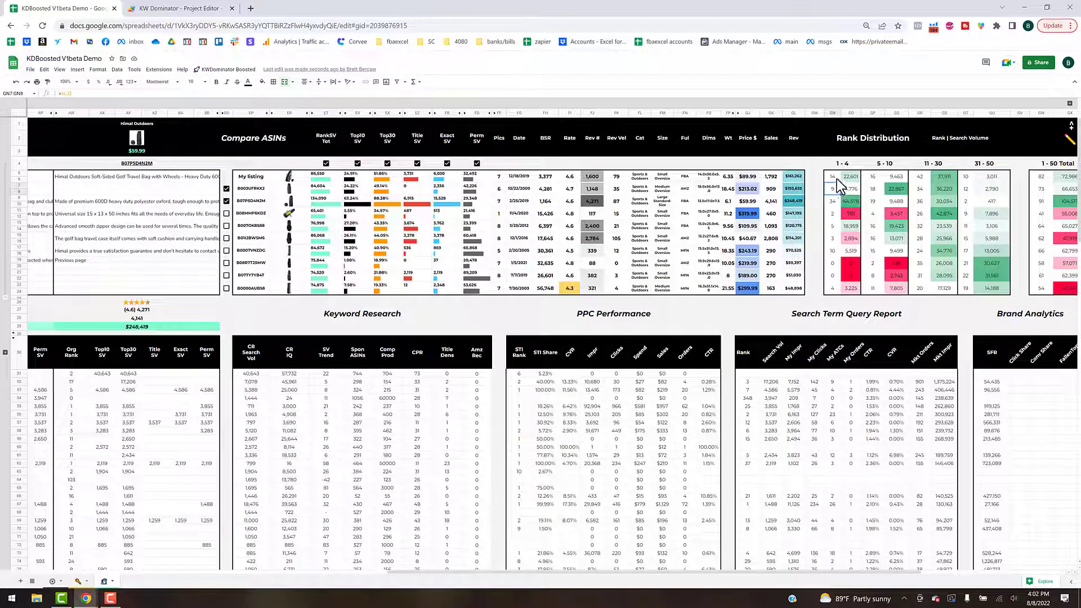
mouse_move(796, 210)
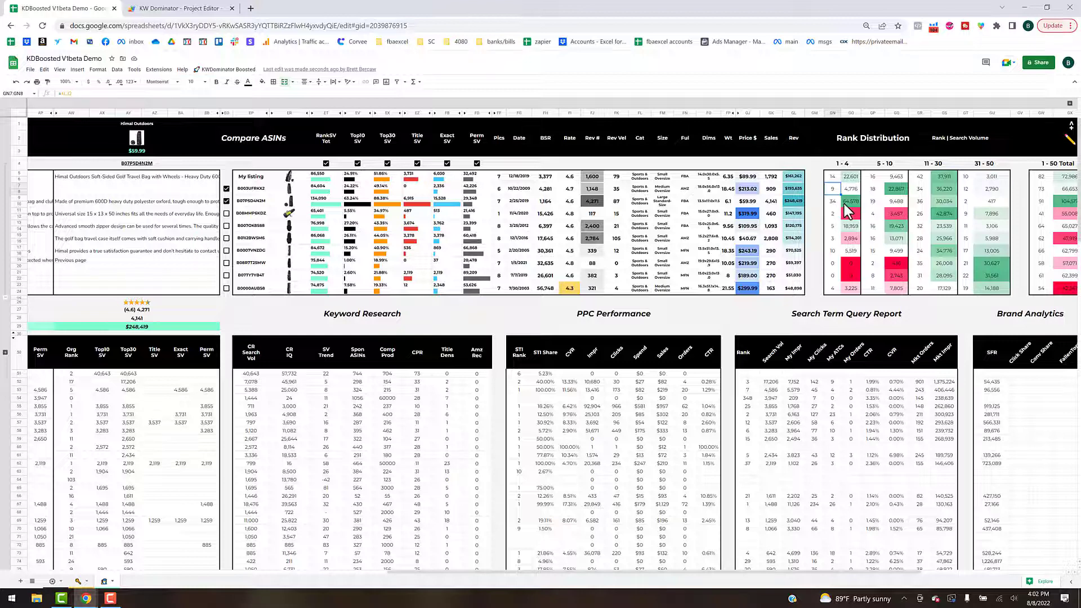
left_click(834, 202)
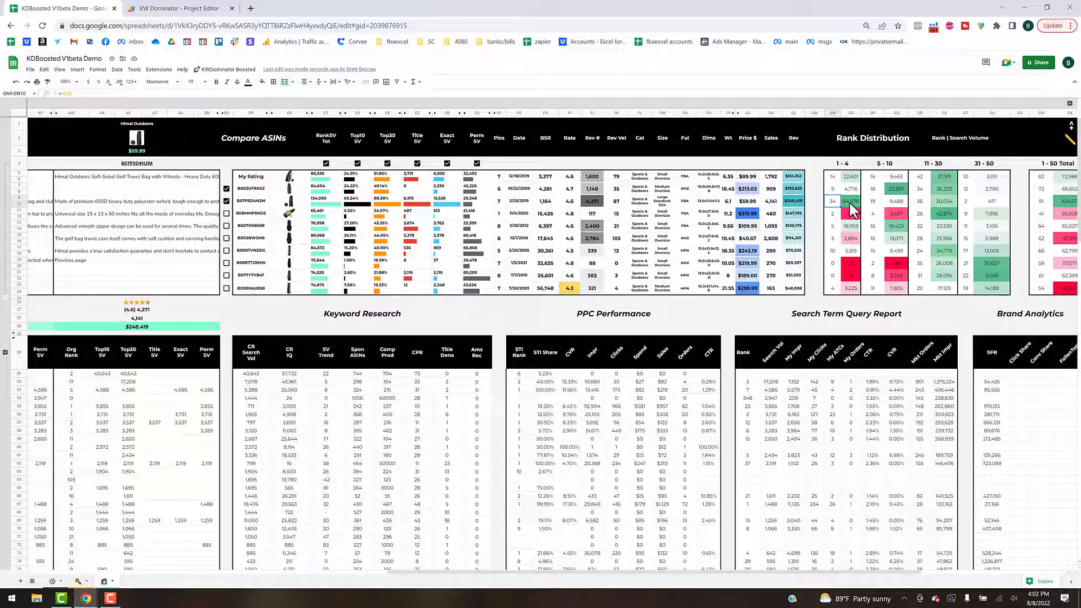
mouse_move(835, 208)
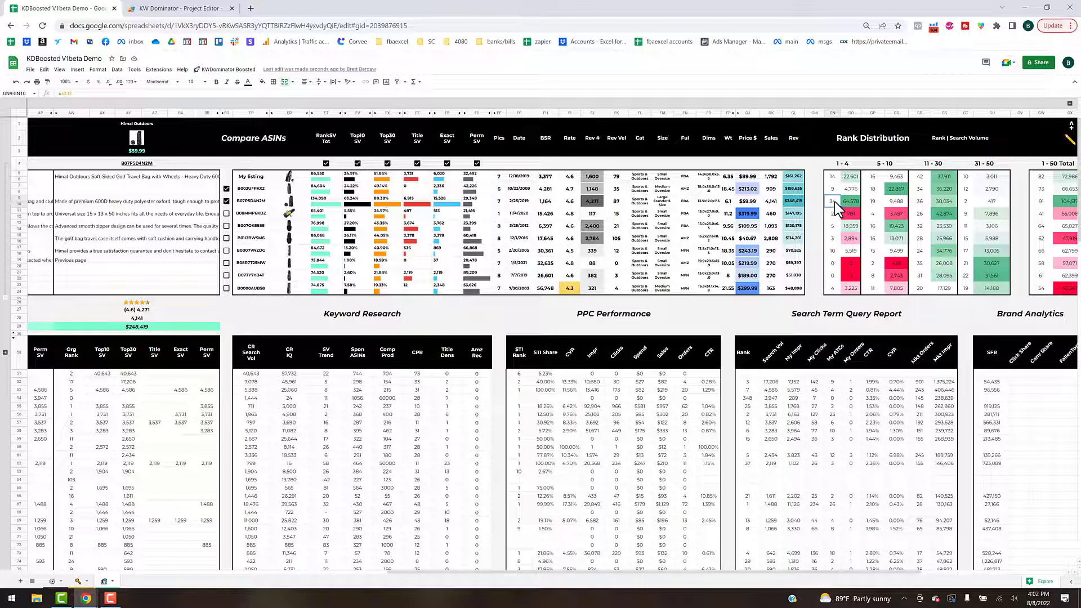
mouse_move(888, 207)
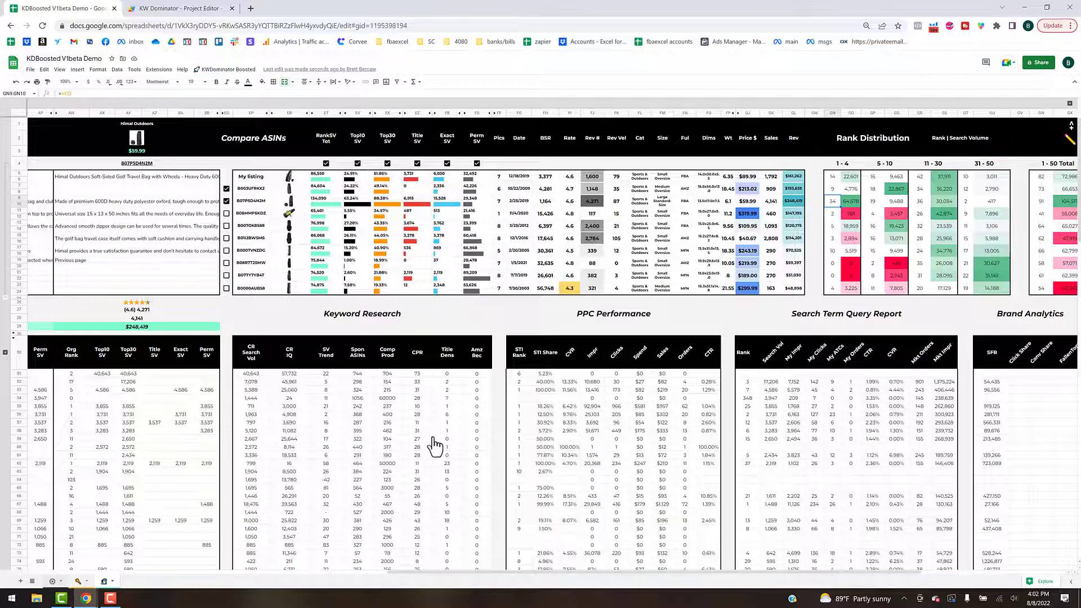
mouse_move(133, 492)
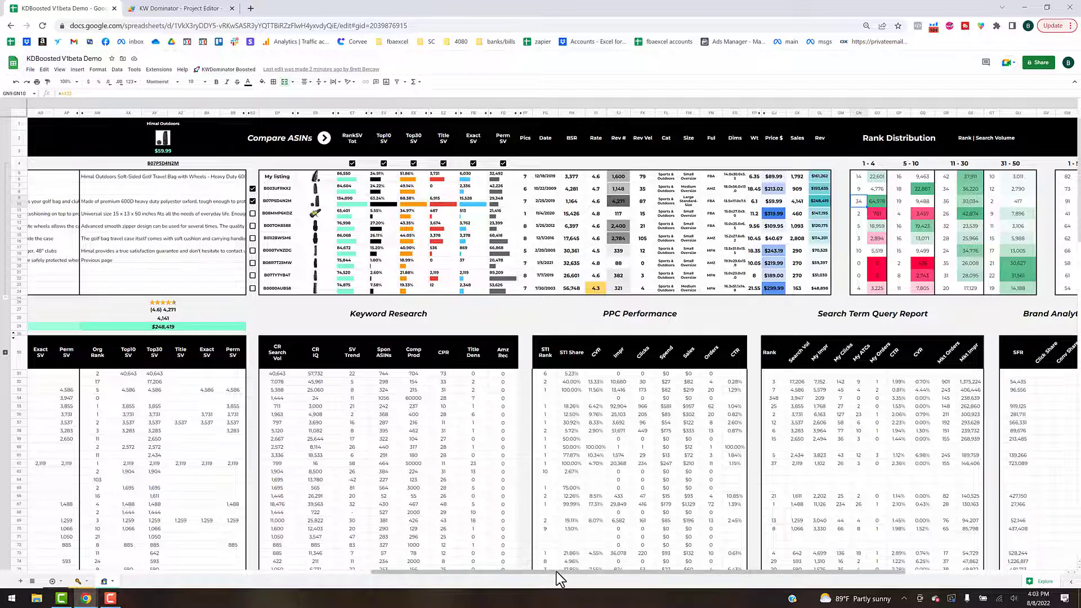
scroll("left", 3)
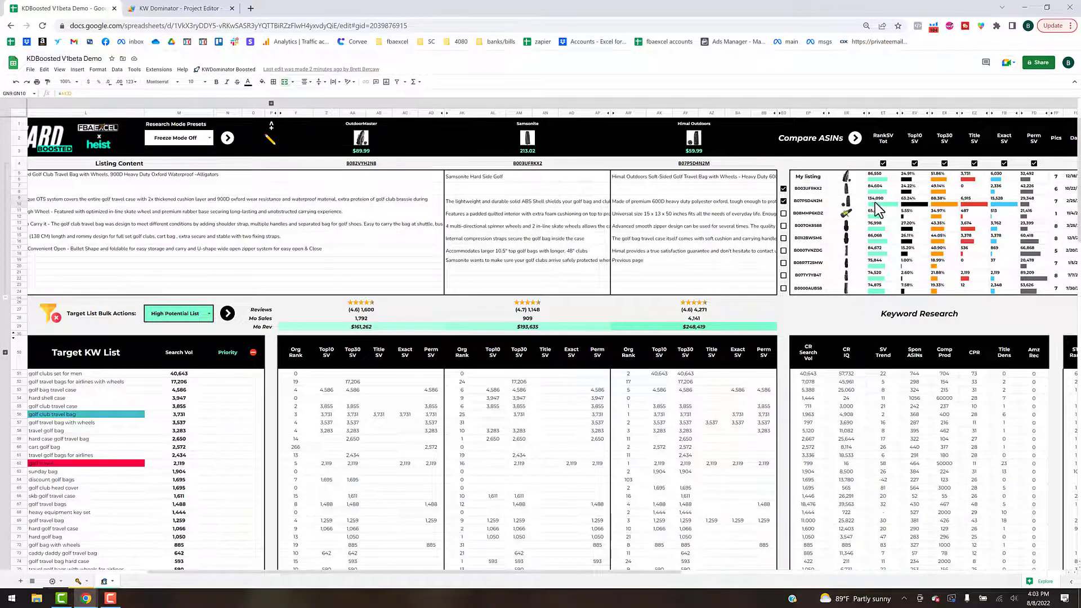
mouse_move(893, 209)
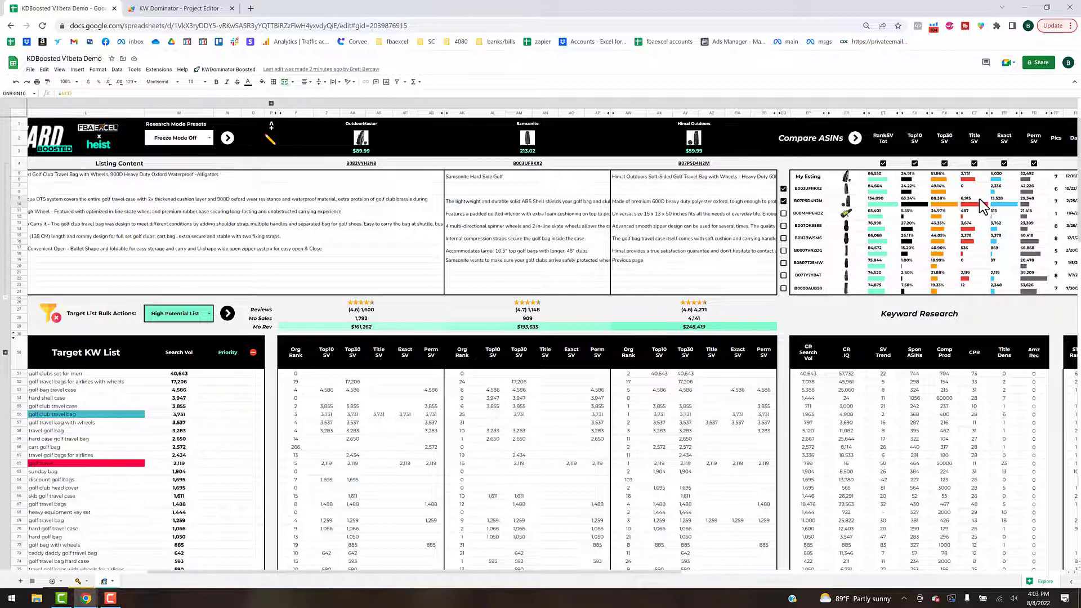
left_click(979, 199)
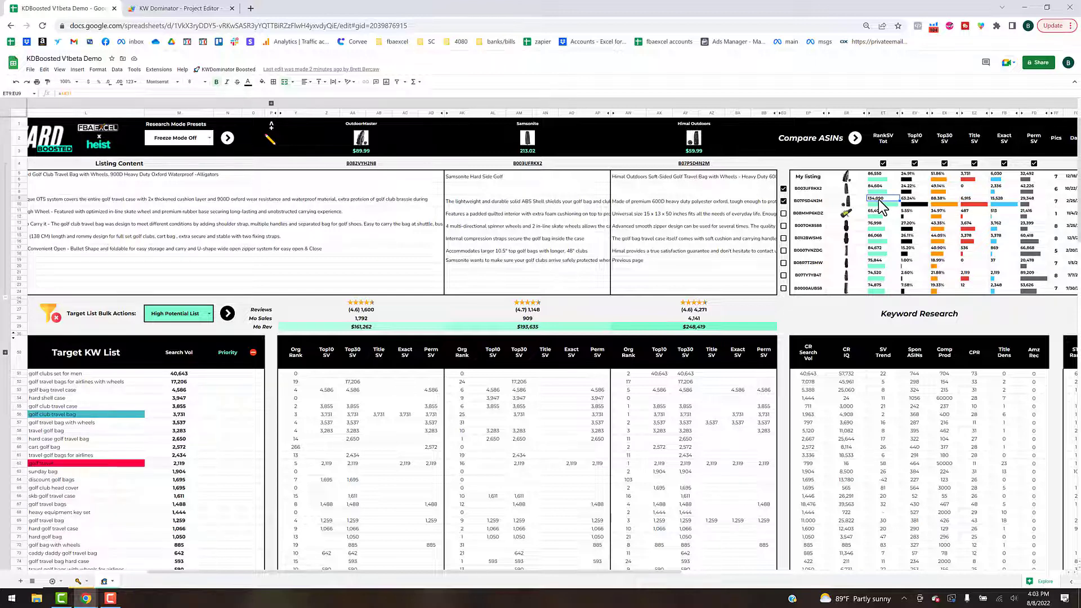
mouse_move(883, 181)
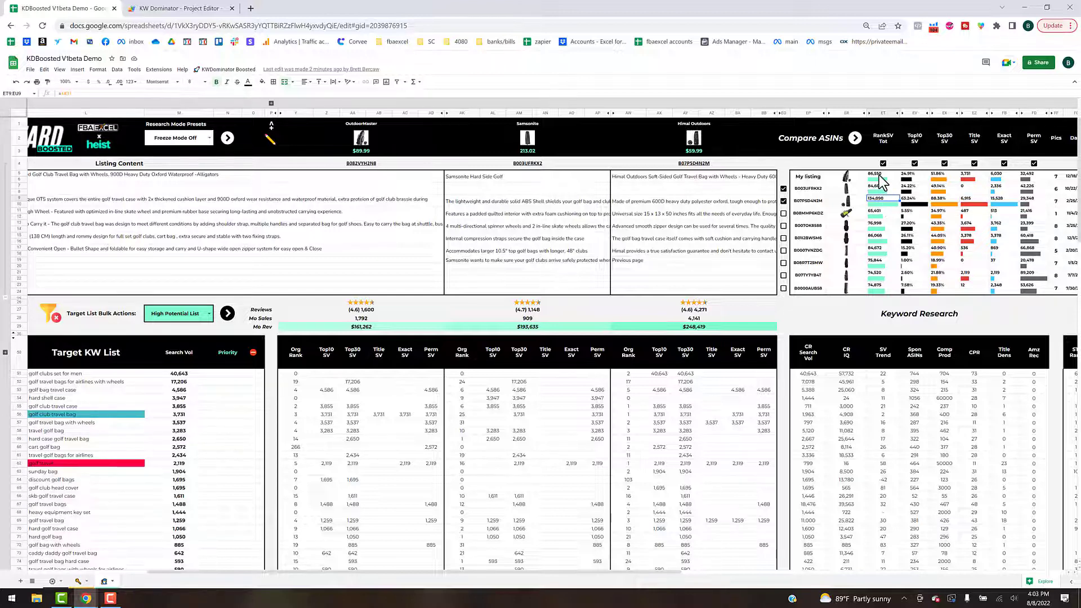
left_click(874, 173)
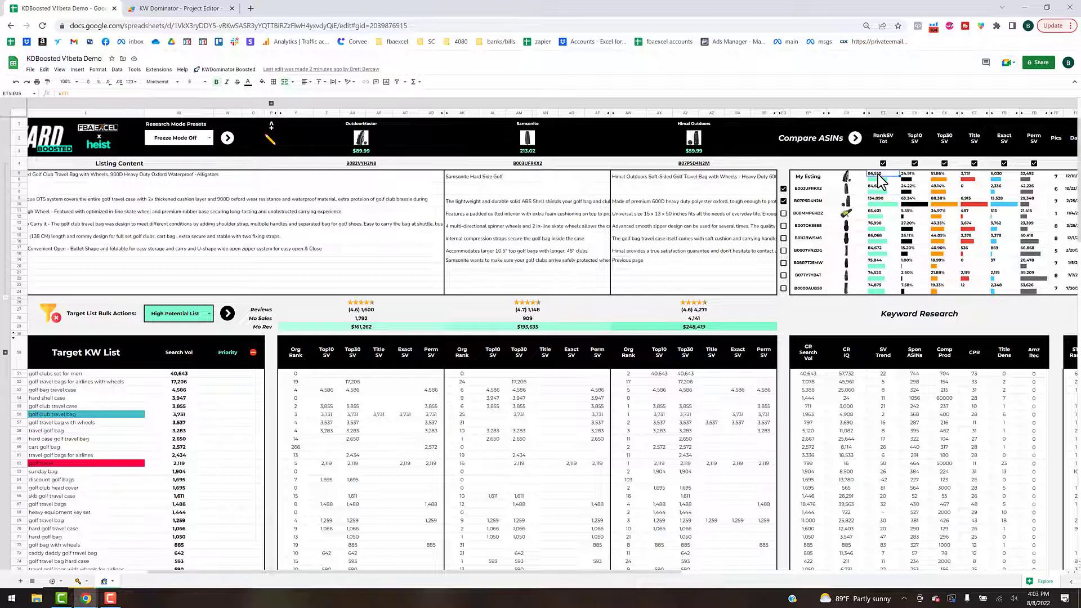
mouse_move(937, 215)
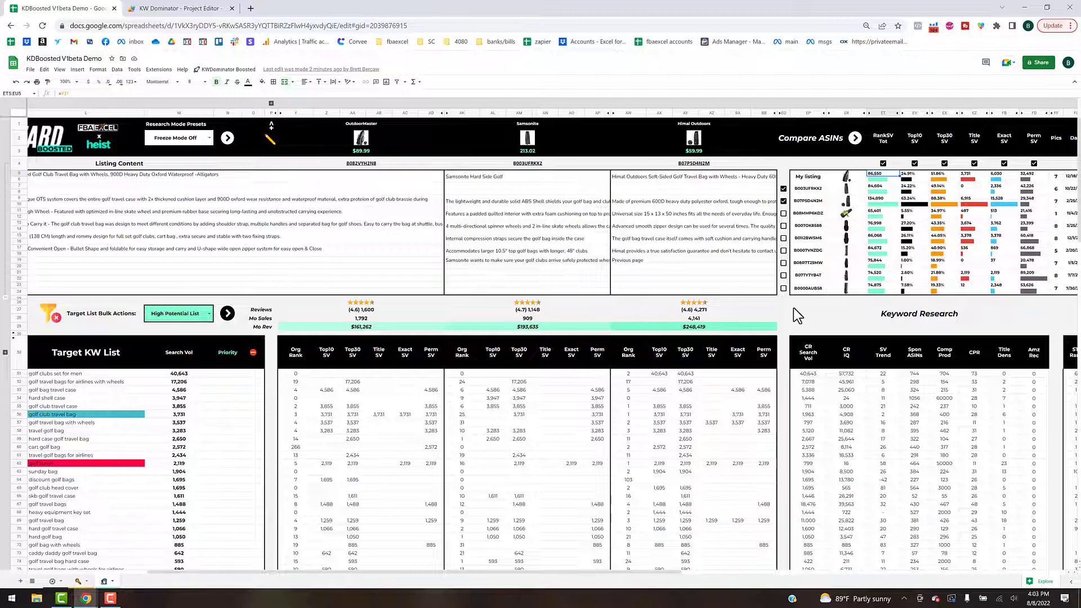
mouse_move(867, 233)
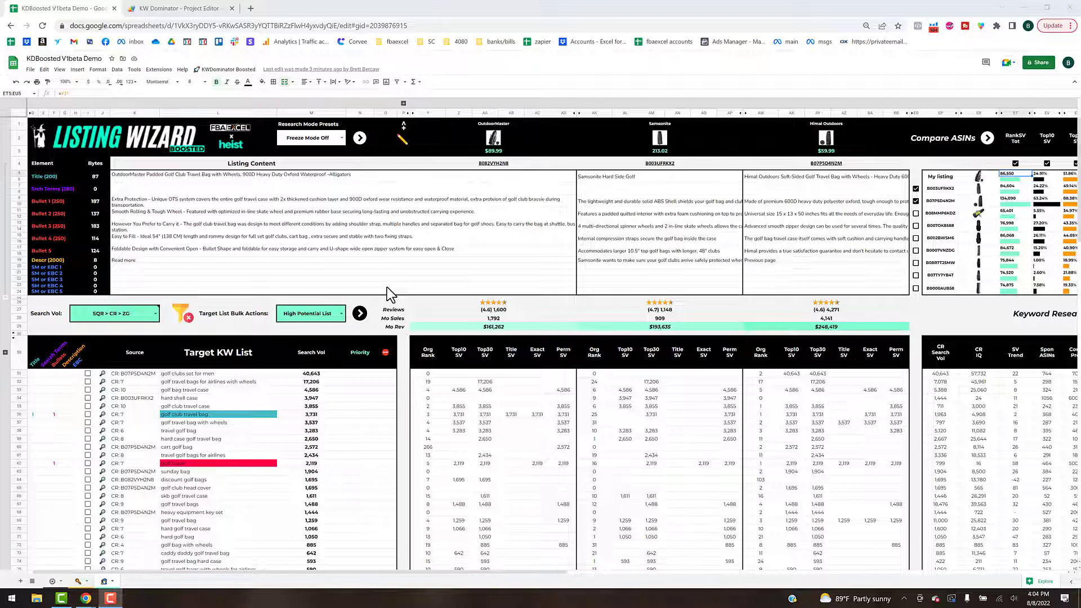
mouse_move(459, 191)
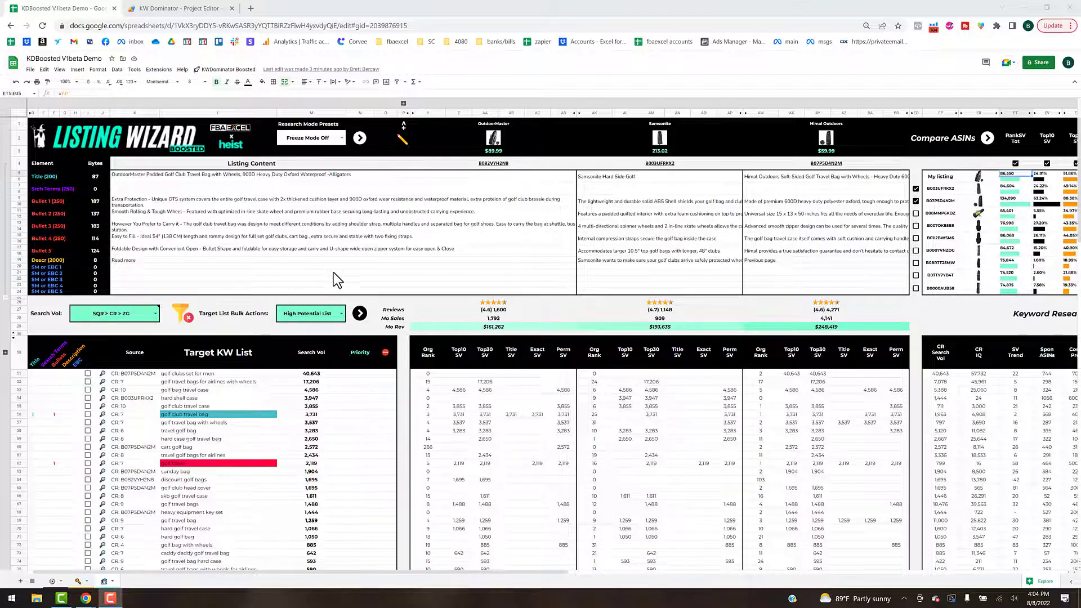
mouse_move(255, 146)
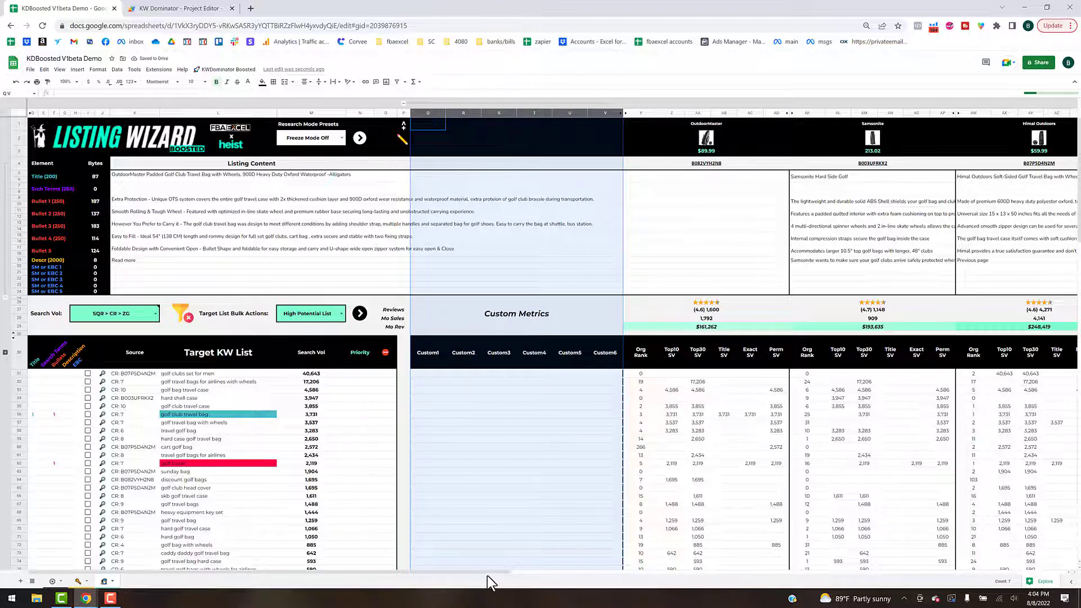
scroll("right", 3)
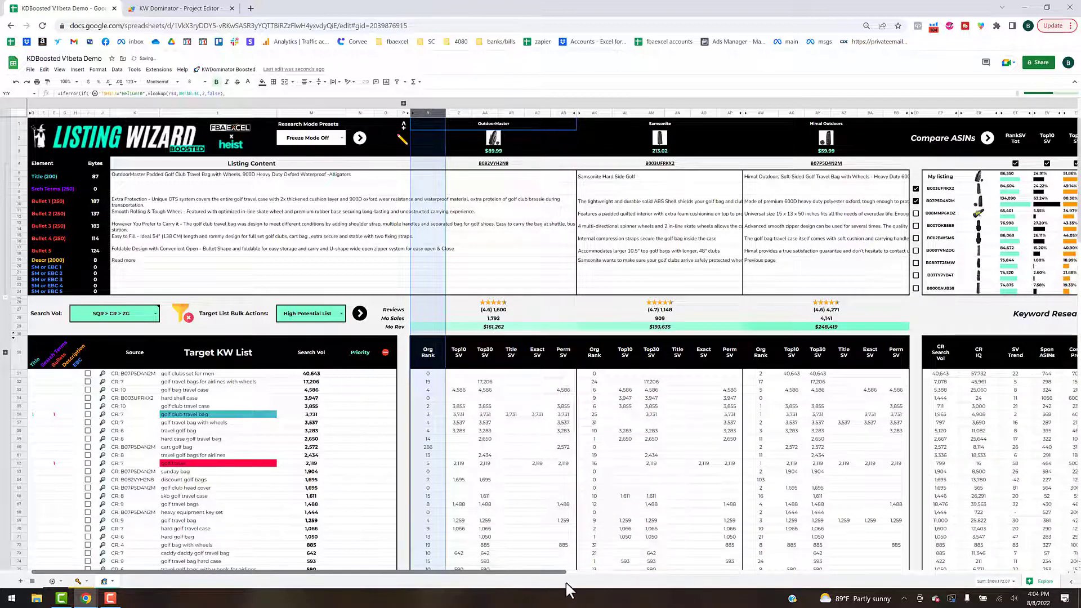
scroll("right", 3)
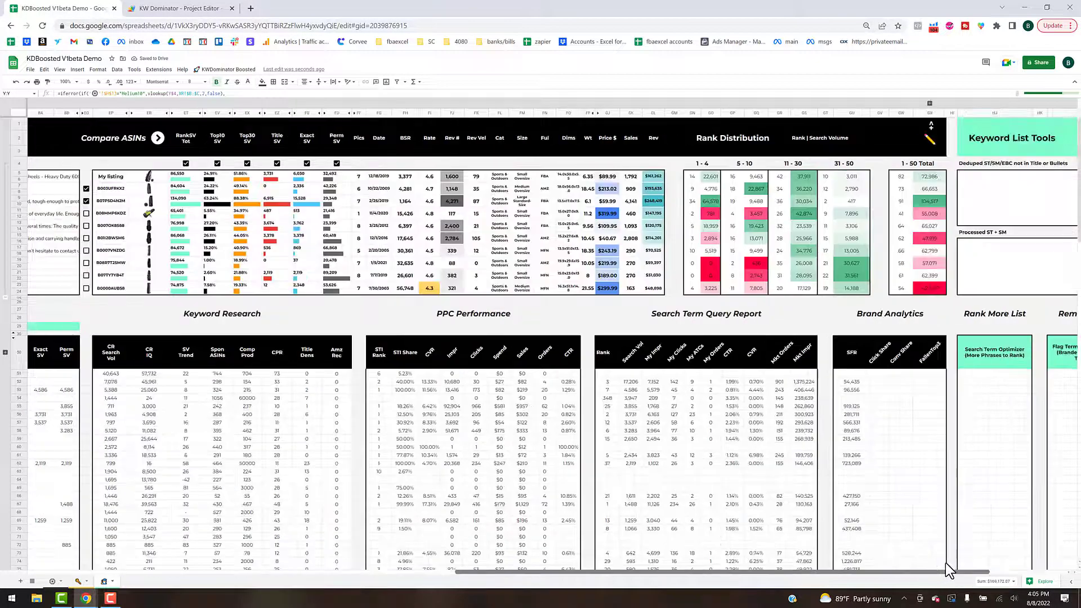
scroll("right", 3)
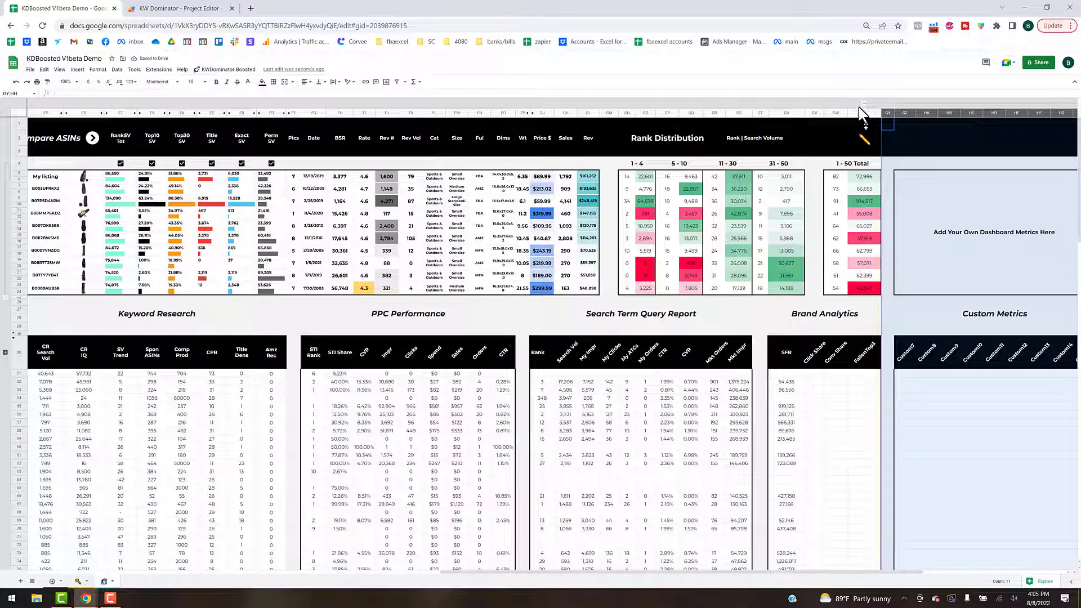
scroll("right", 3)
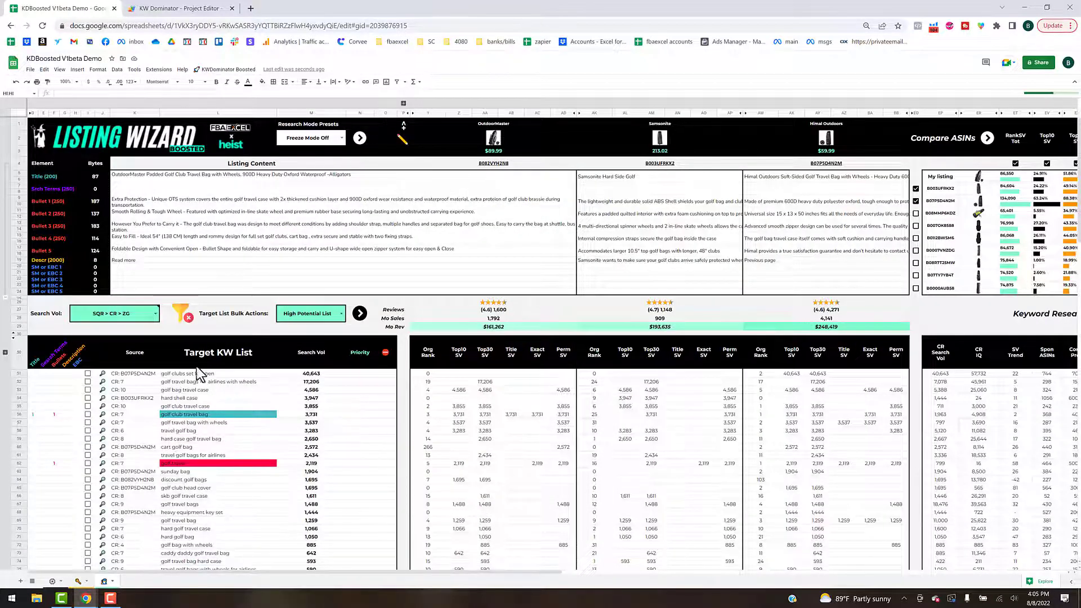
mouse_move(210, 534)
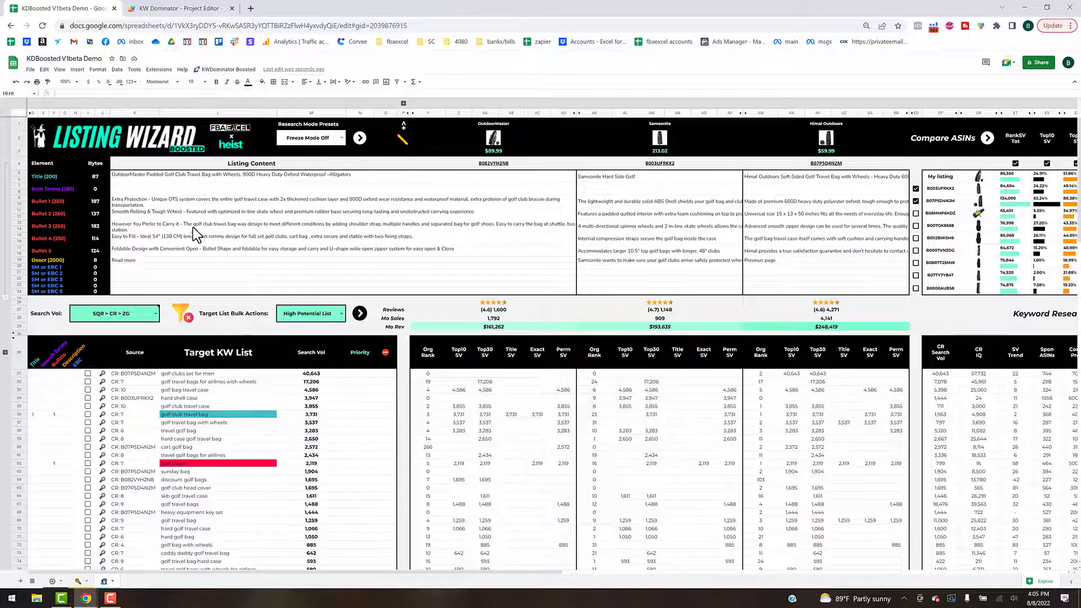
mouse_move(489, 255)
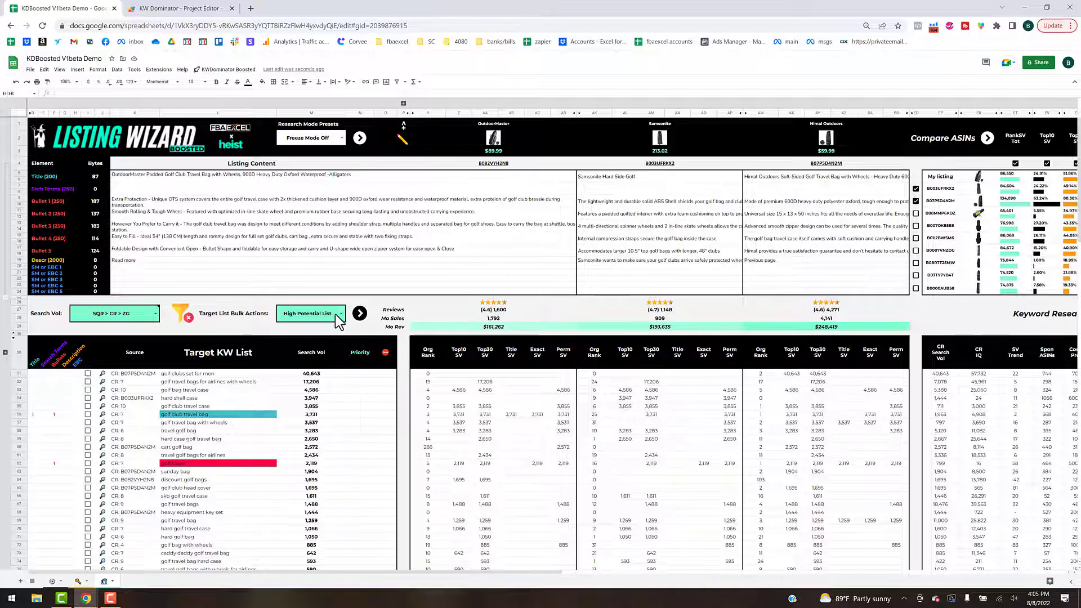
mouse_move(369, 579)
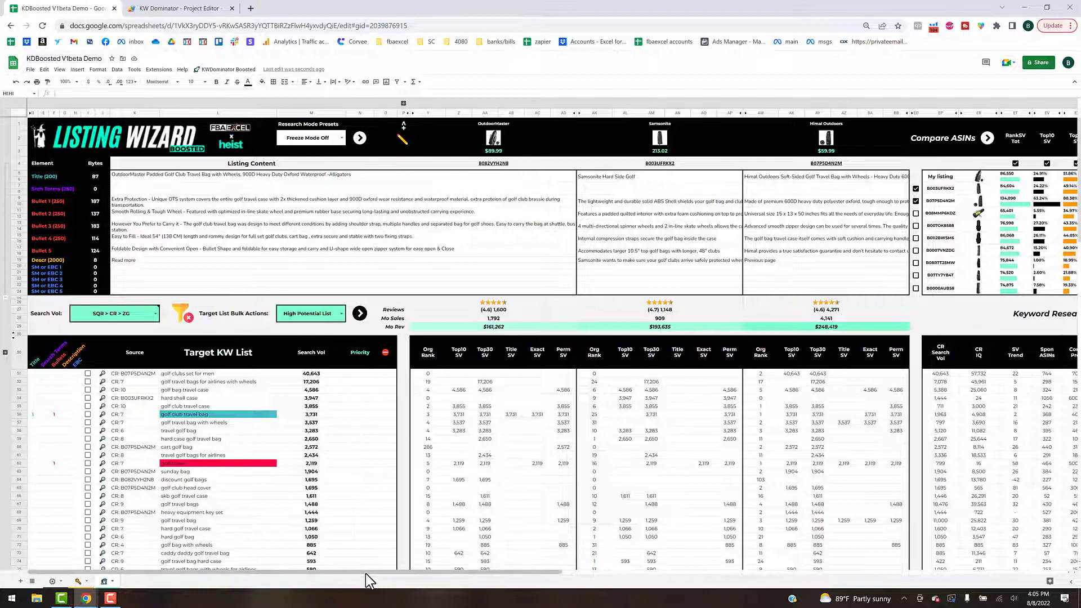
scroll("right", 3)
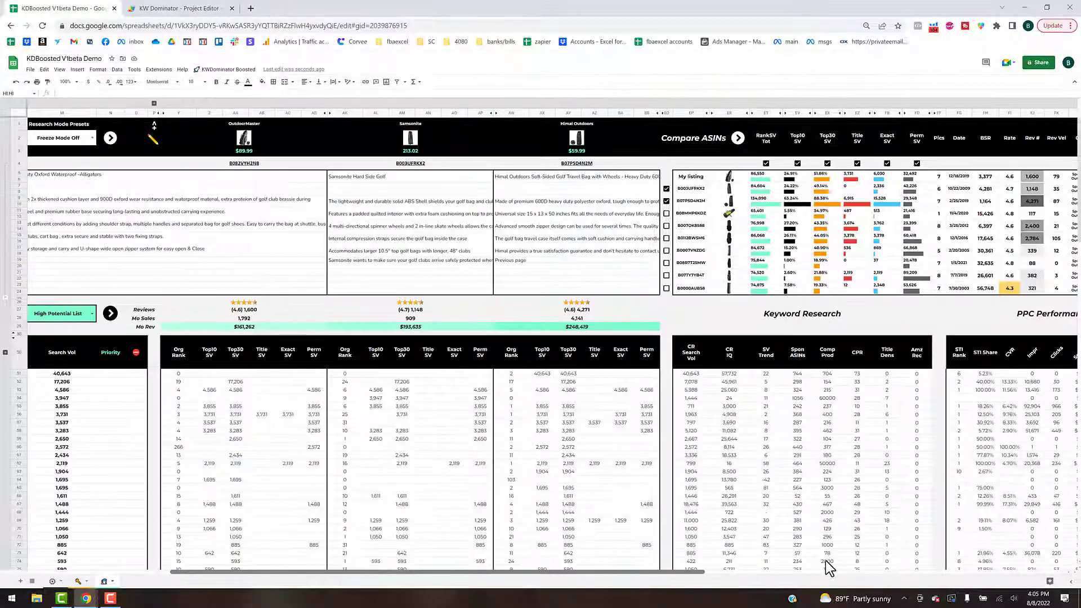
scroll("right", 3)
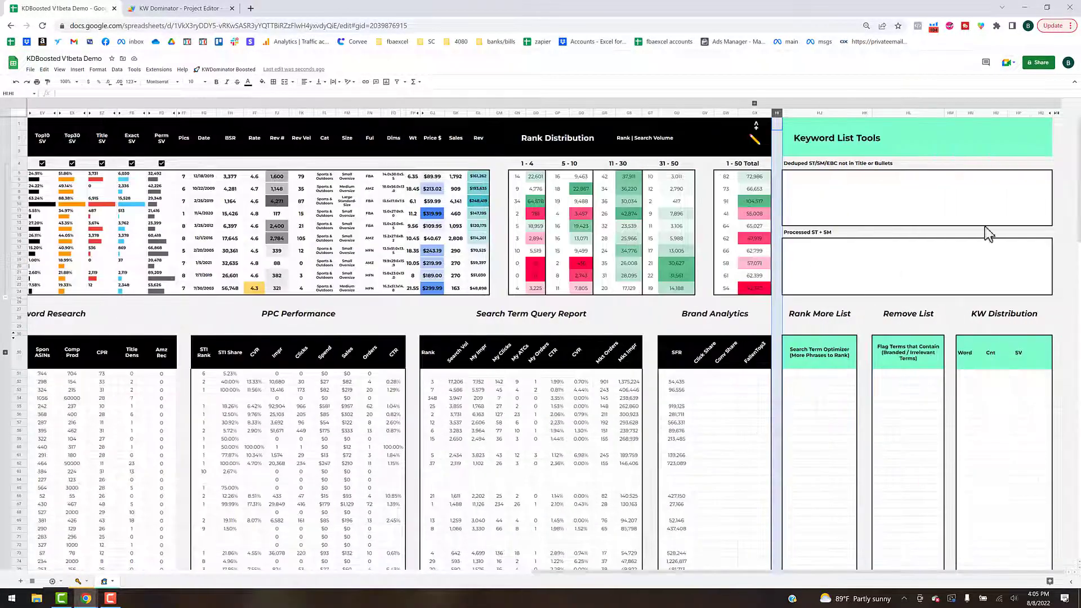